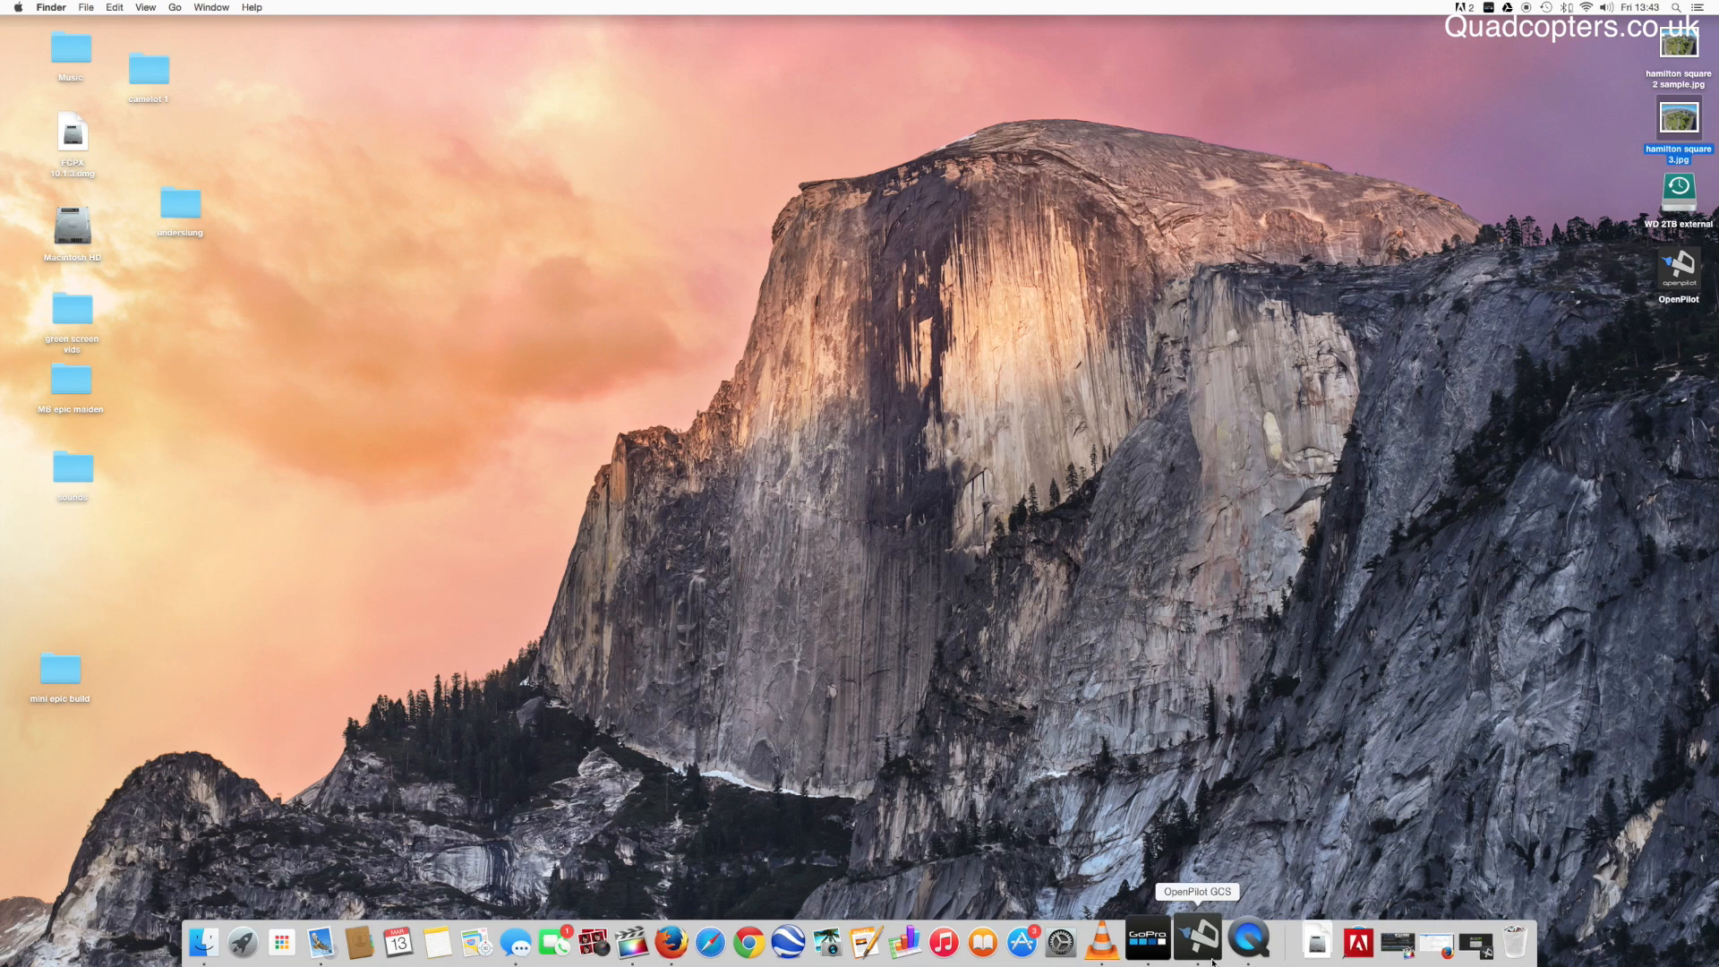
# Launch OpenPilot GCS from the Dock and start the Vehicle Setup Wizard from the Welcome page.
pyautogui.click(1198, 940)
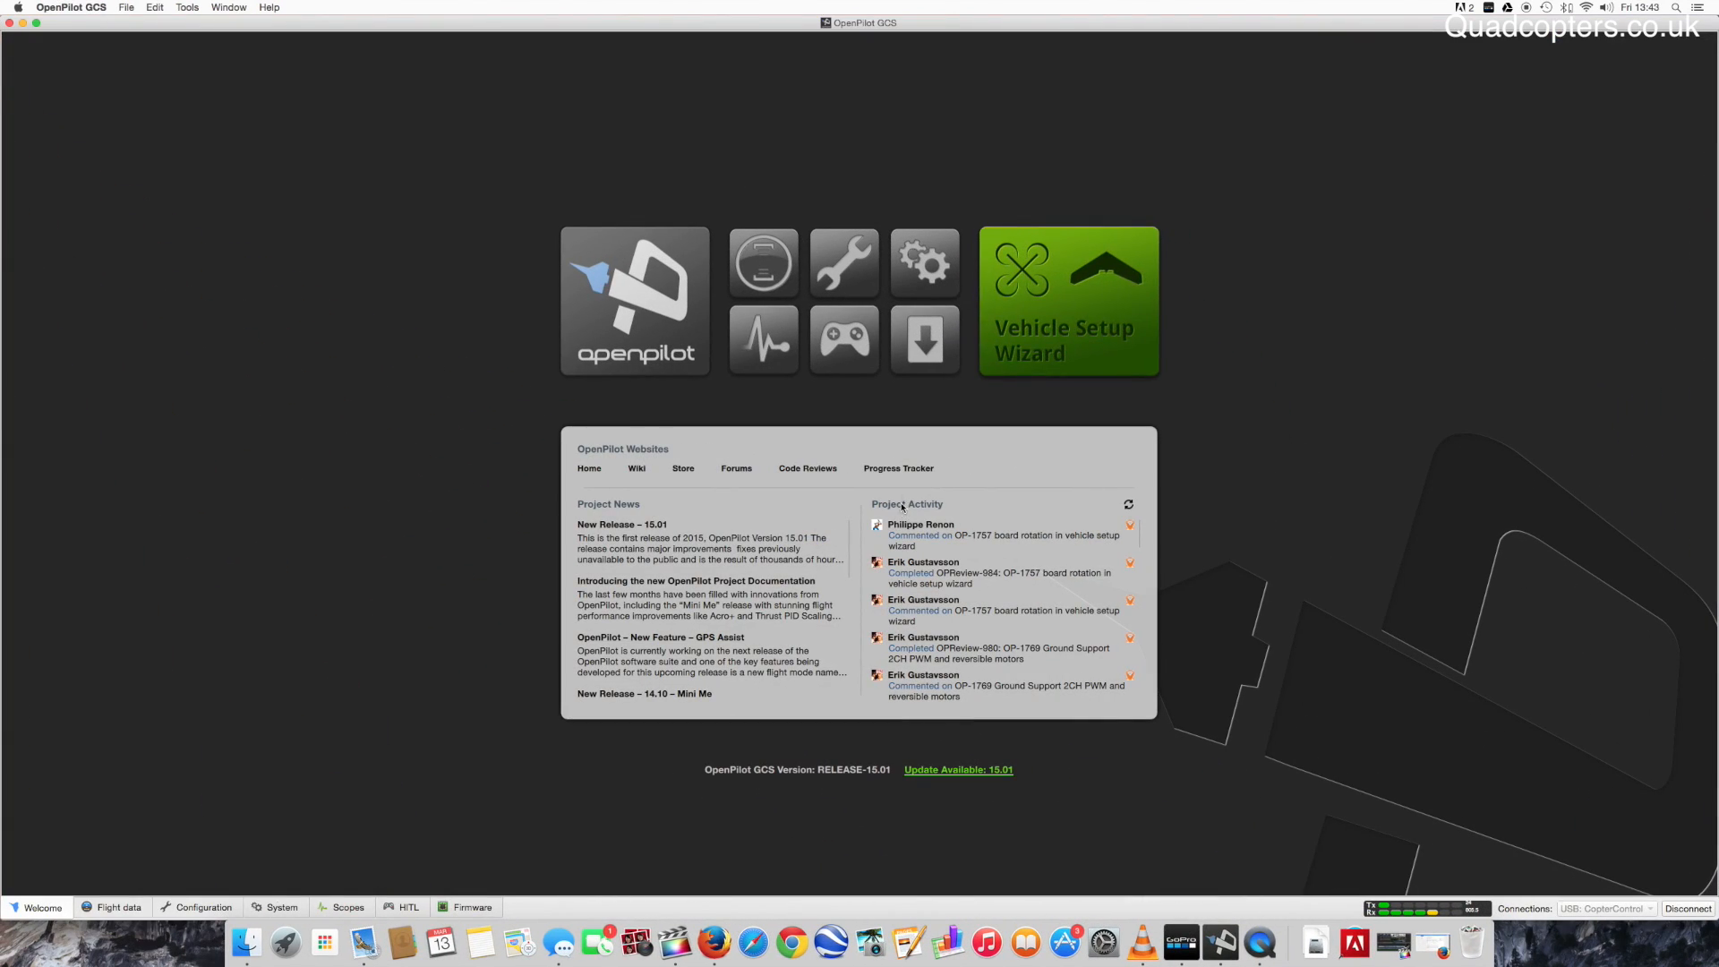
pyautogui.click(1067, 301)
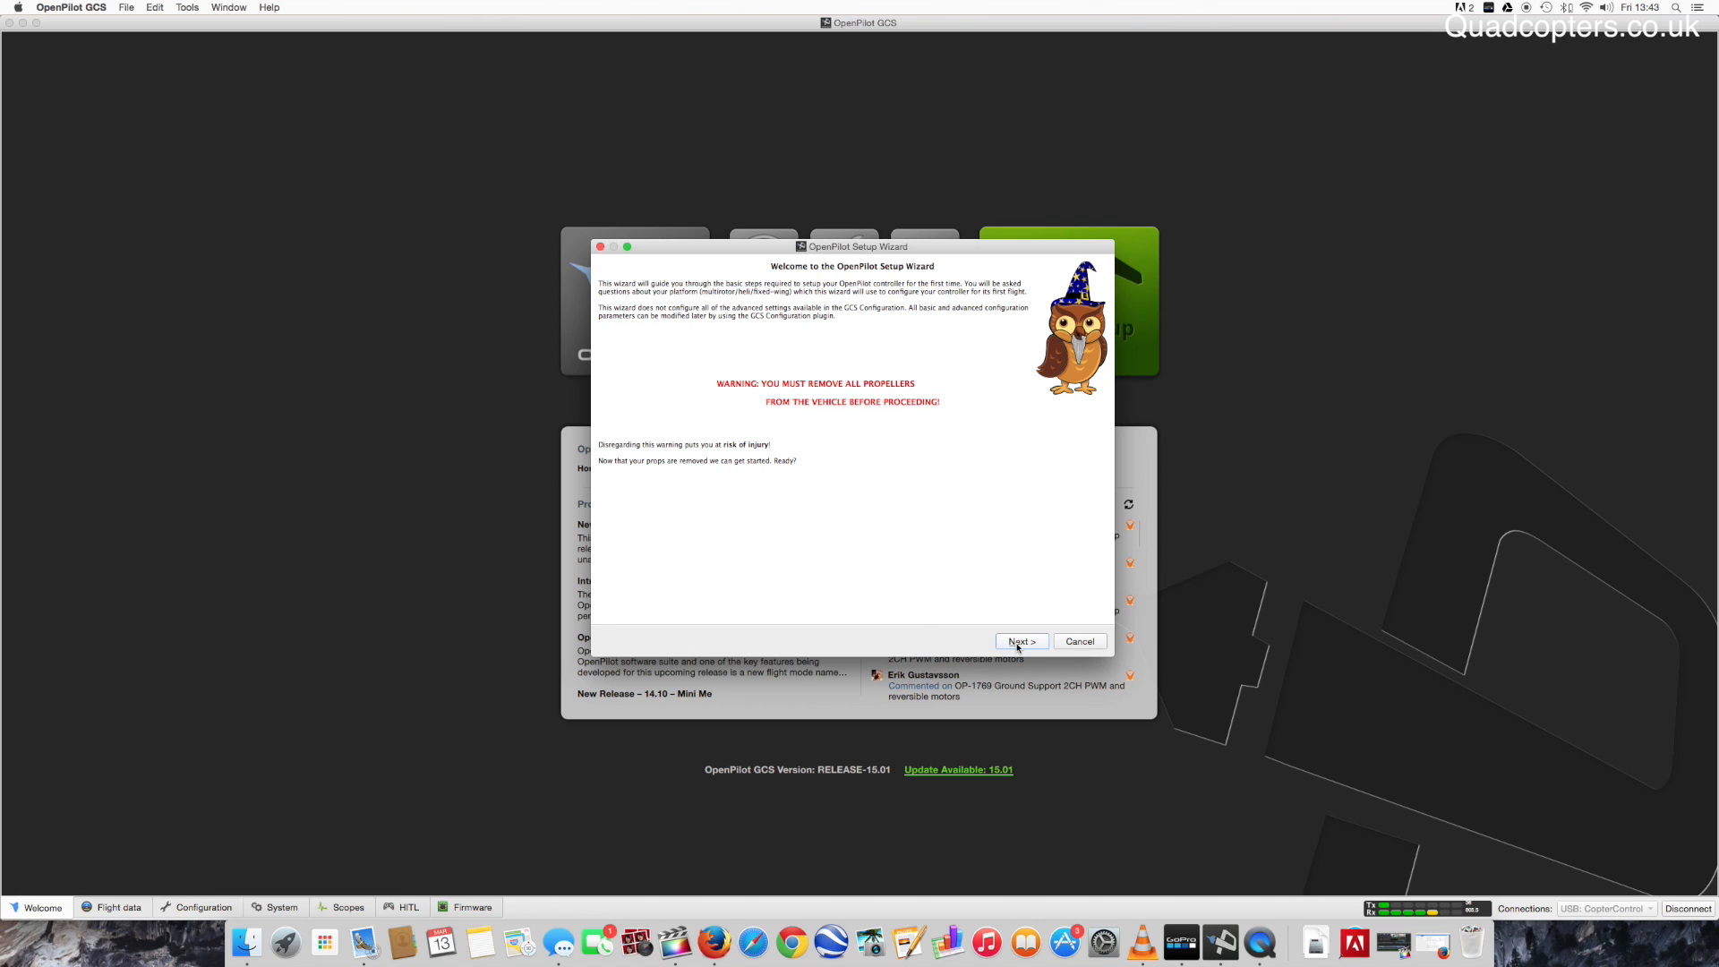
# Continue past the propeller warning, upgrade the board firmware, and reach CopterControl 3D board identification.
pyautogui.click(1019, 641)
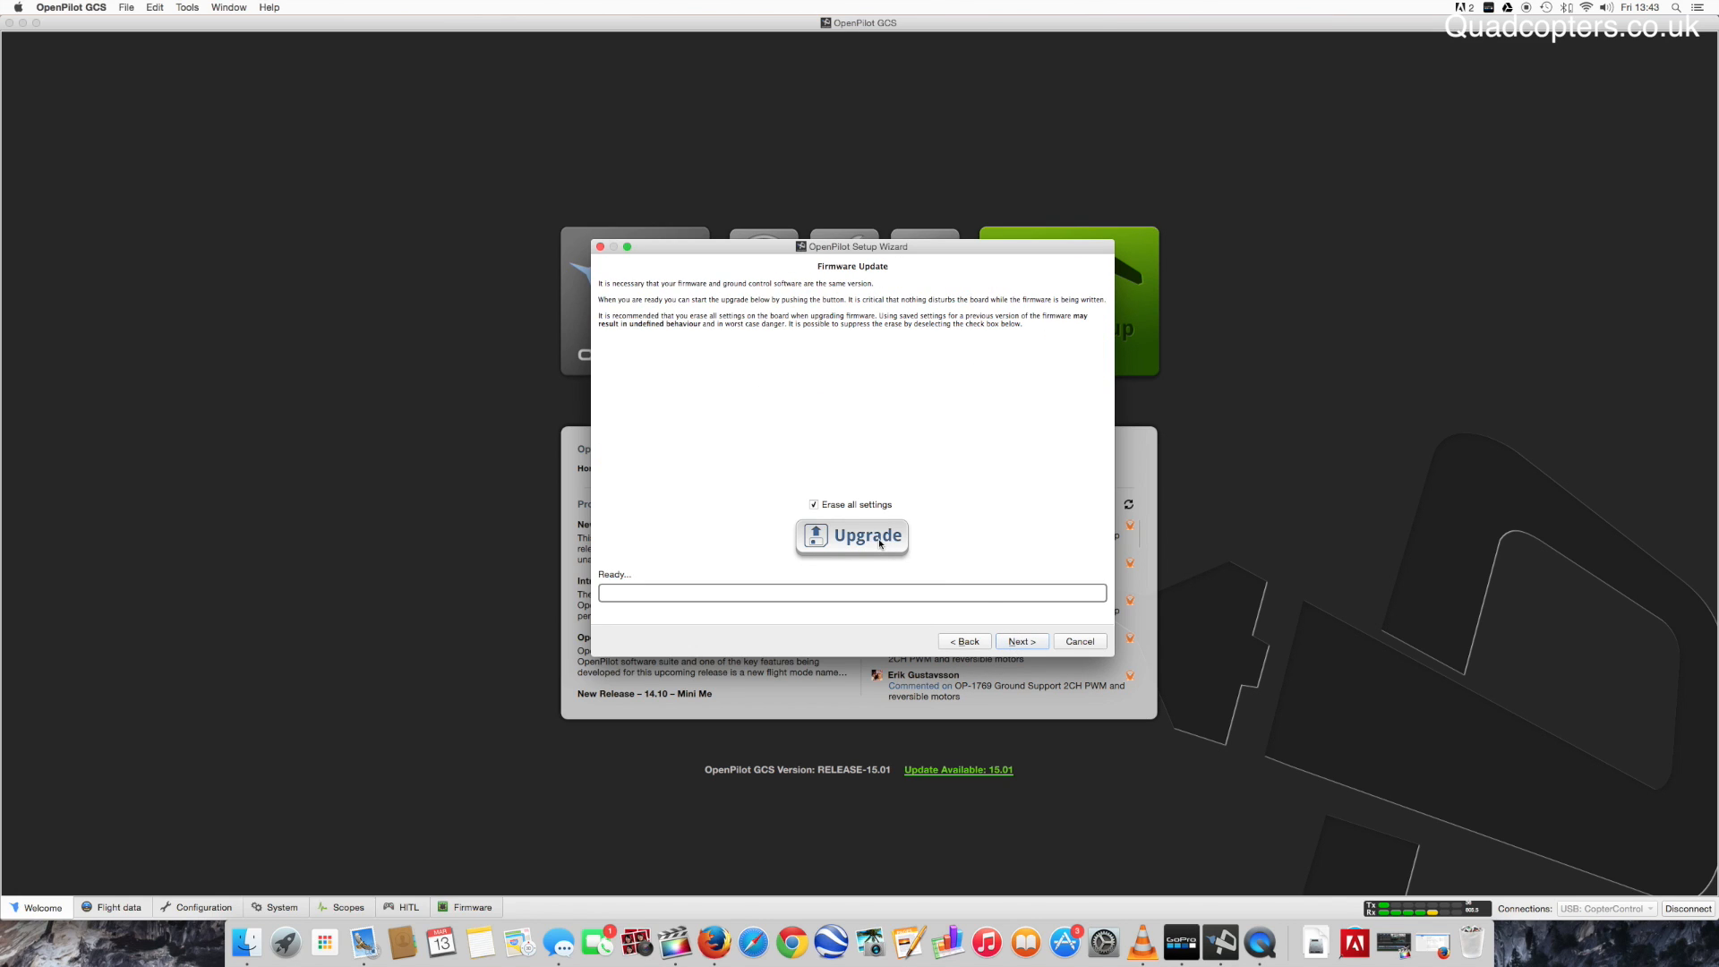
pyautogui.click(850, 535)
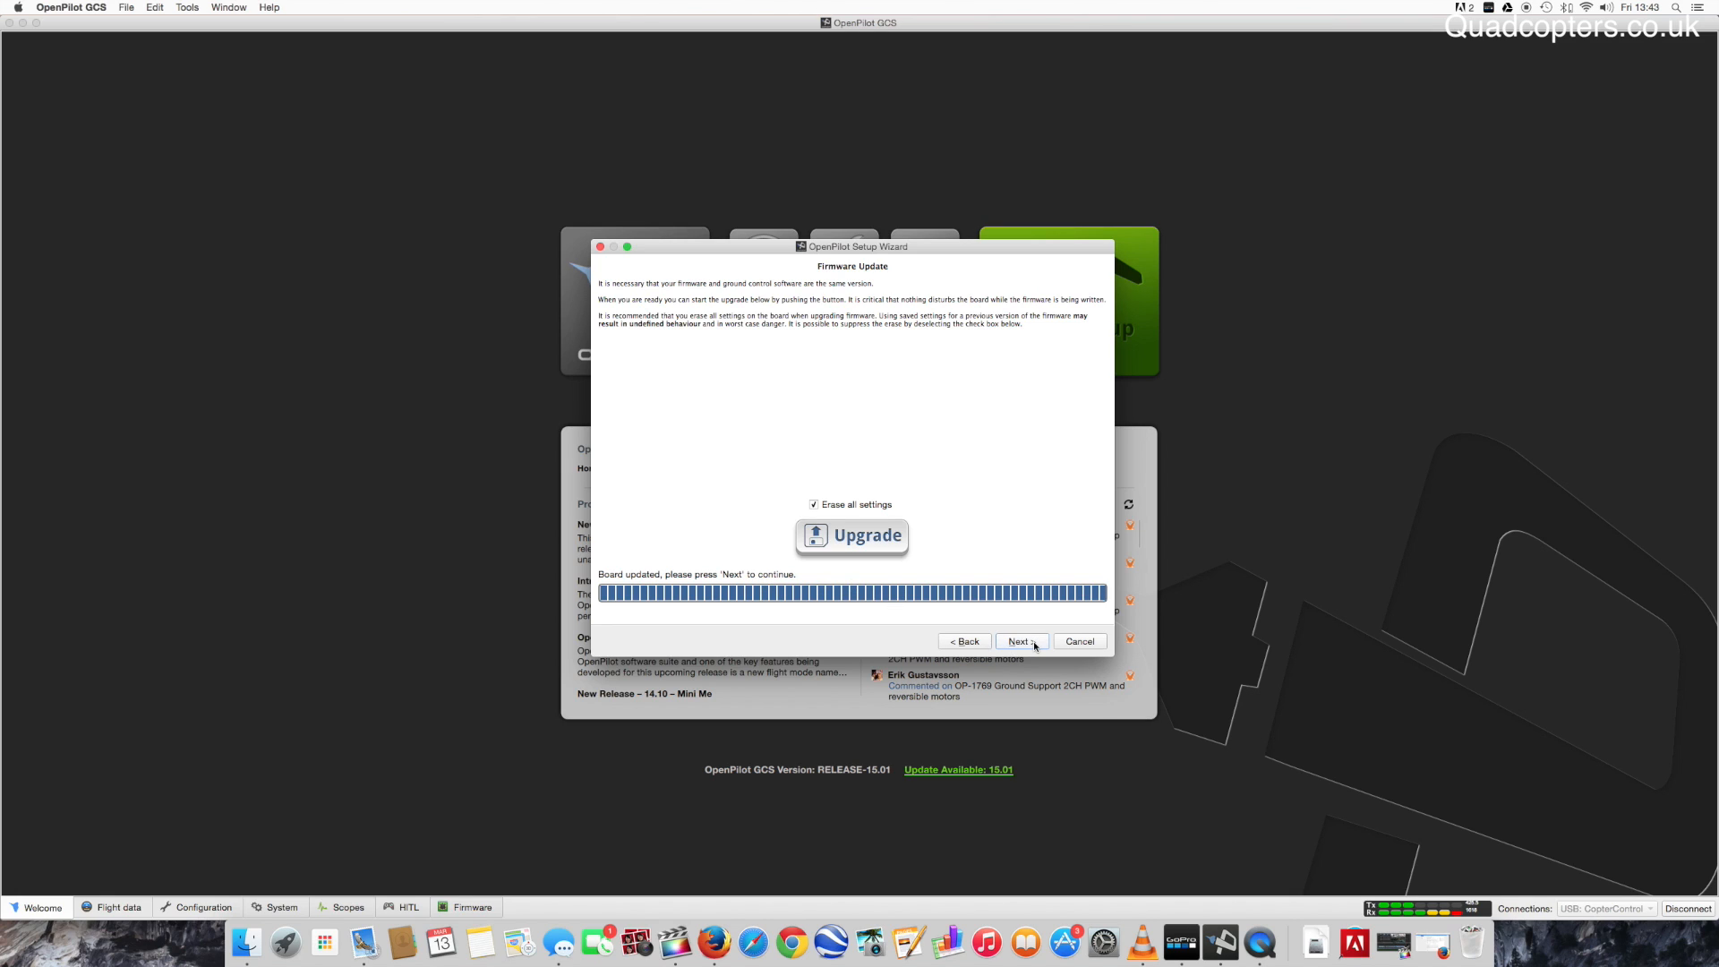
pyautogui.click(1019, 641)
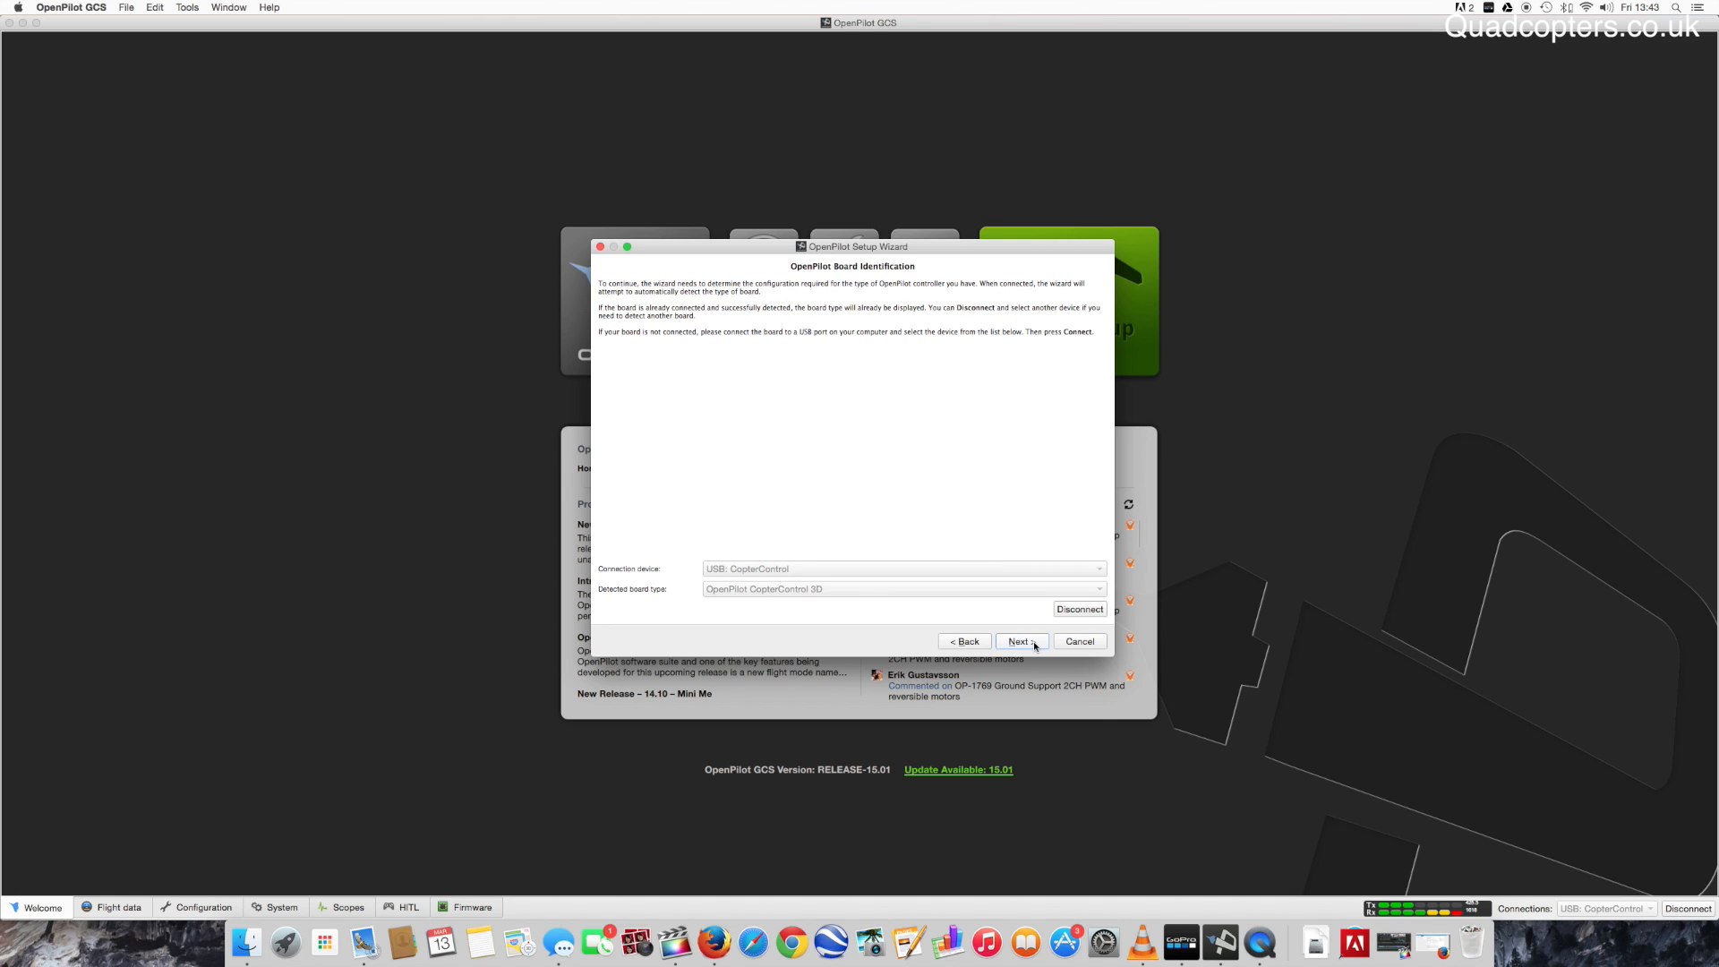
pyautogui.moveTo(987, 612)
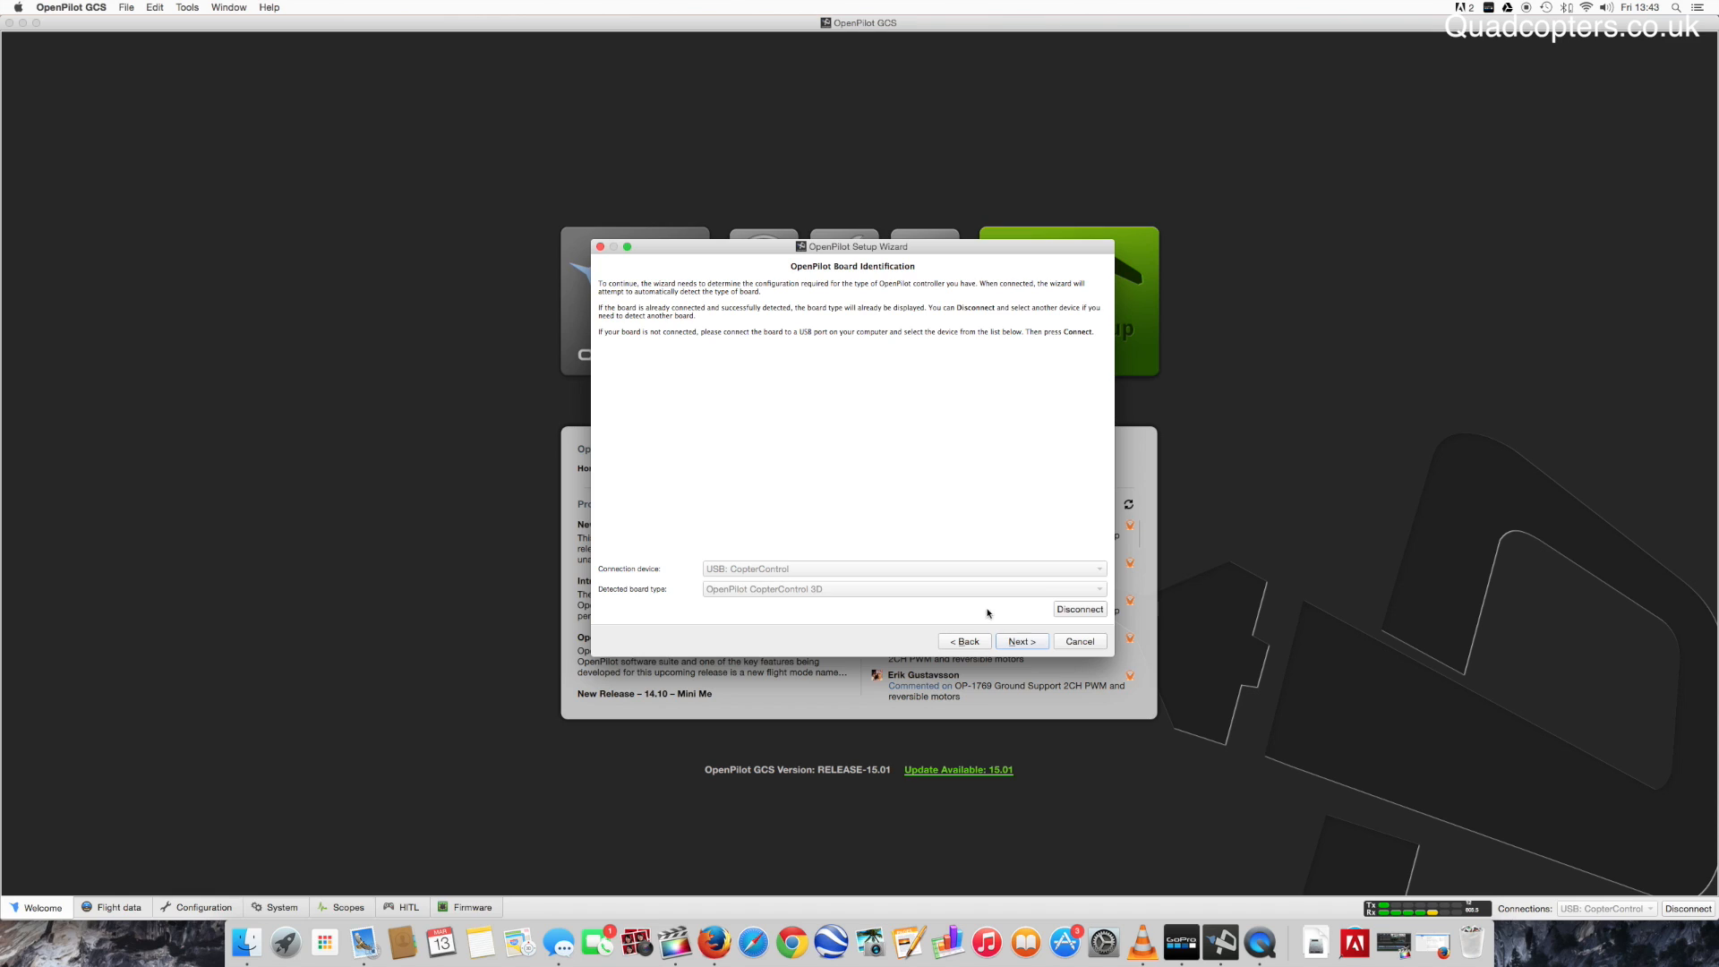
# Accept PWM input, choose Multirotor with Quadcopter X layout and Rapid ESC, reaching the configuration summary.
pyautogui.click(1019, 641)
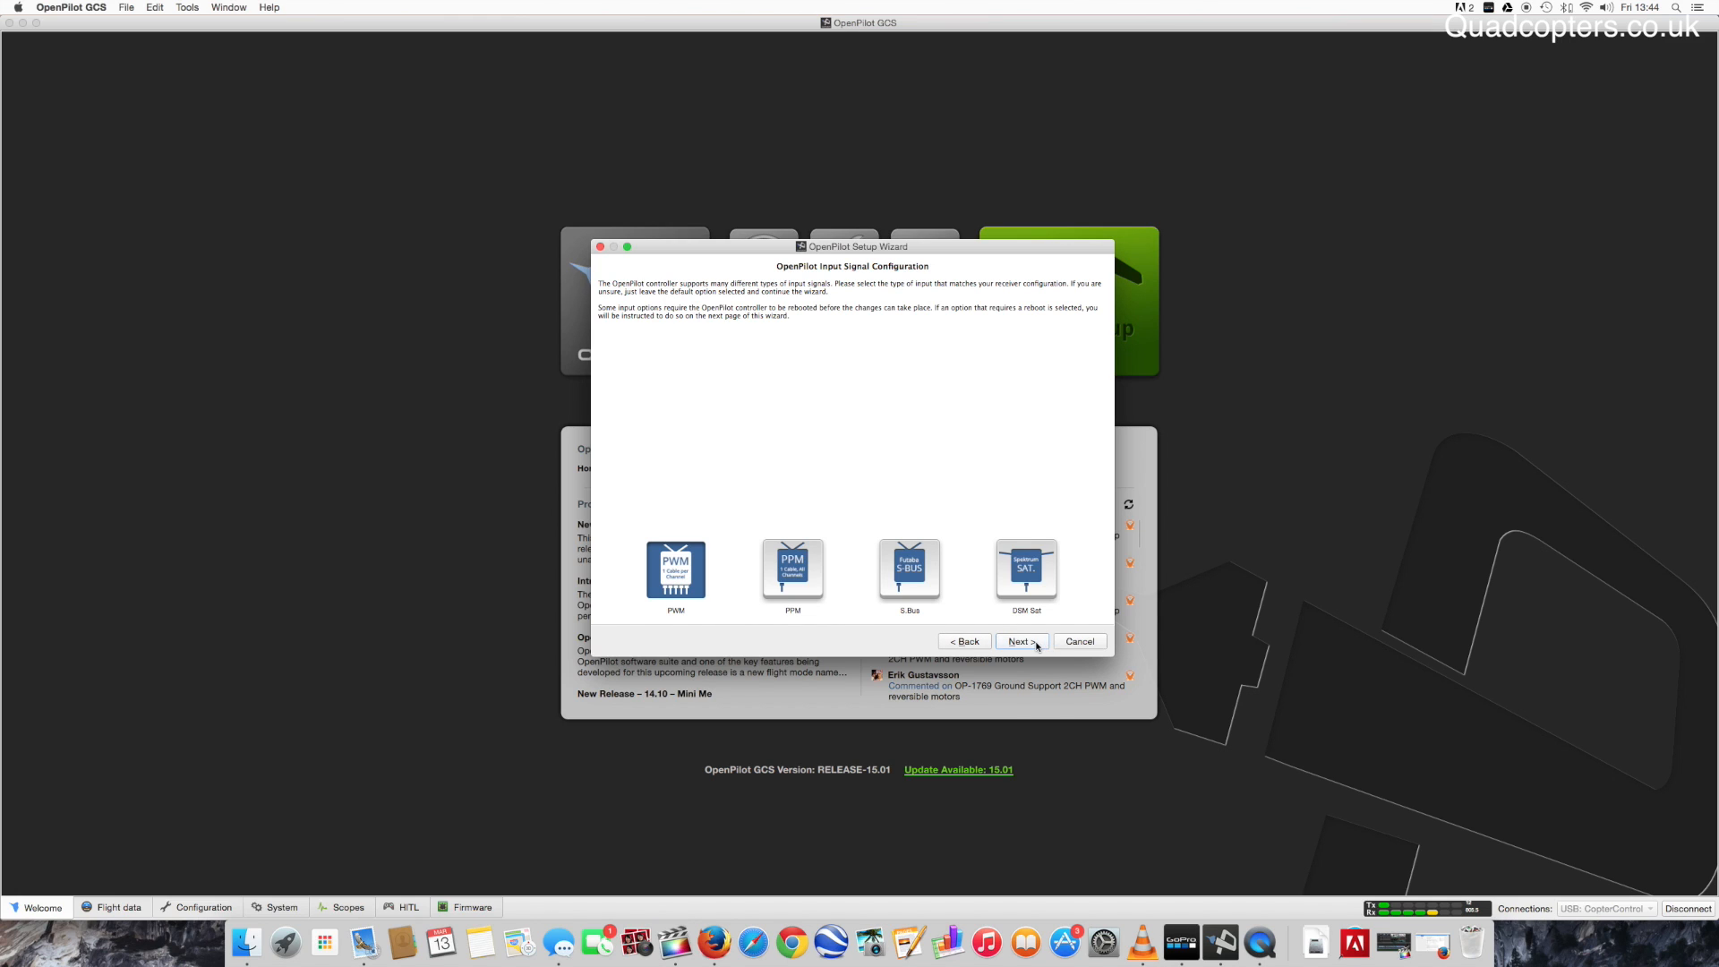
pyautogui.click(1019, 641)
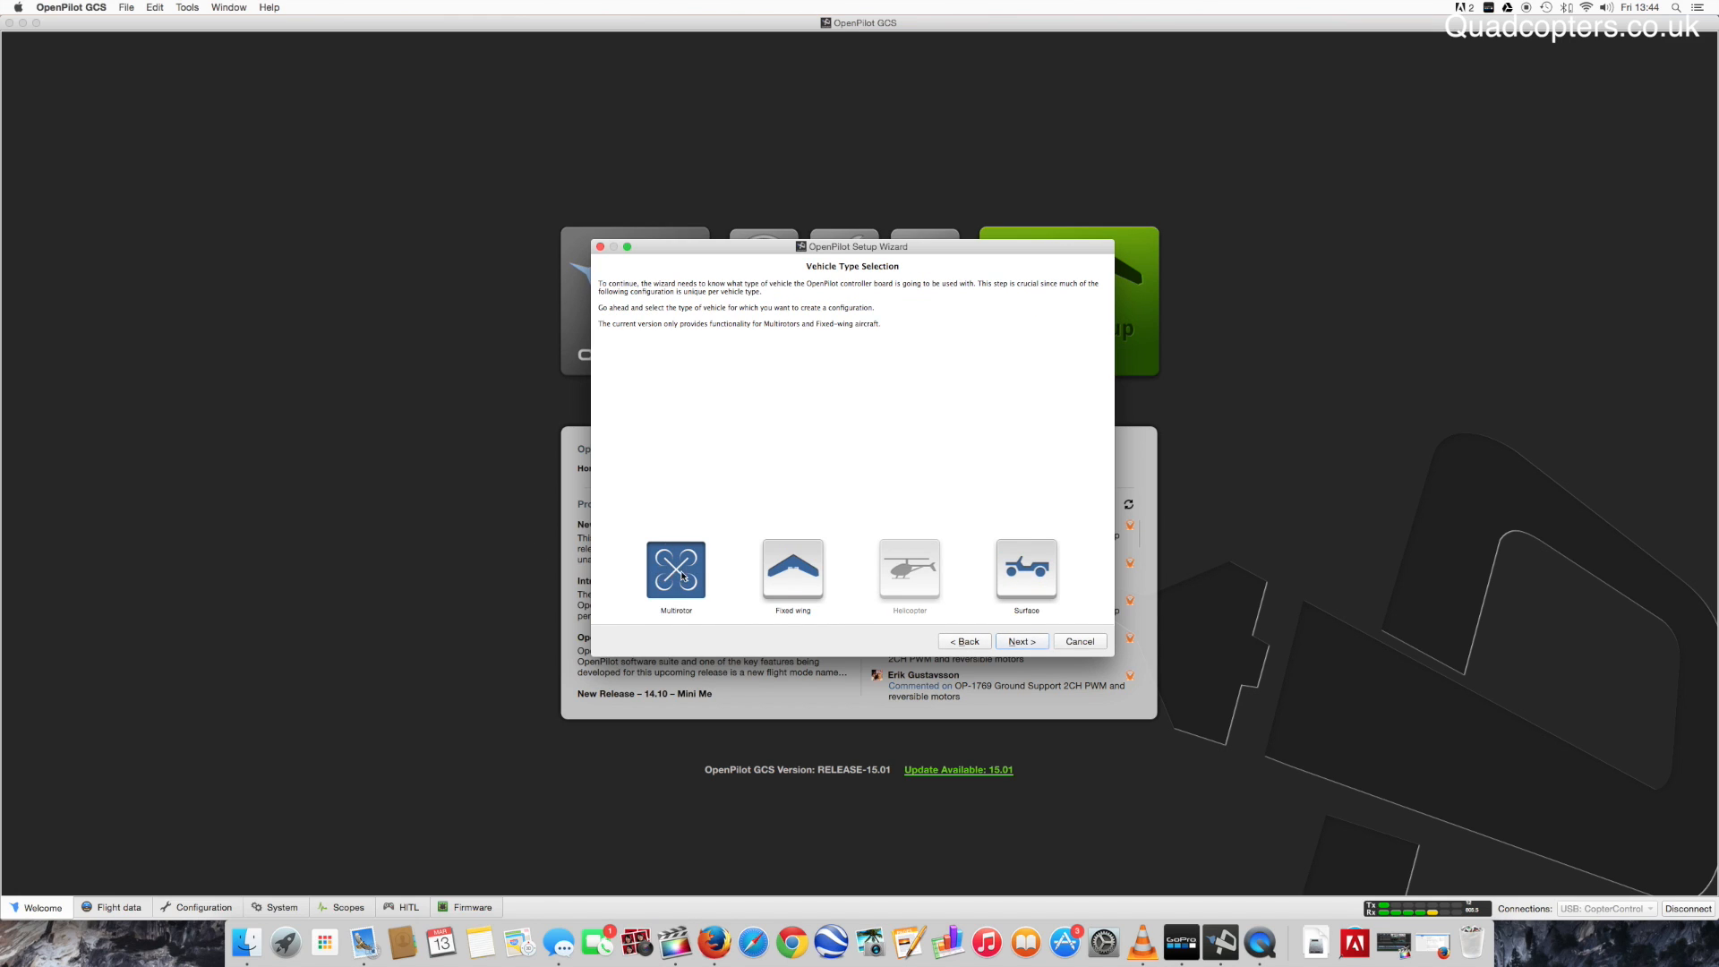
pyautogui.click(1019, 641)
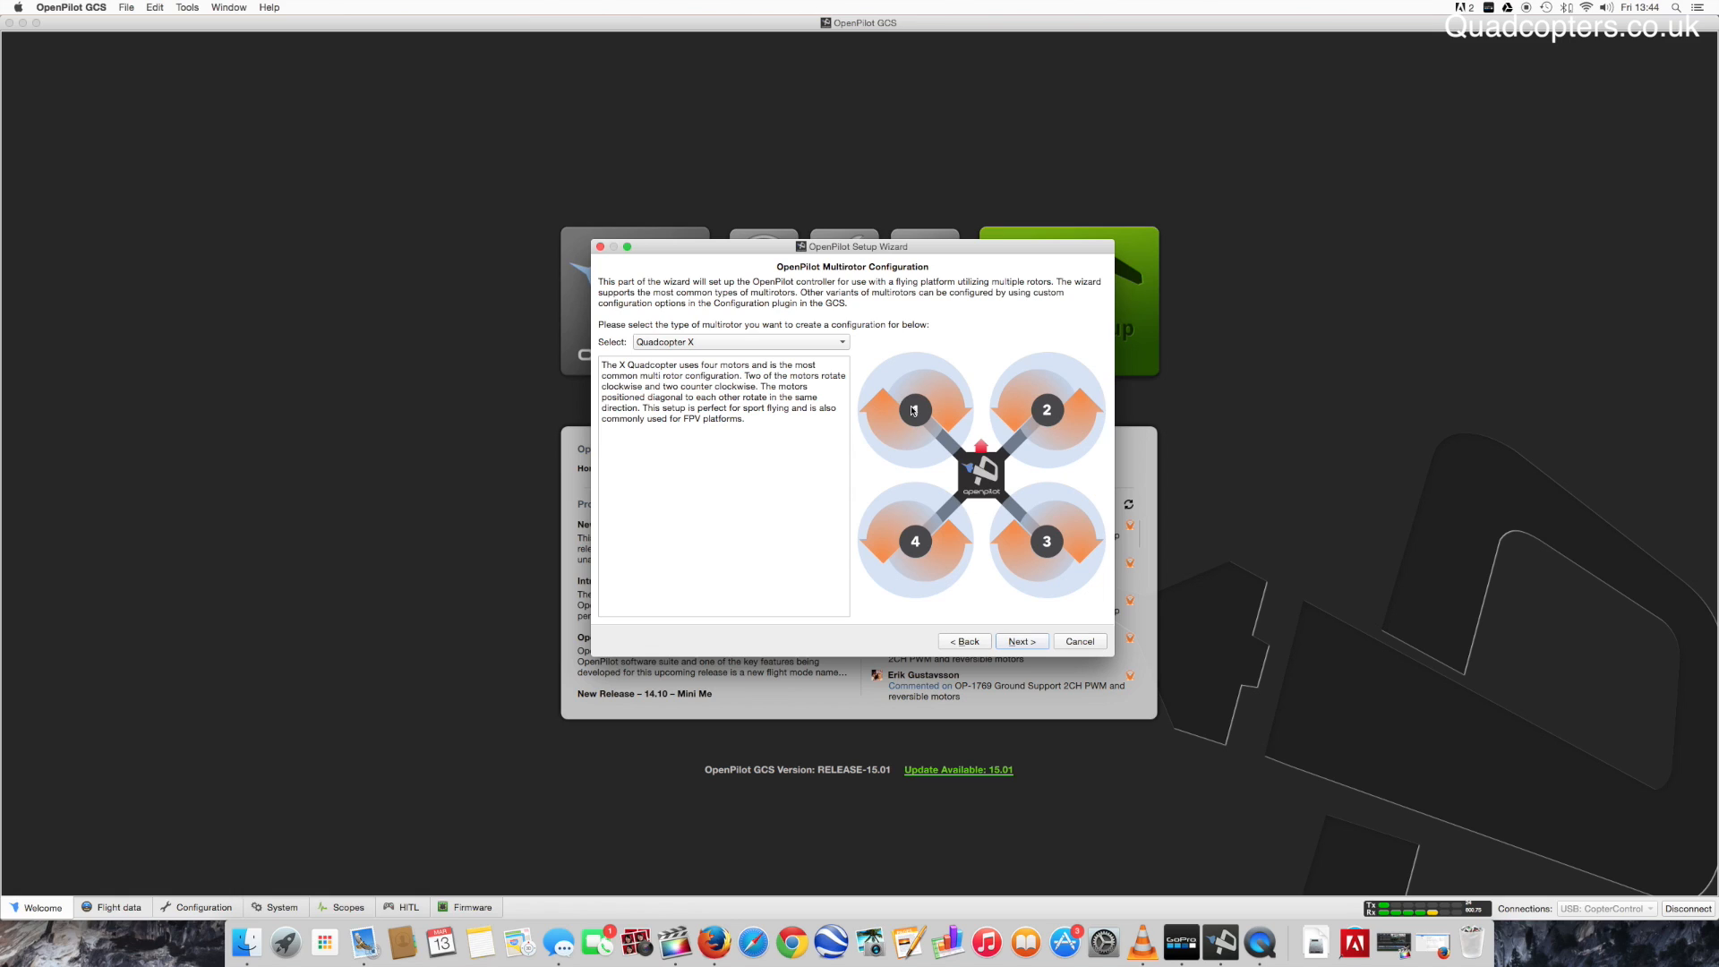
pyautogui.moveTo(1076, 575)
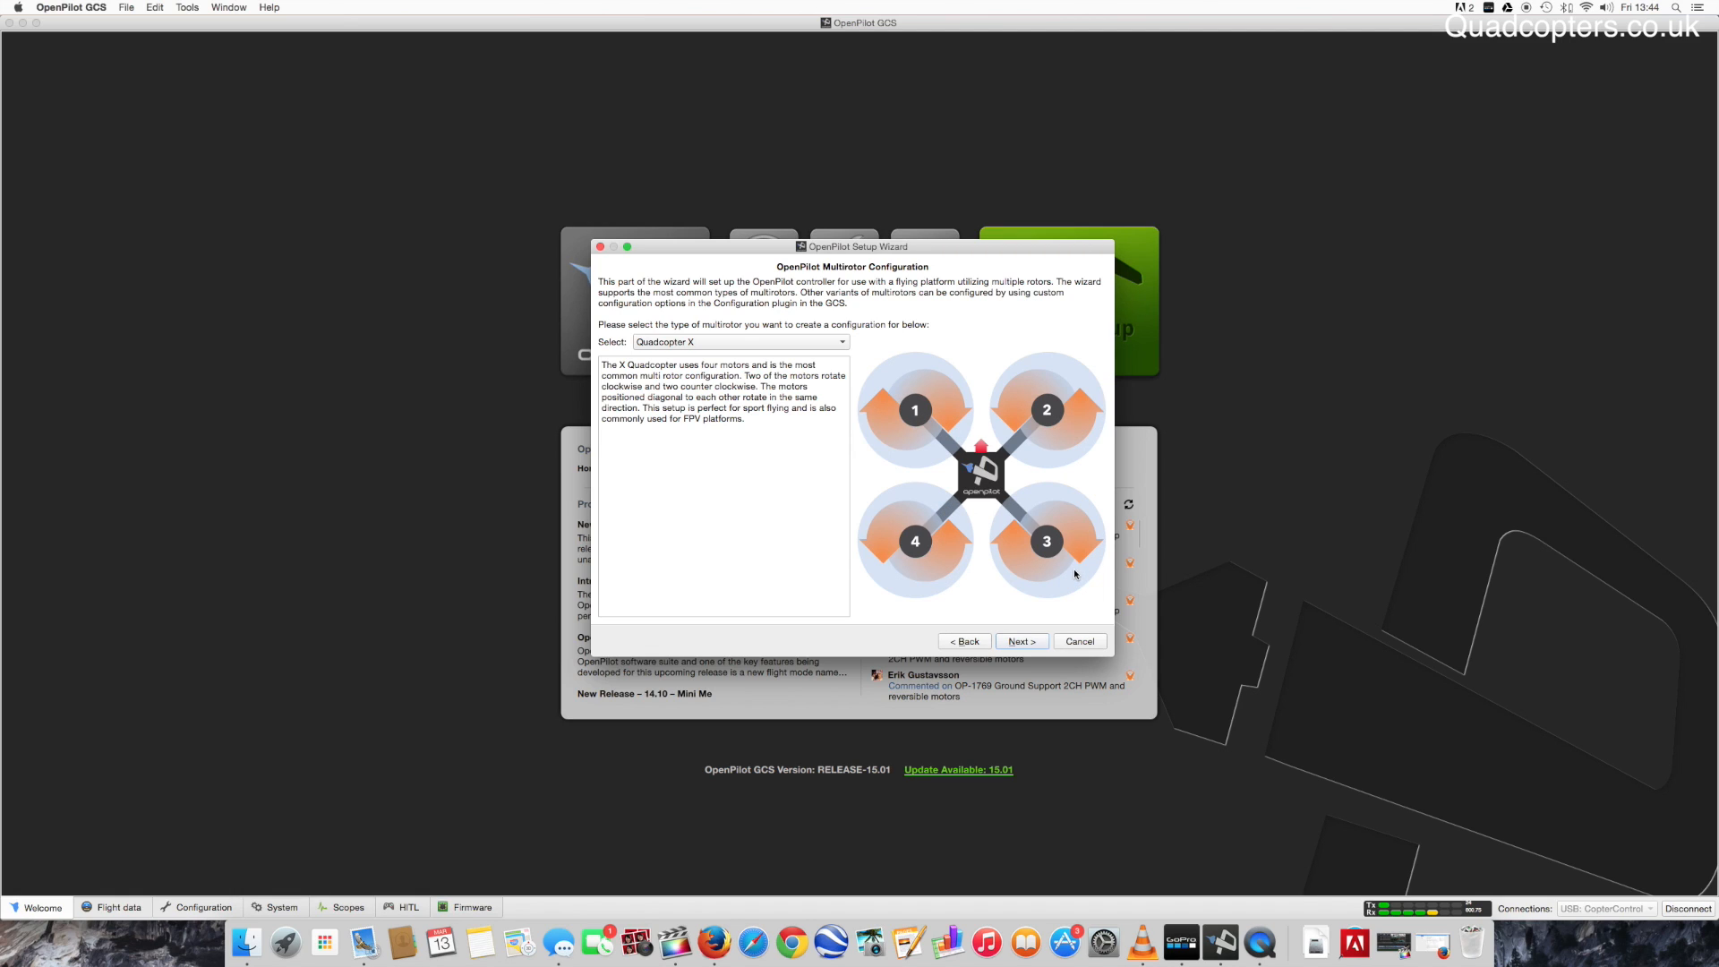
pyautogui.click(1019, 641)
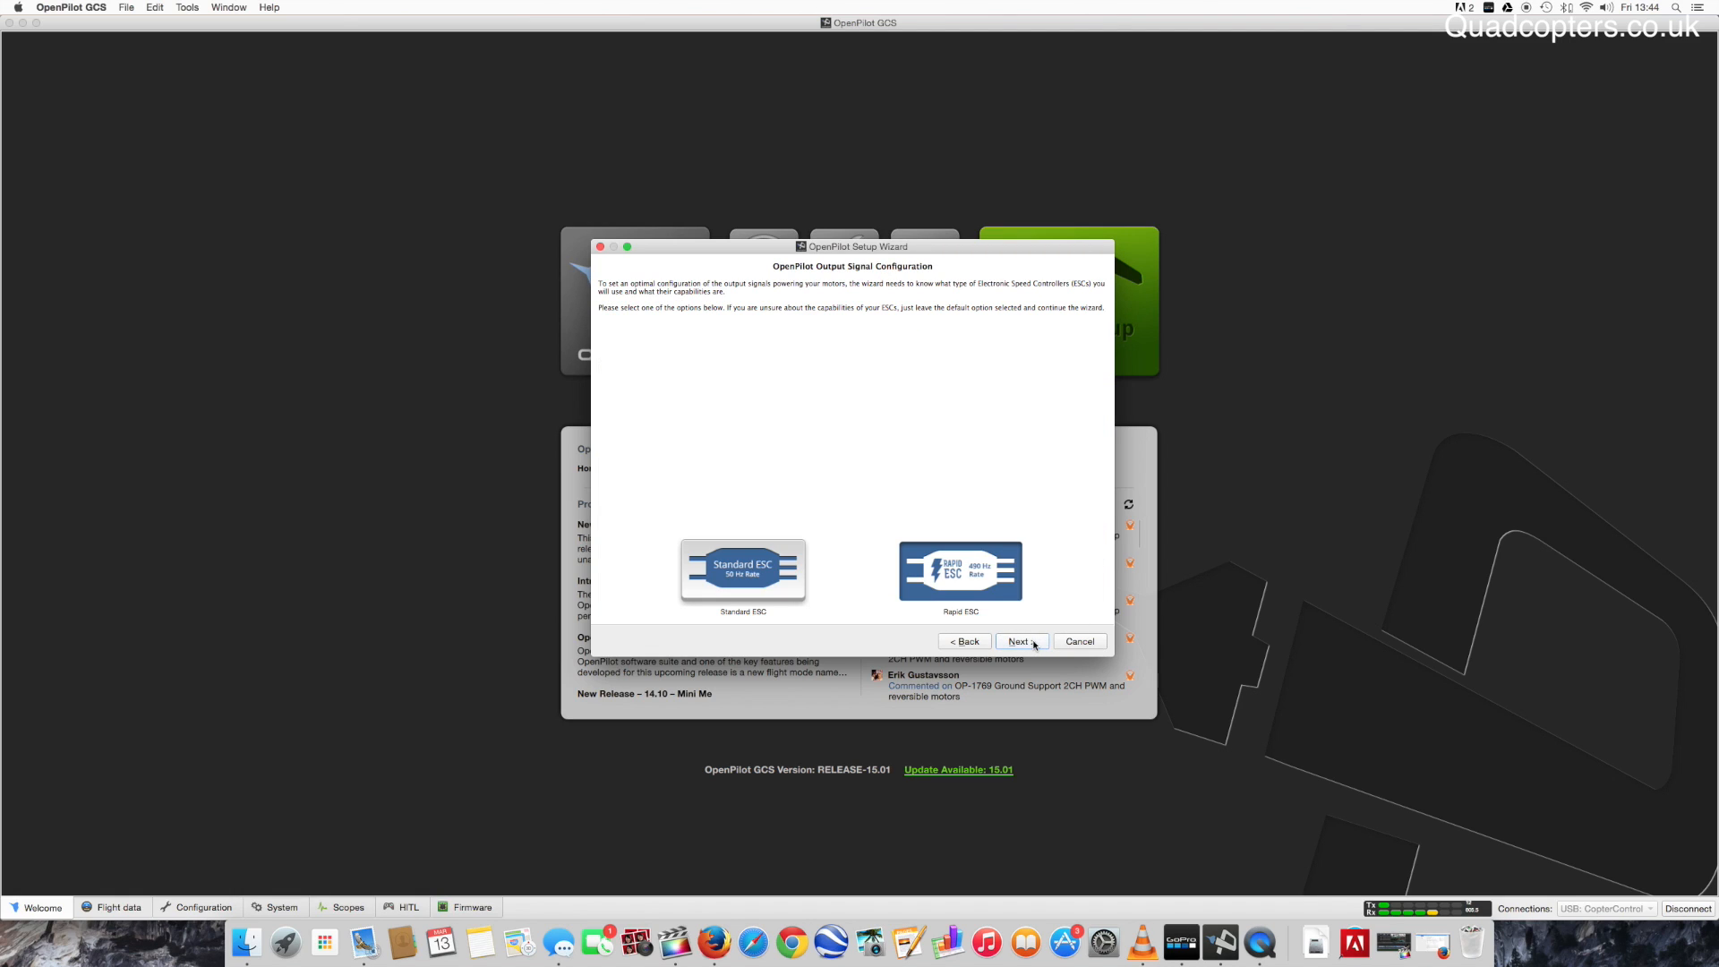
pyautogui.moveTo(863, 602)
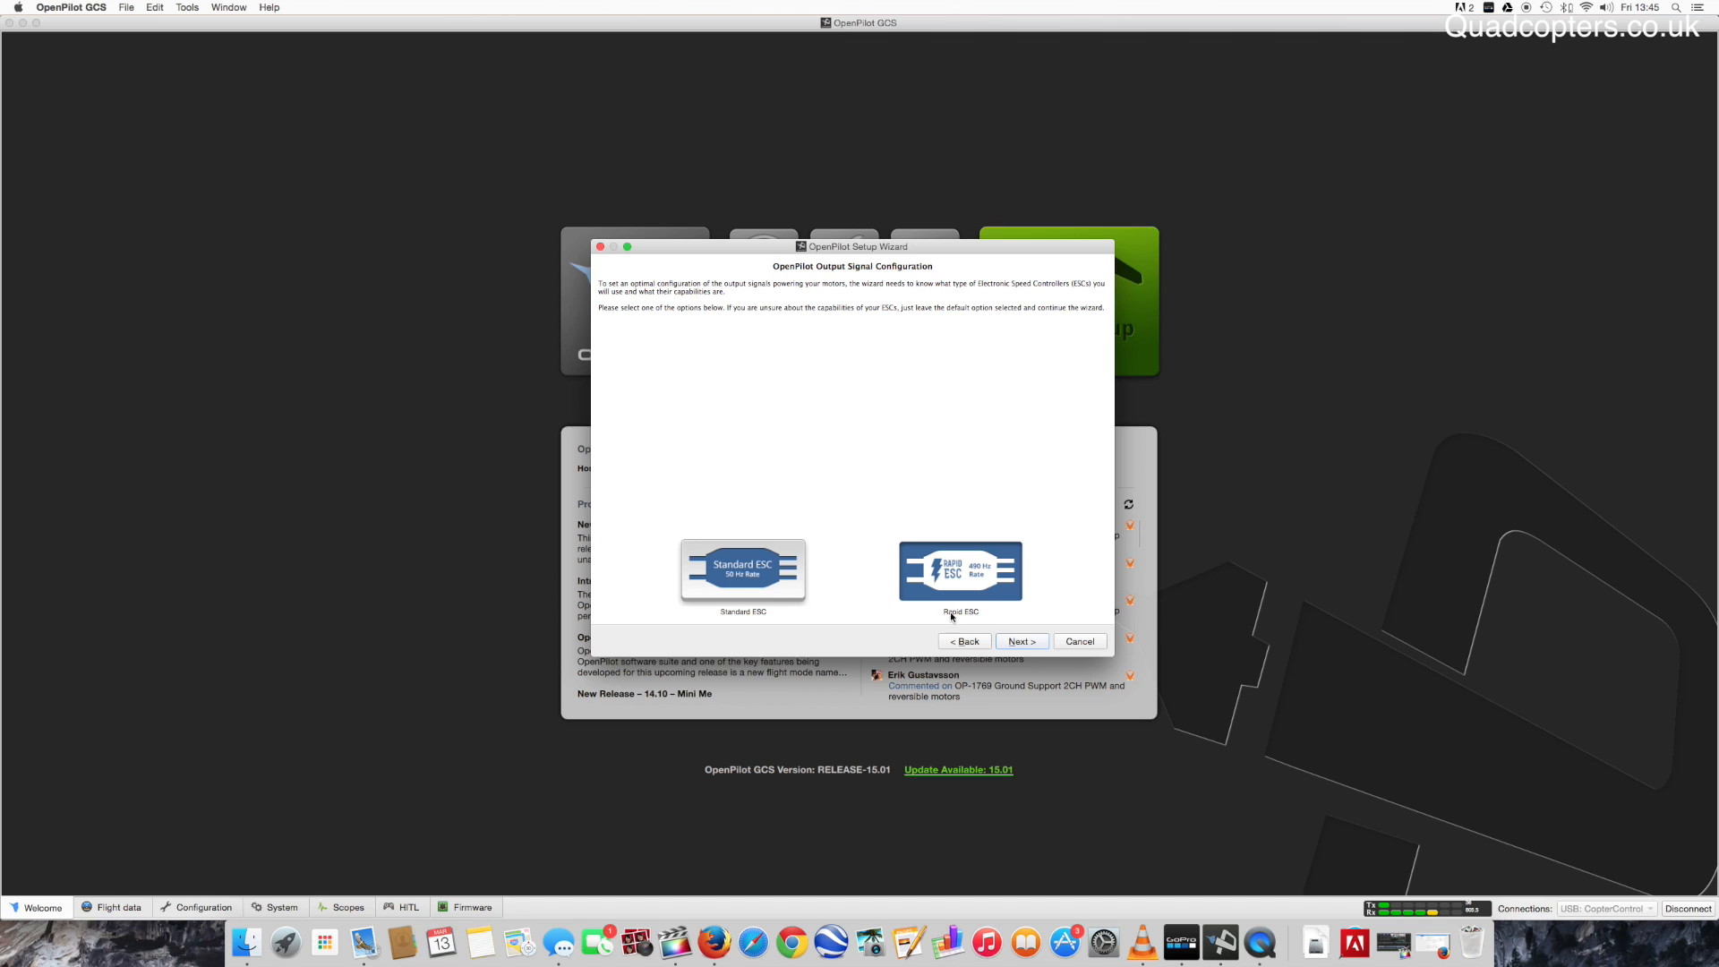
pyautogui.click(1019, 641)
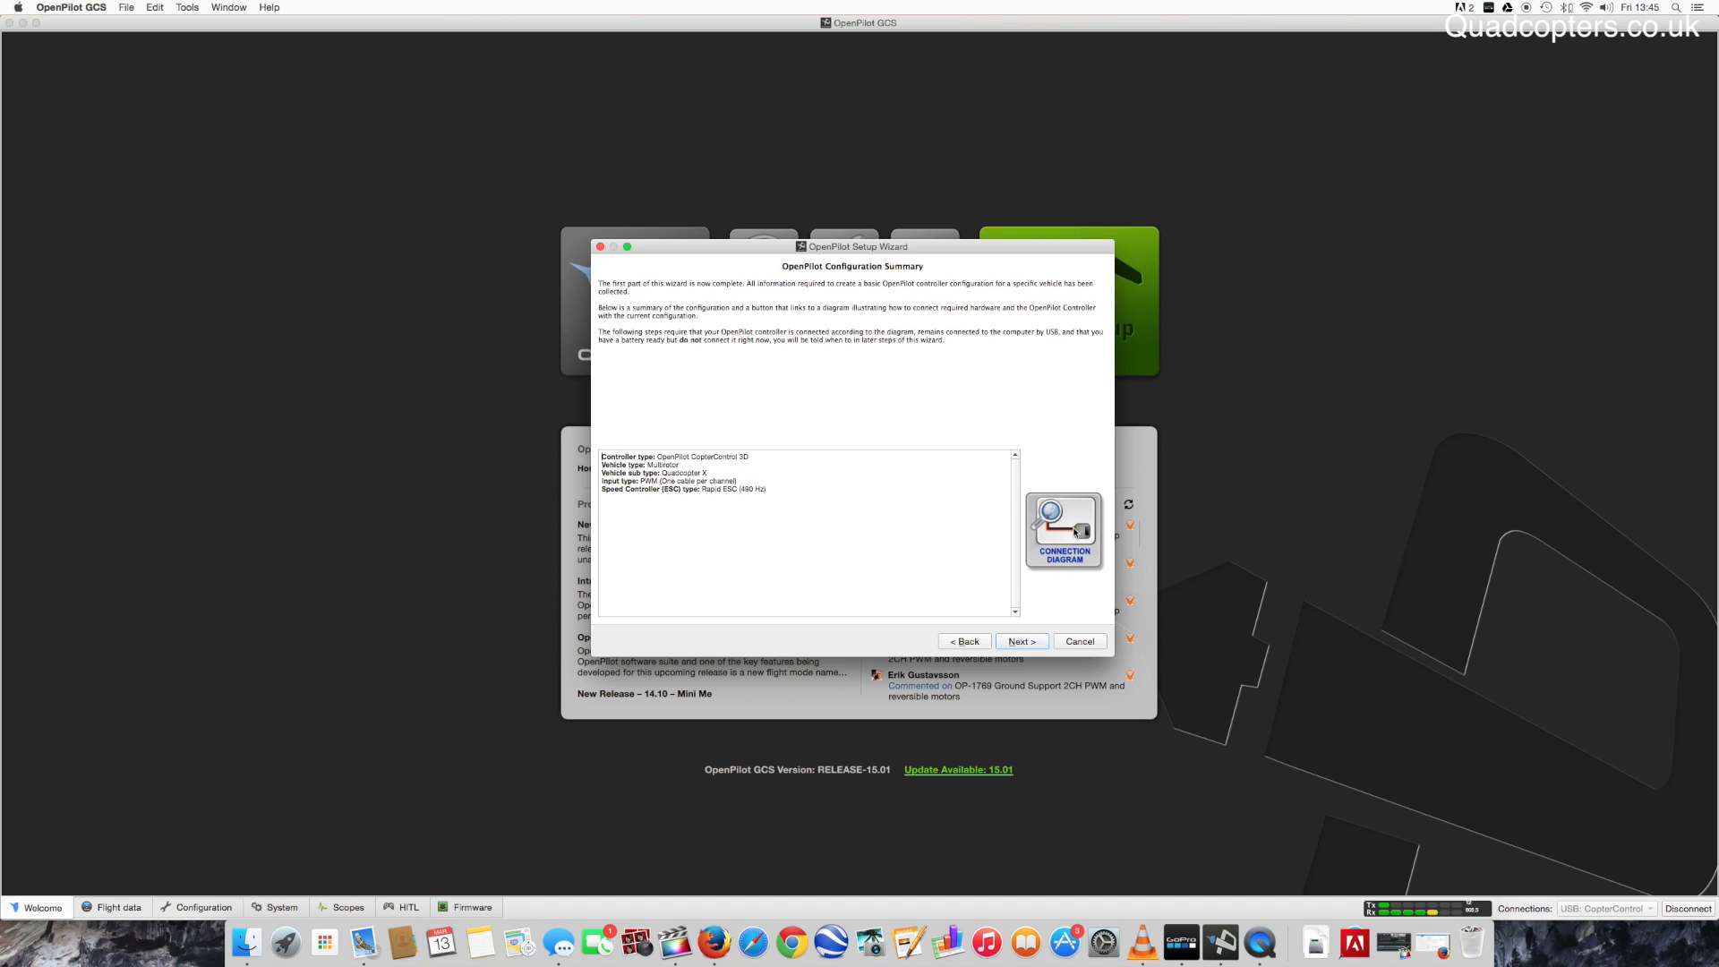
# Run the sensor level calculation until Done and continue to the ESC calibration page.
pyautogui.click(1019, 641)
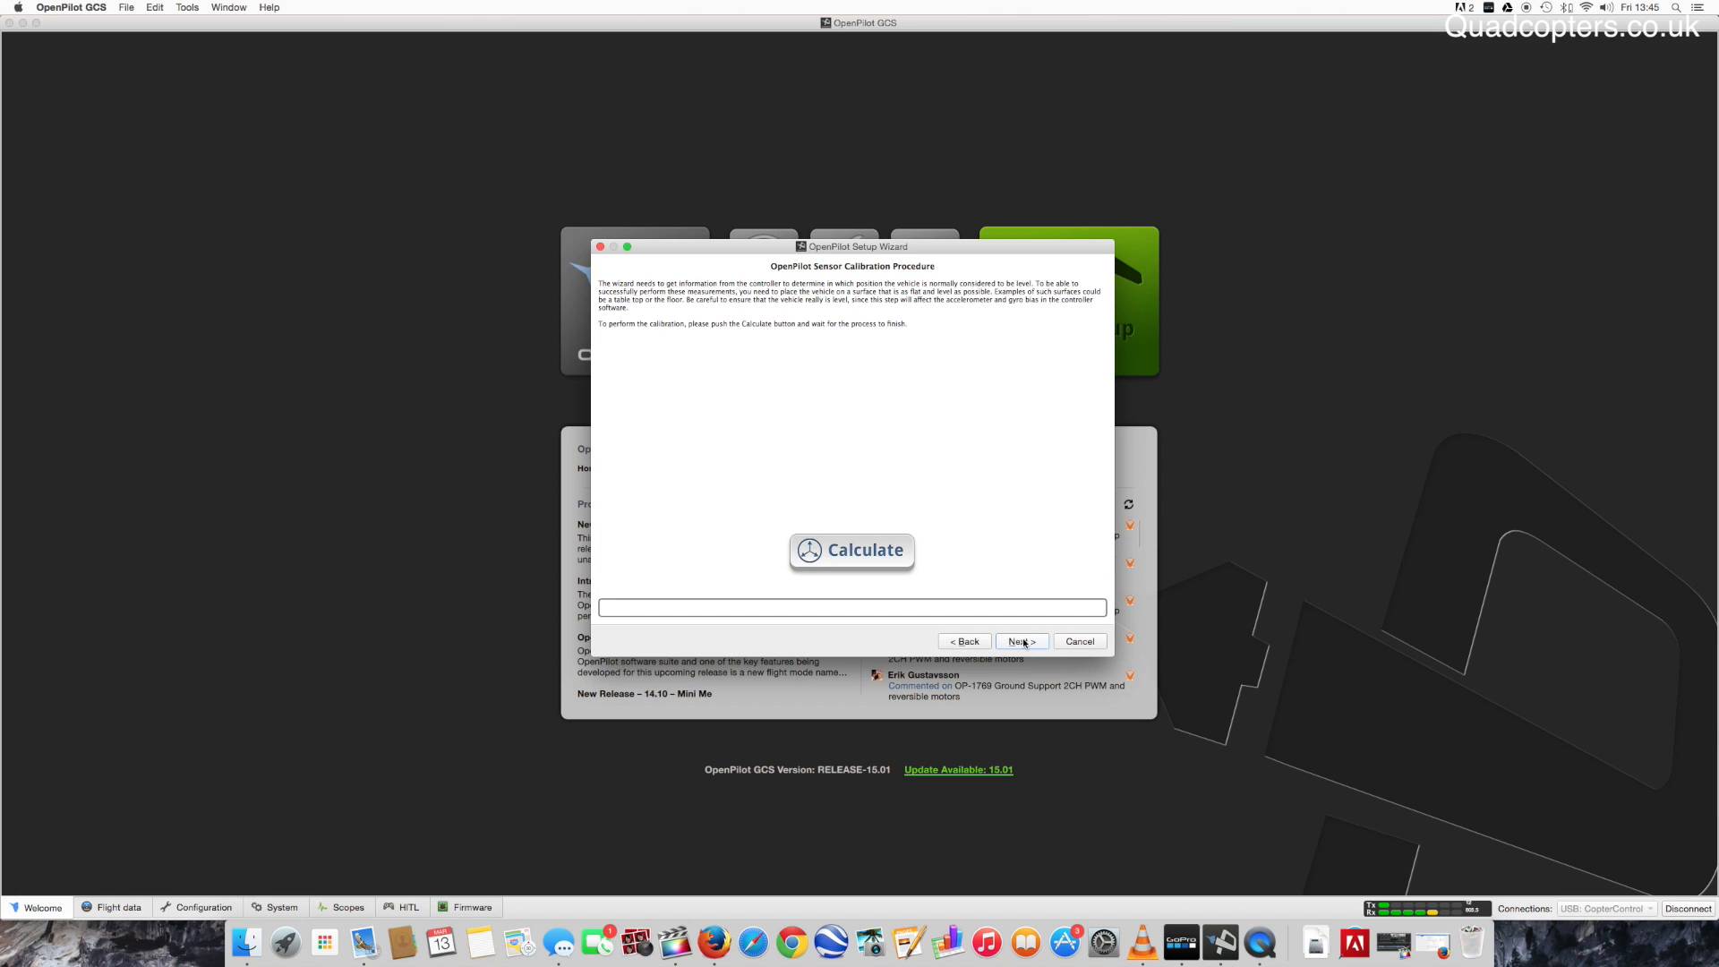
pyautogui.click(851, 550)
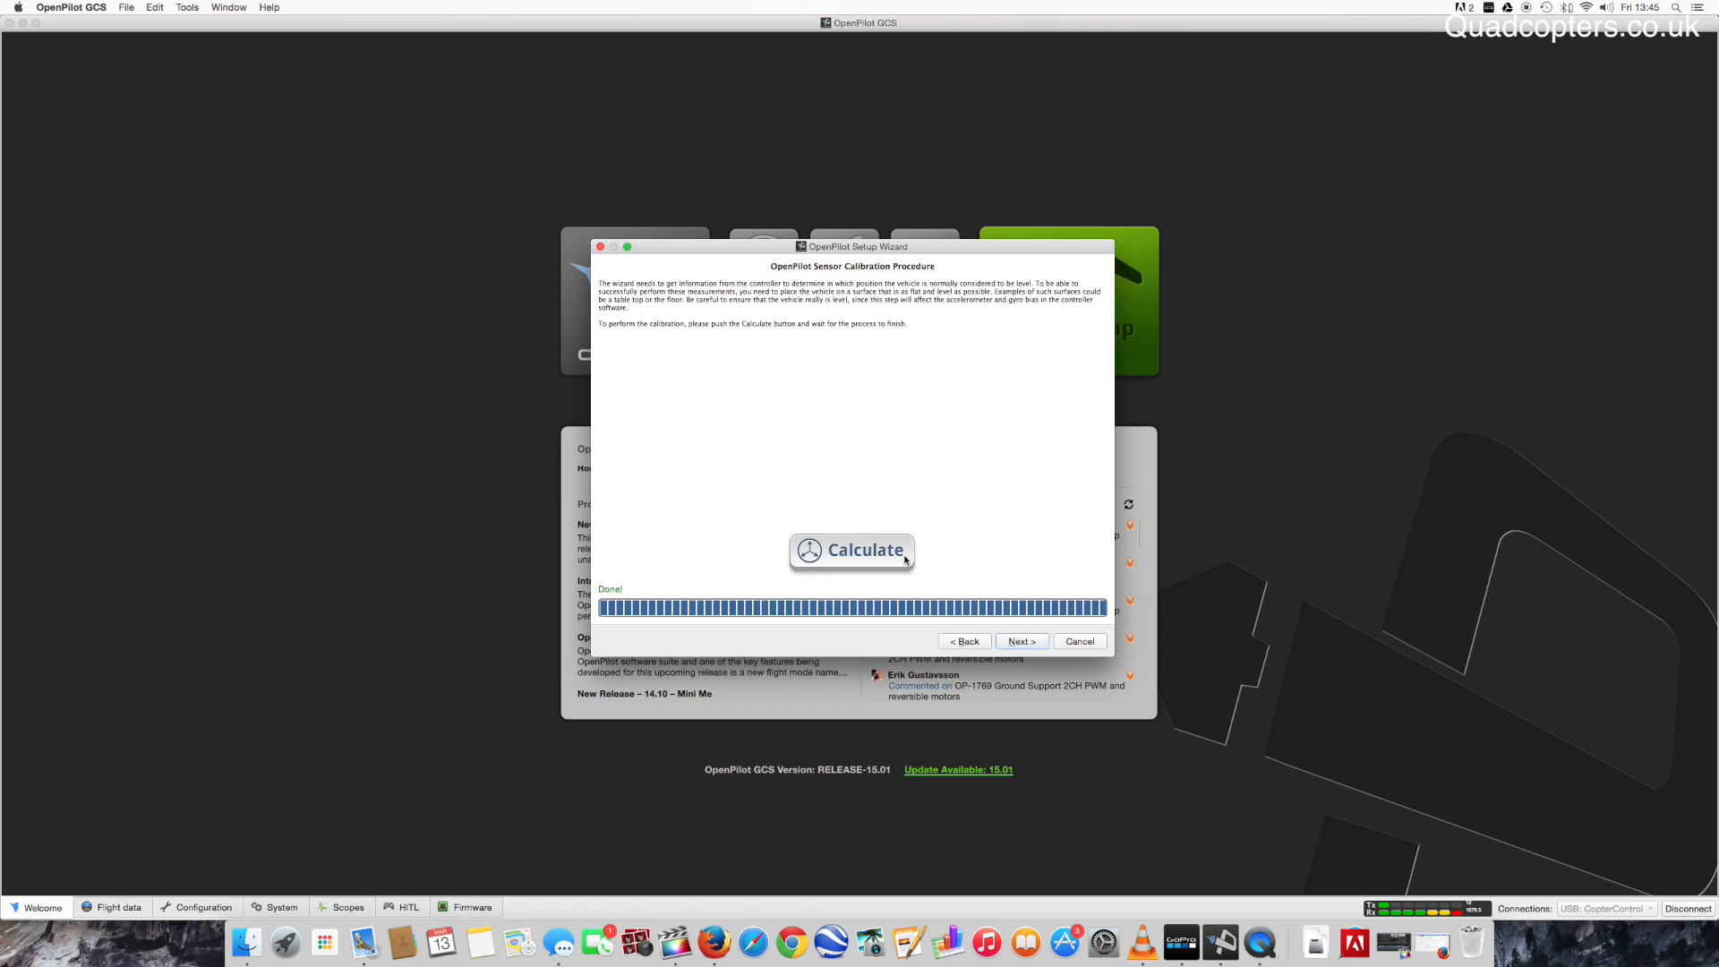
pyautogui.click(1019, 641)
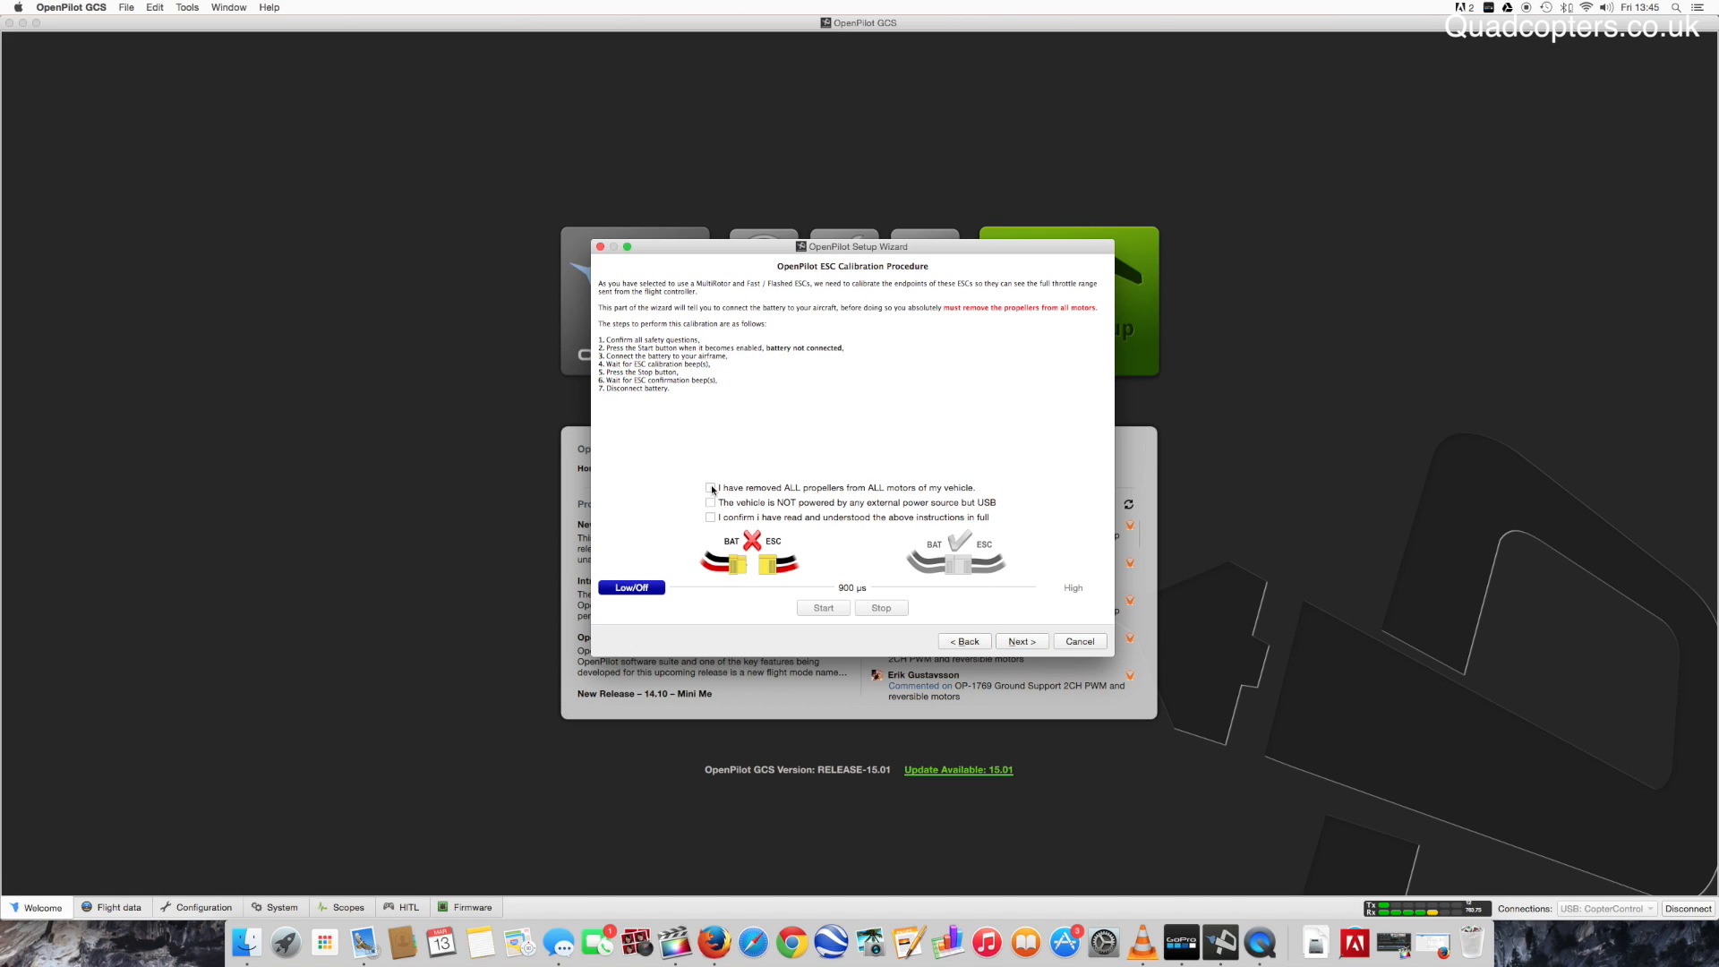
# Confirm propellers removed, USB-only power and instructions read, run ESC calibration, and continue to output calibration.
pyautogui.click(711, 487)
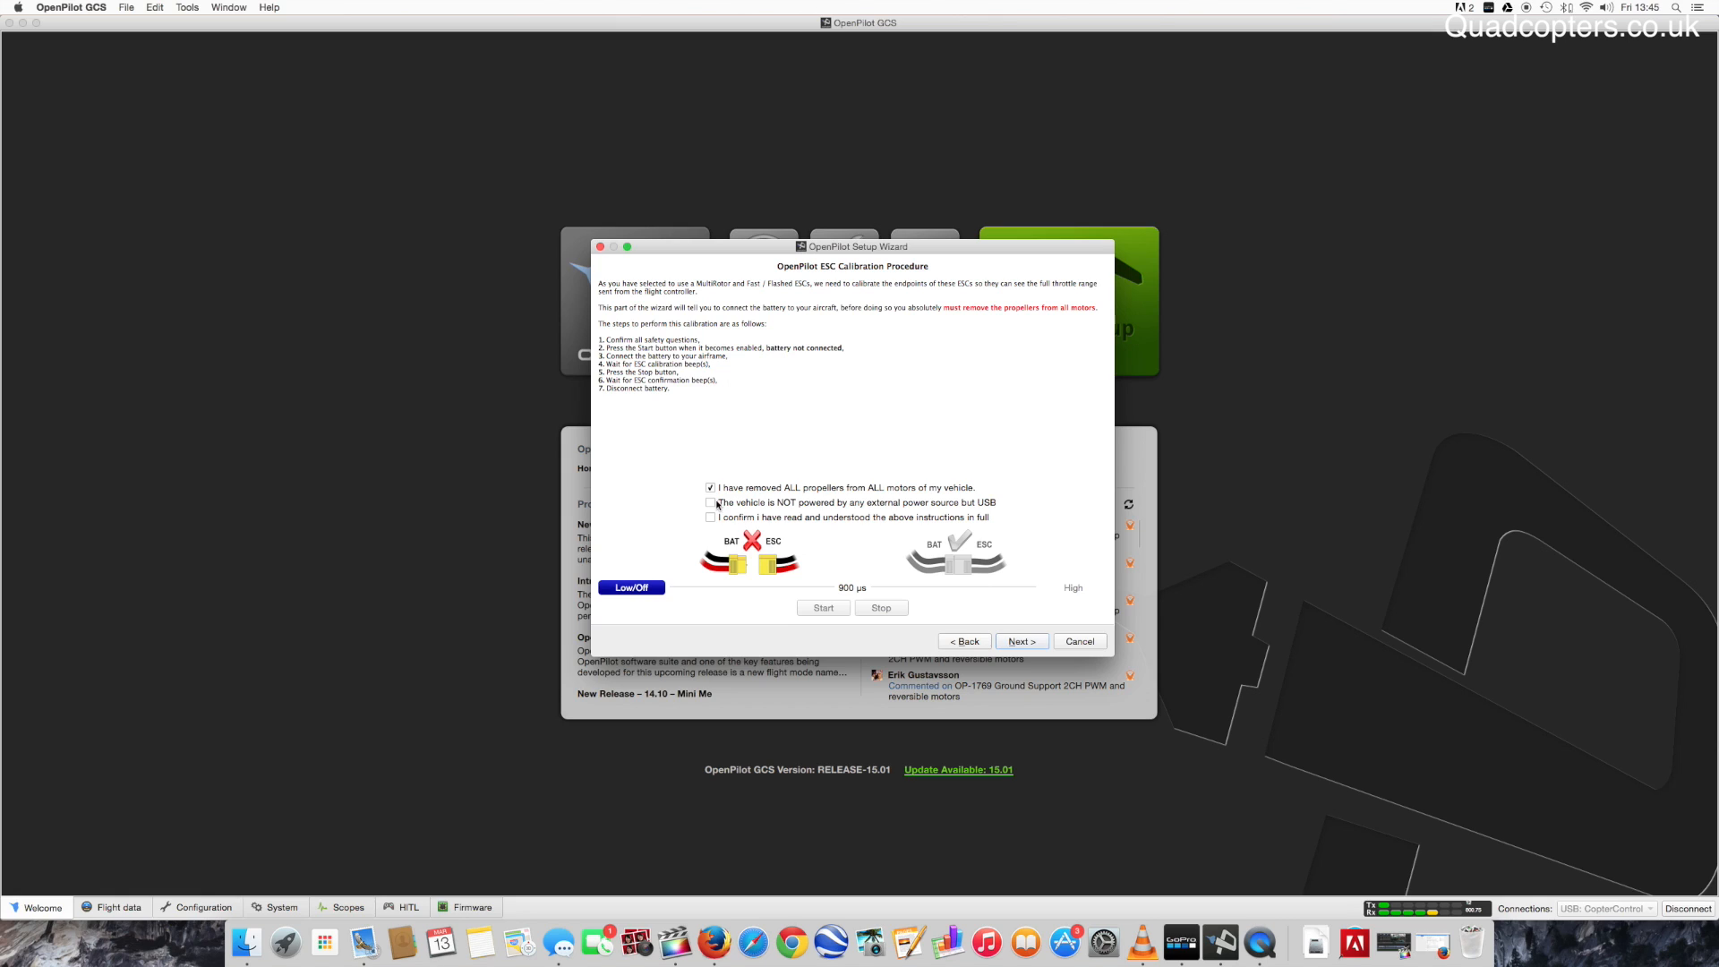
pyautogui.click(711, 502)
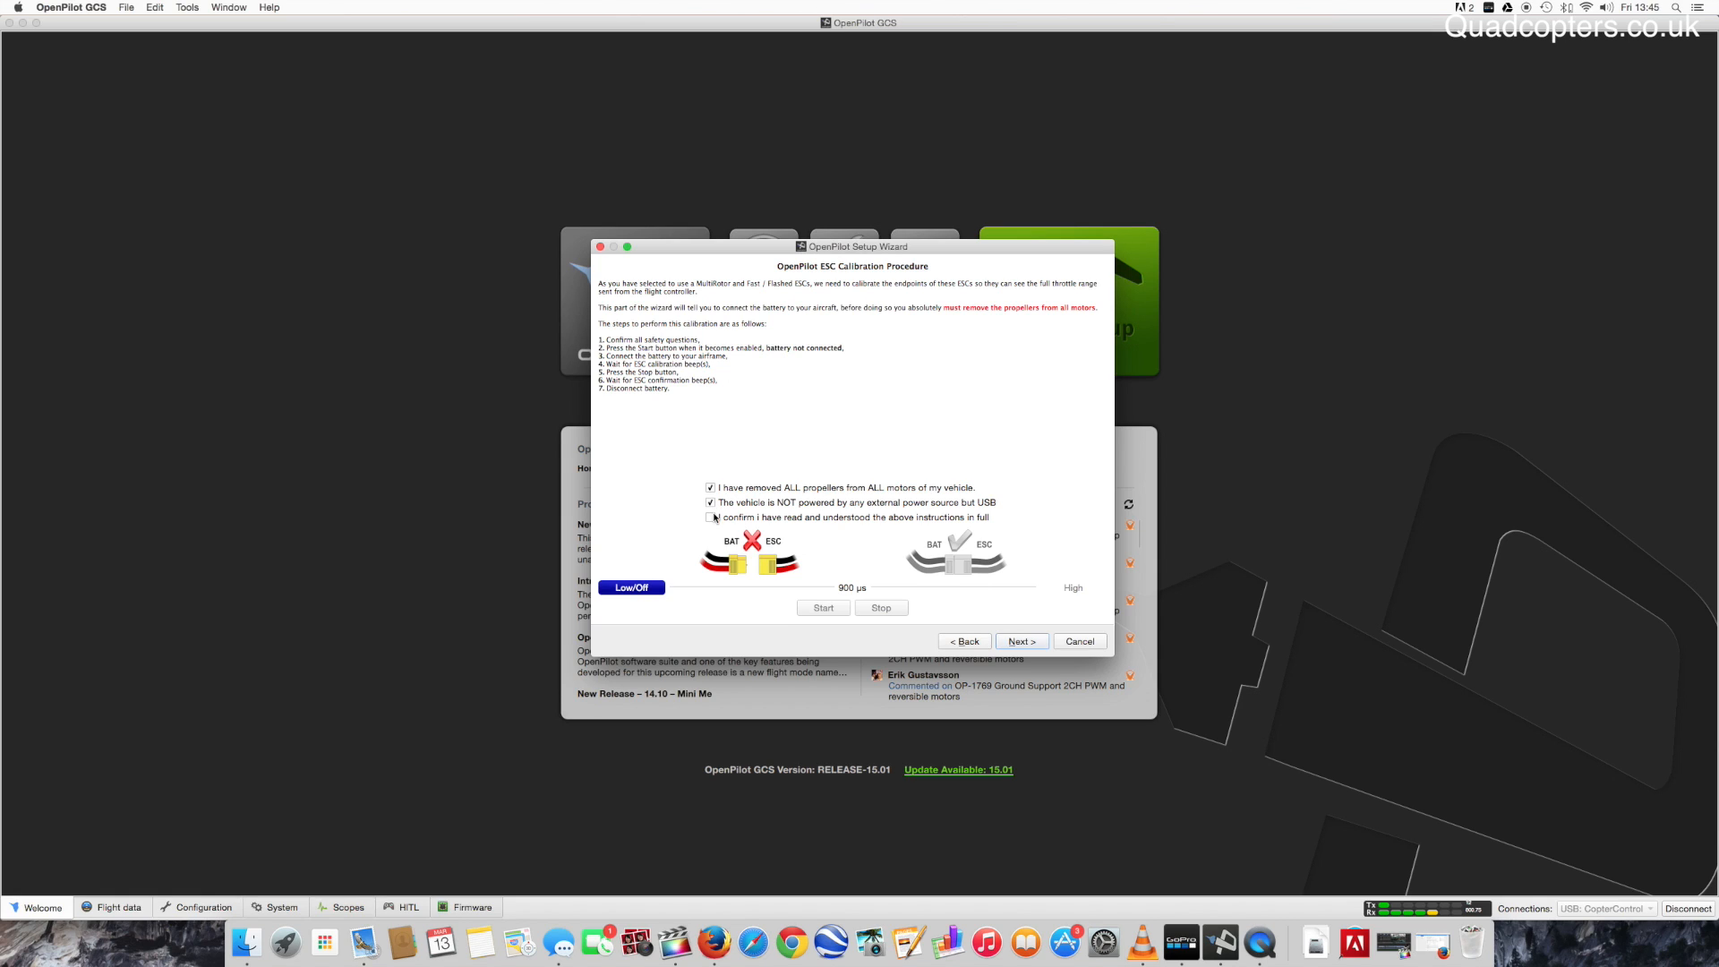
pyautogui.click(711, 516)
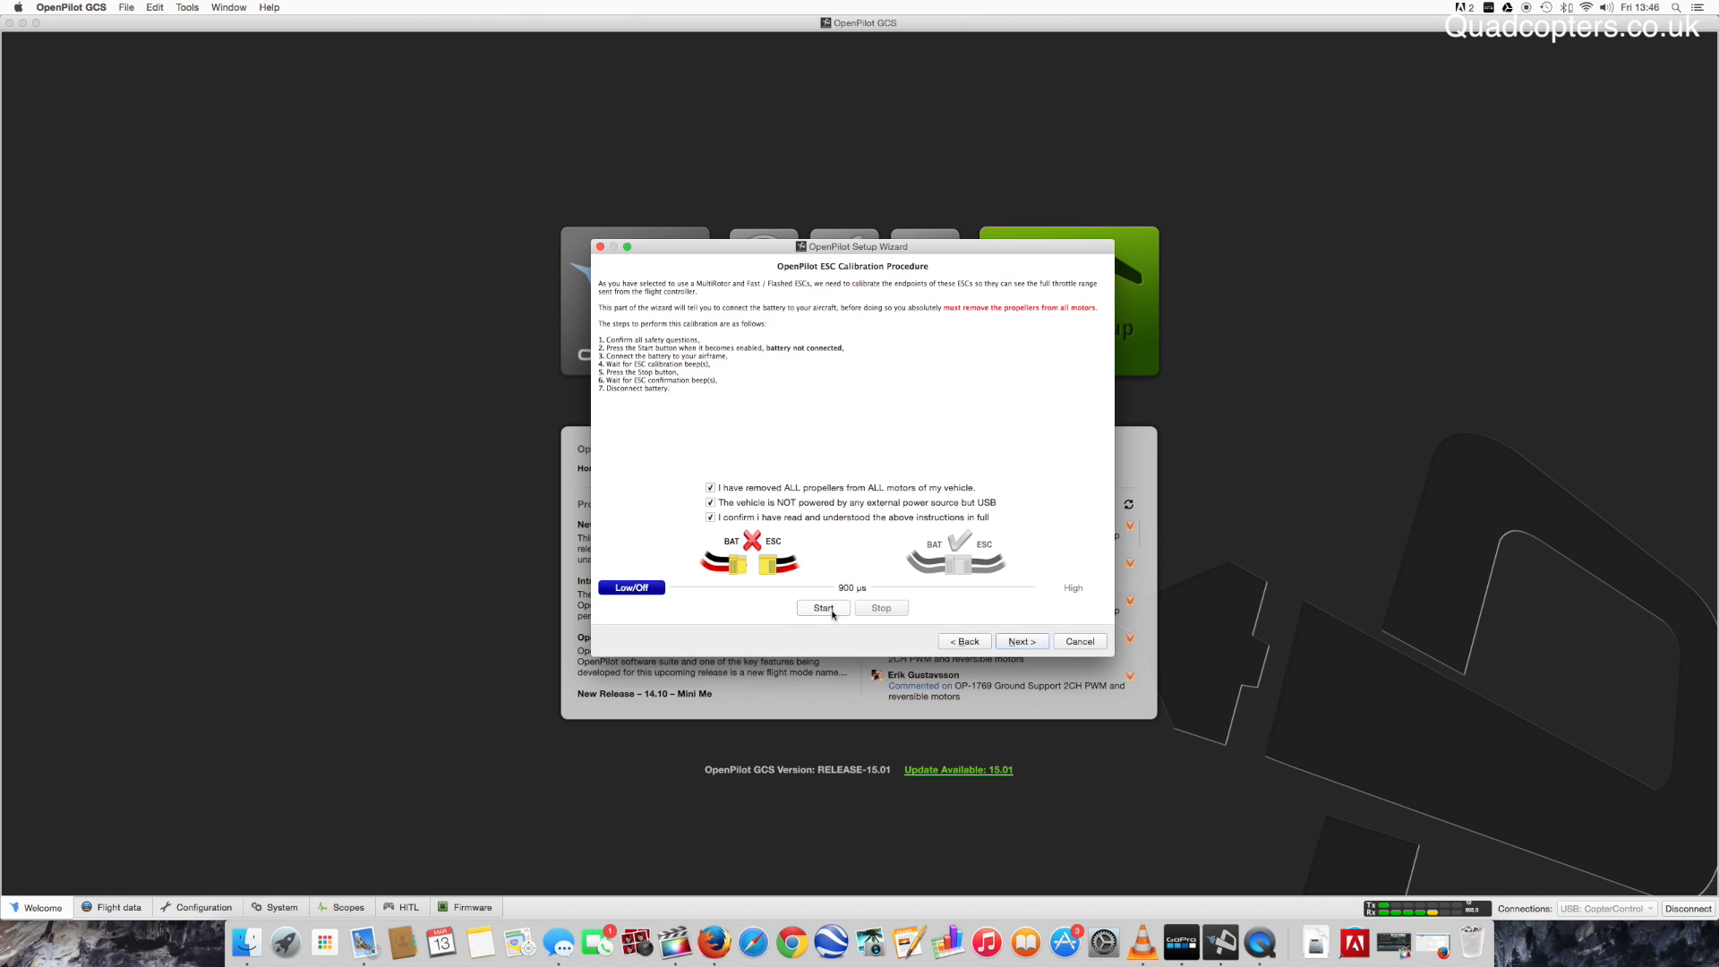
pyautogui.click(822, 608)
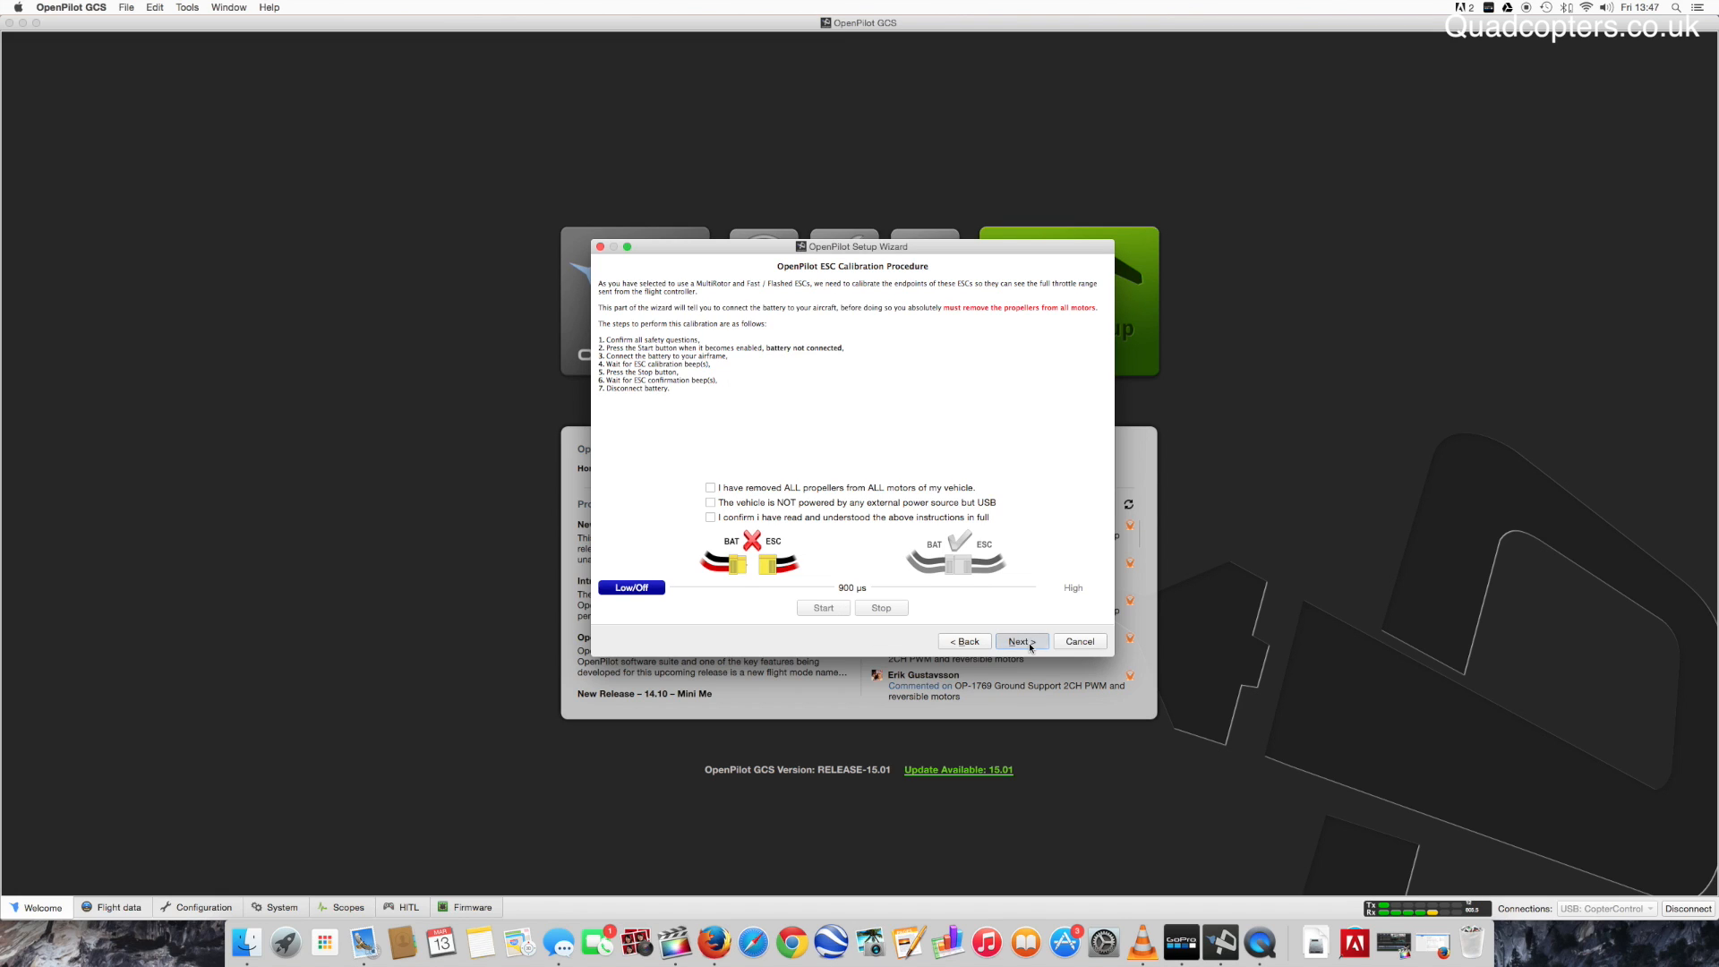
pyautogui.click(1019, 641)
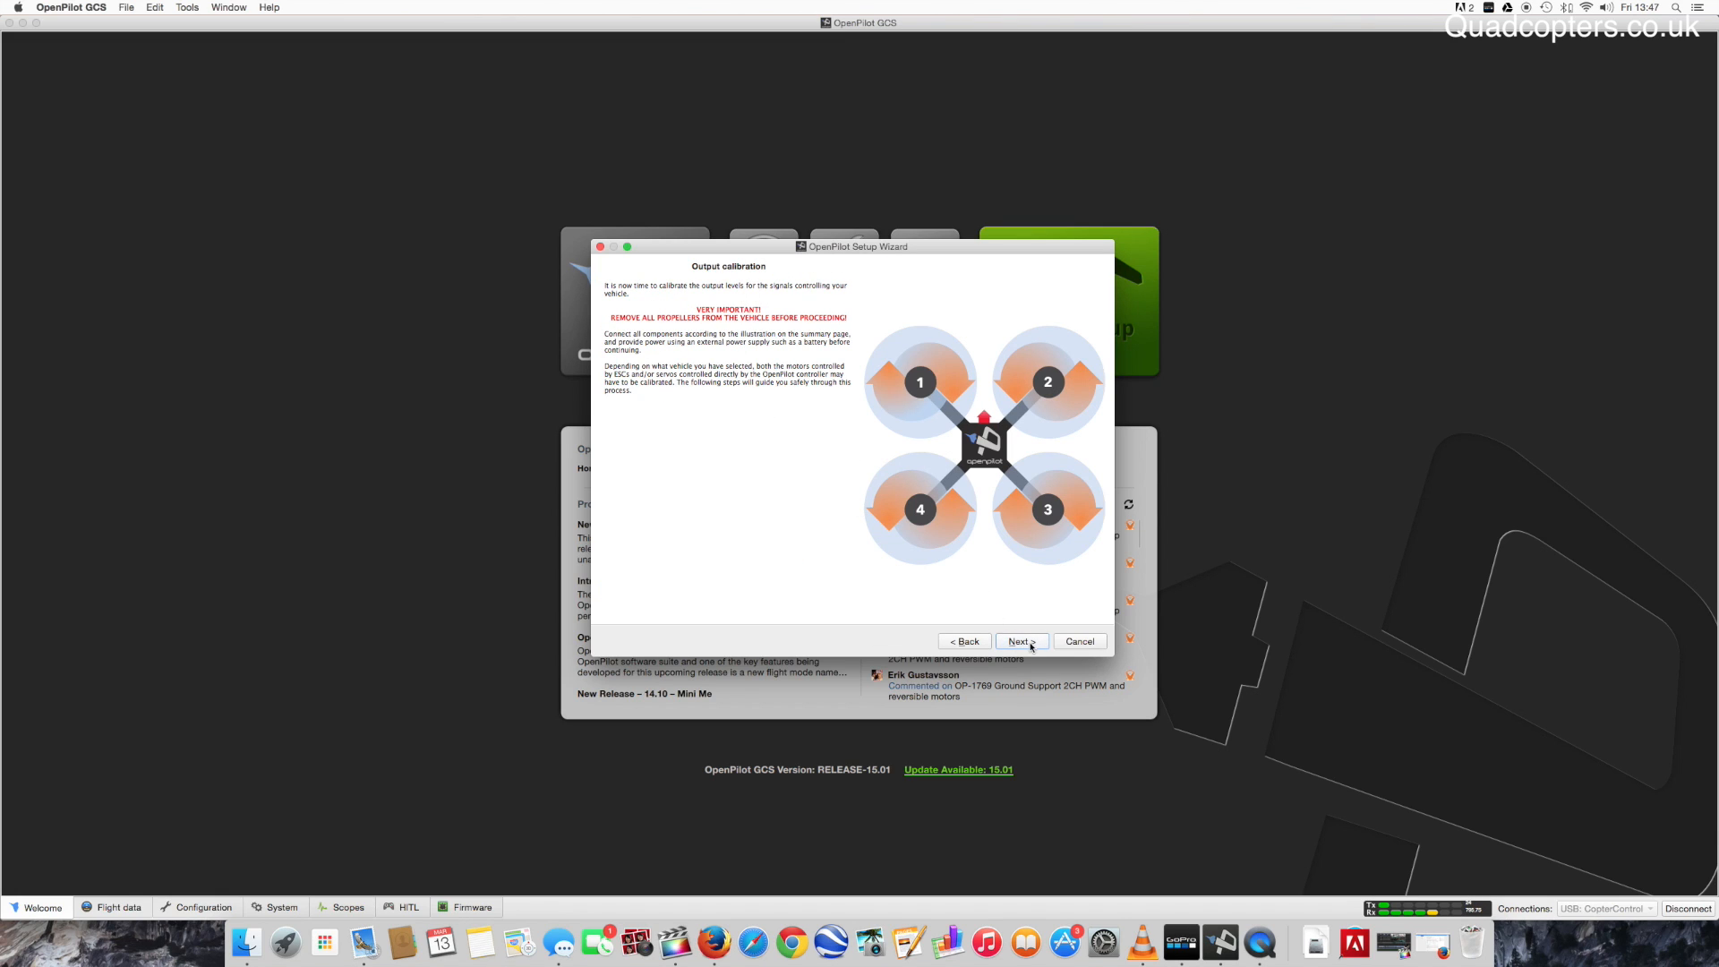
# Raise motor 1's output slider until it spins steadily, stop it at that neutral rate, and continue to Initial Tuning.
pyautogui.click(1019, 641)
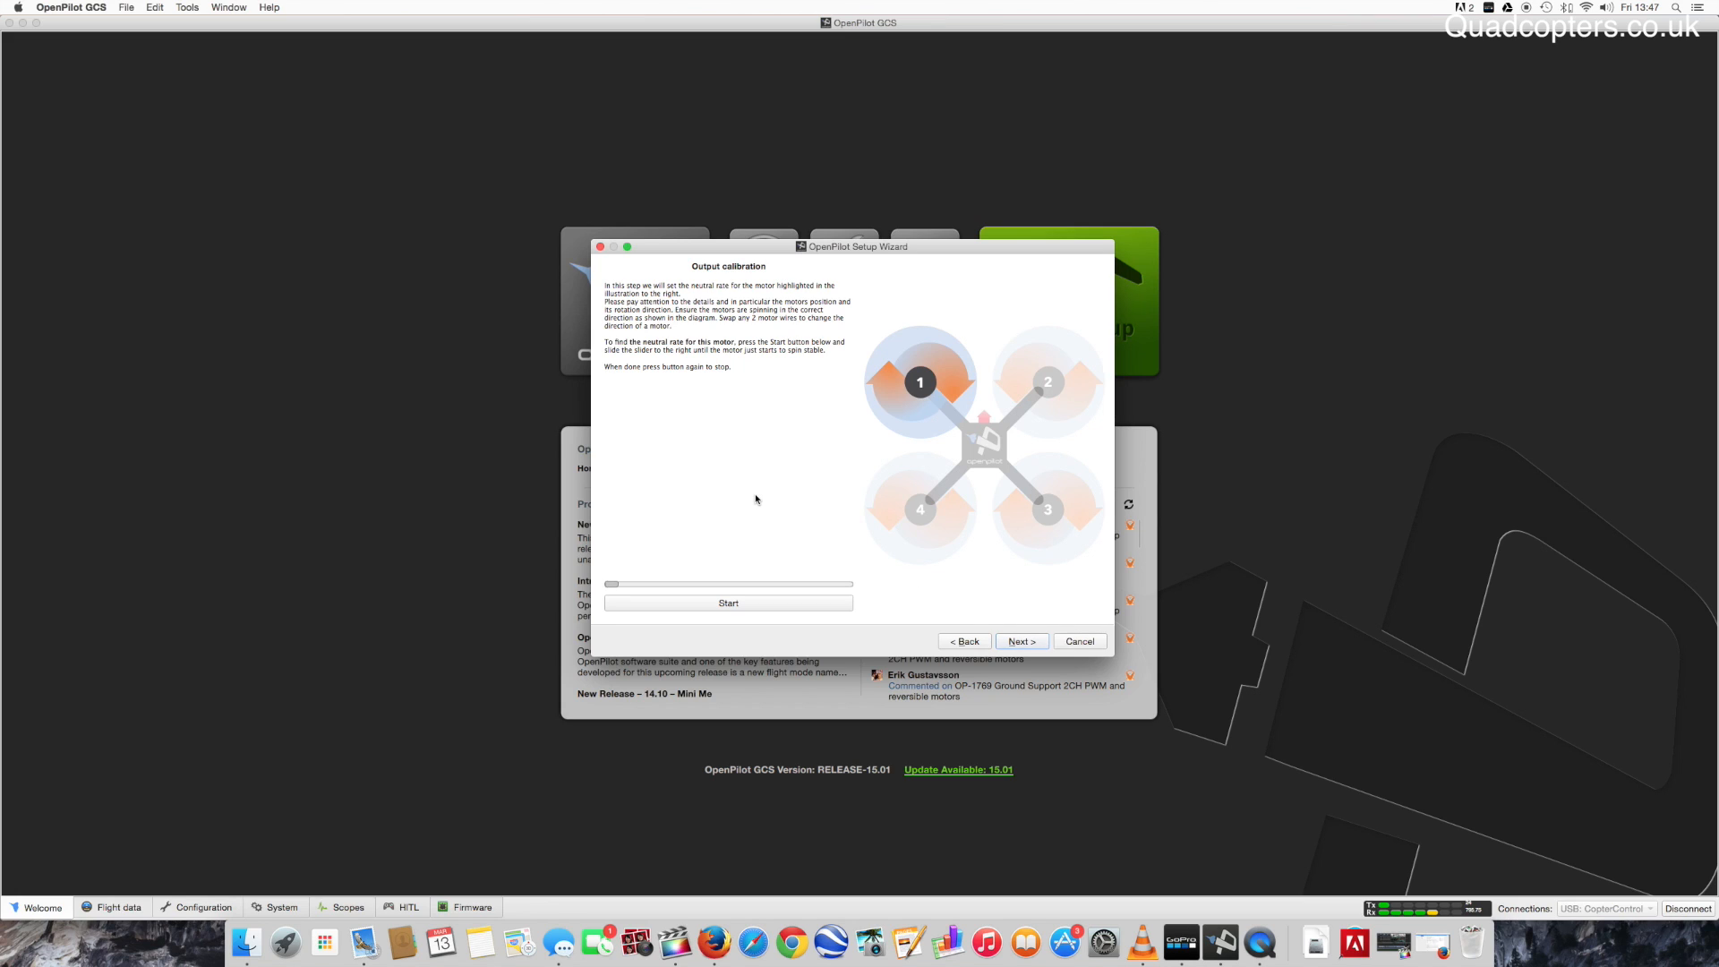
pyautogui.moveTo(643, 595)
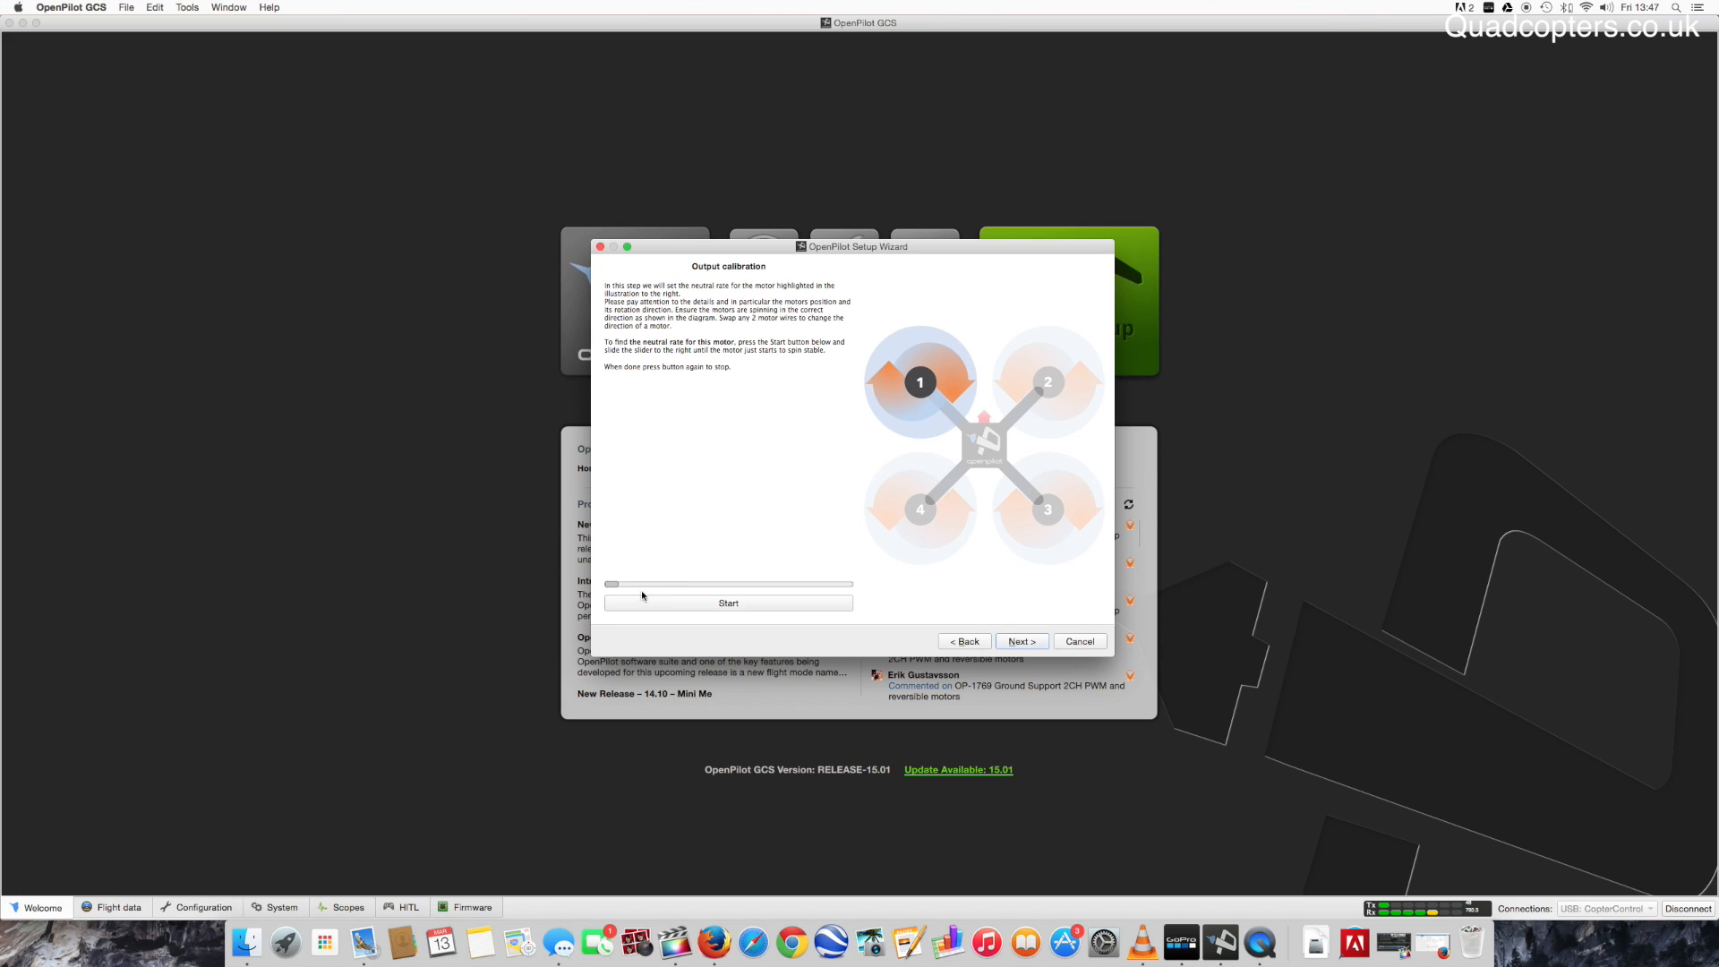
pyautogui.click(729, 604)
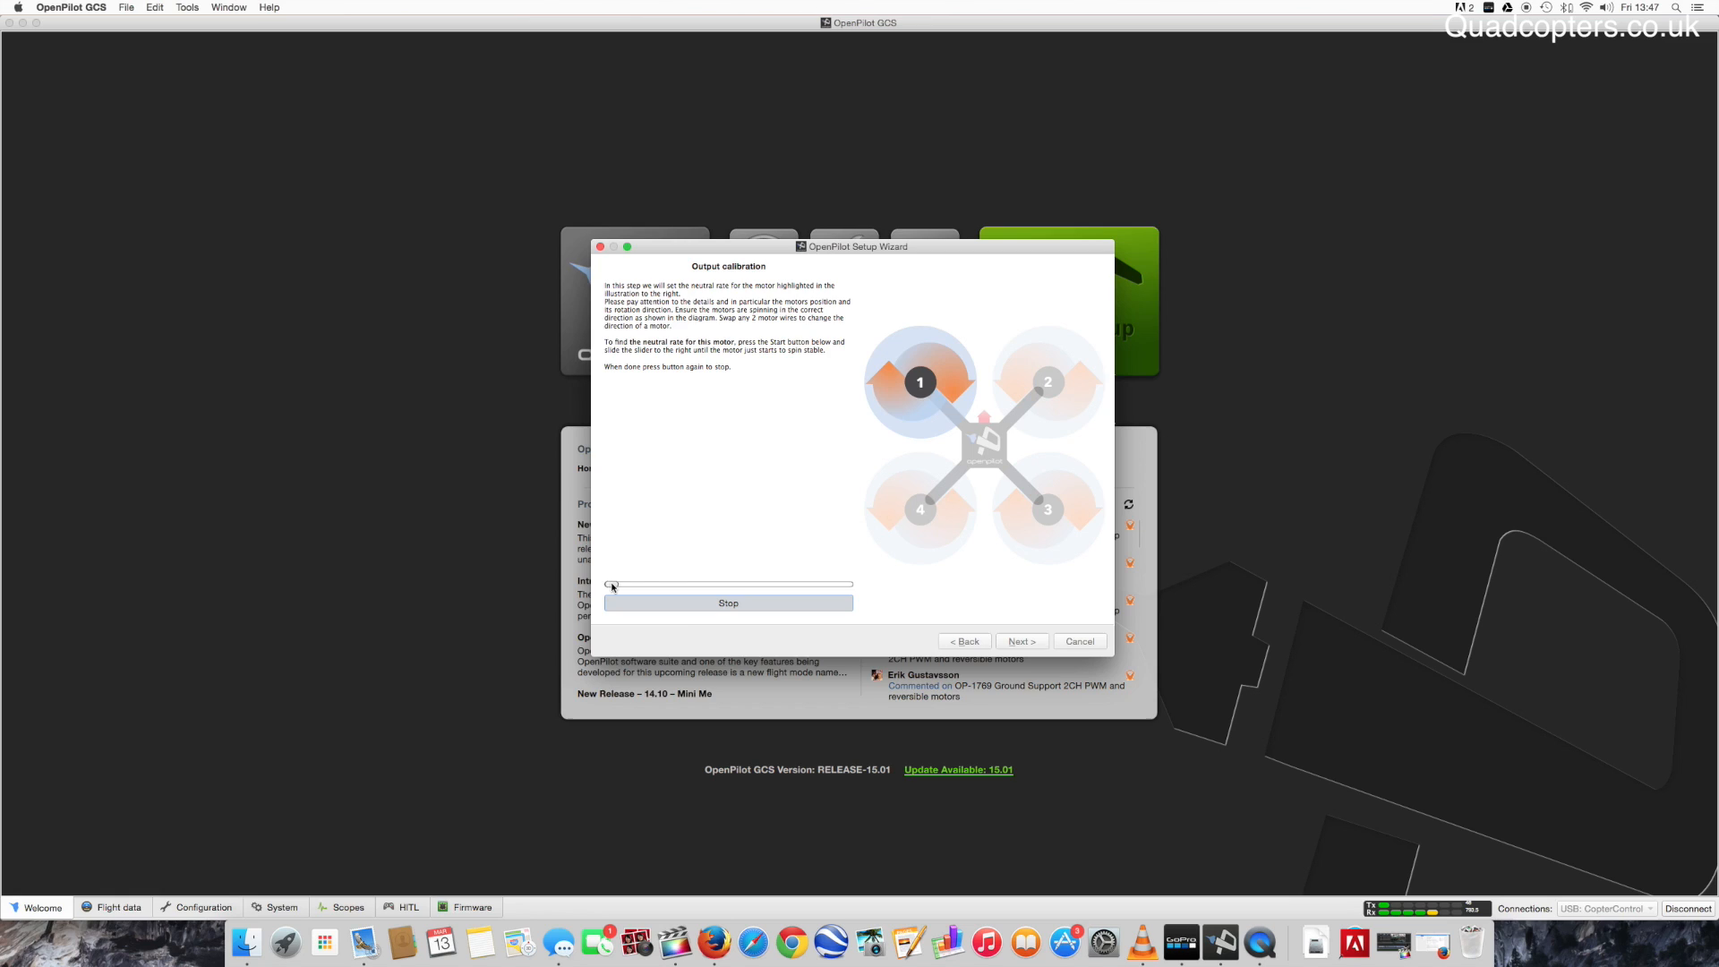
pyautogui.moveTo(610, 584); pyautogui.dragTo(623, 583)
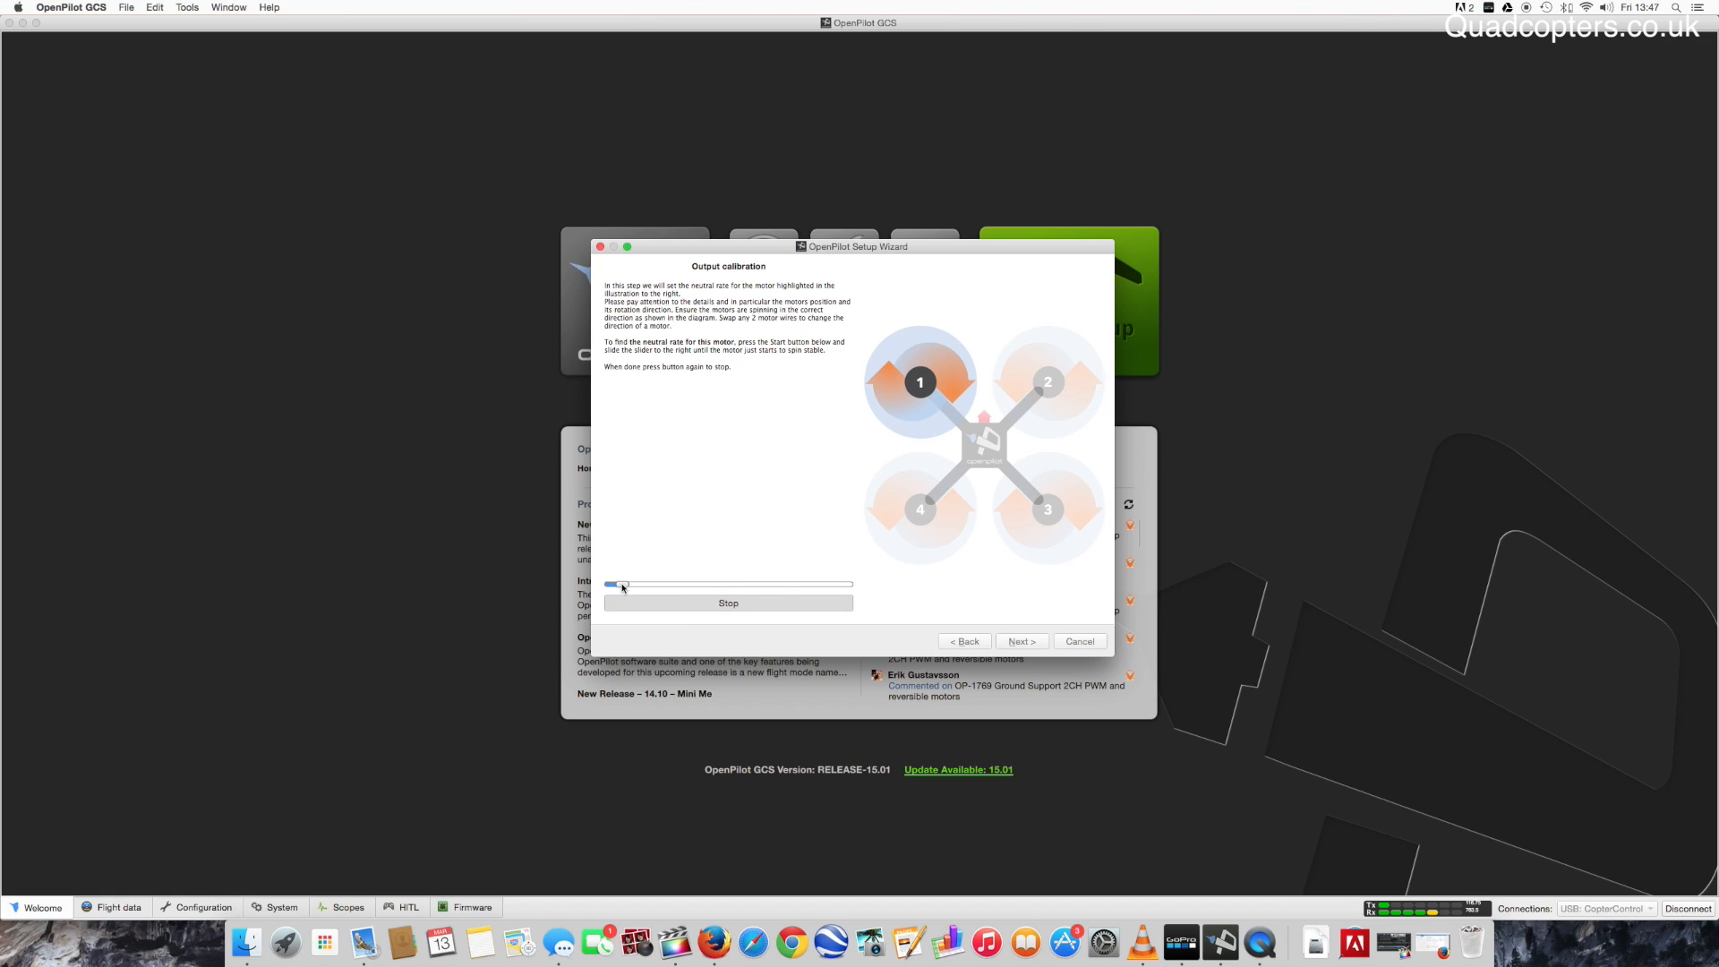
pyautogui.moveTo(621, 584); pyautogui.dragTo(672, 584)
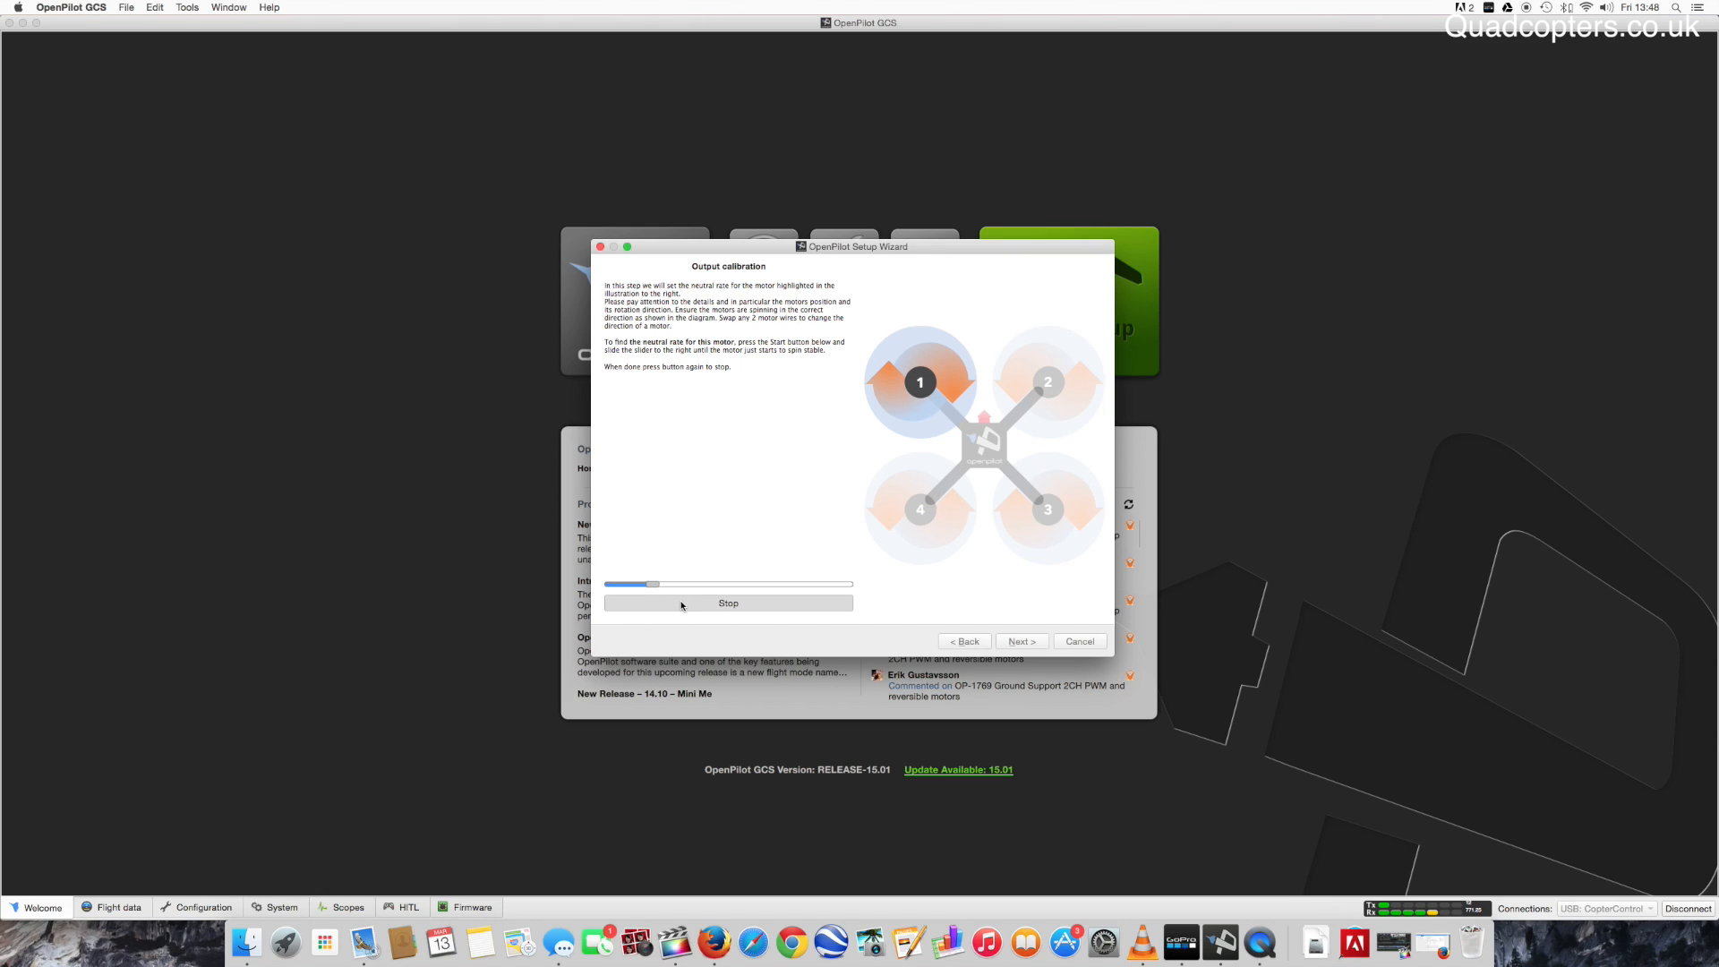
pyautogui.click(729, 604)
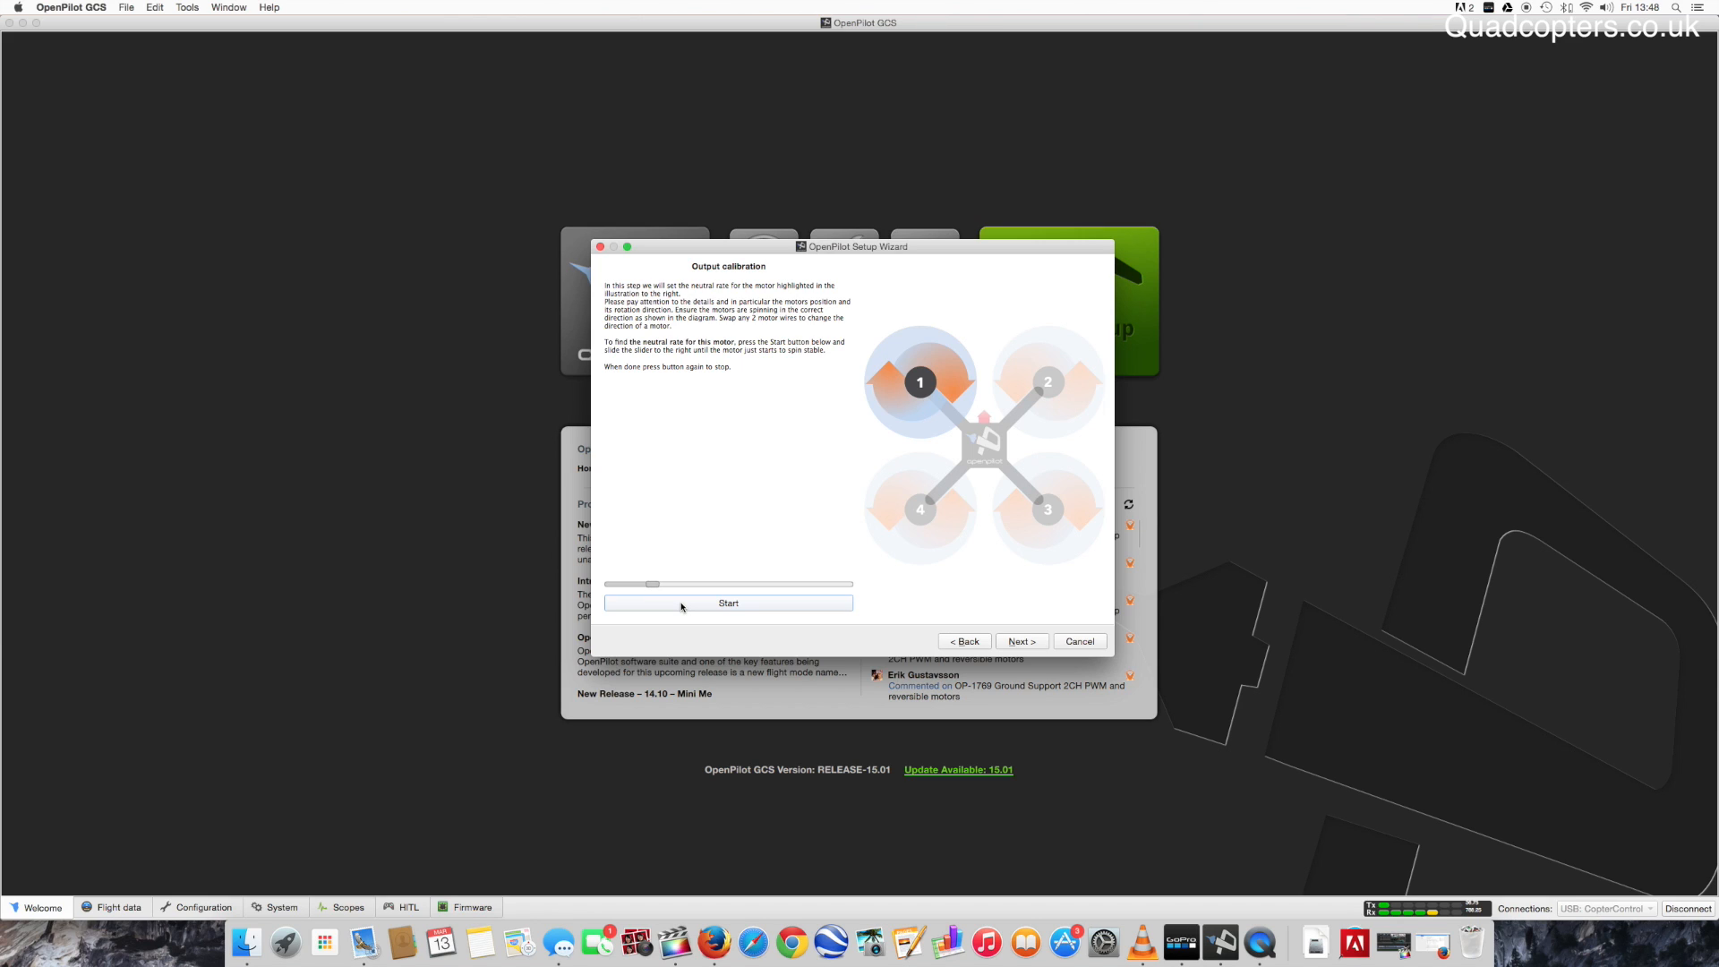
pyautogui.click(1019, 641)
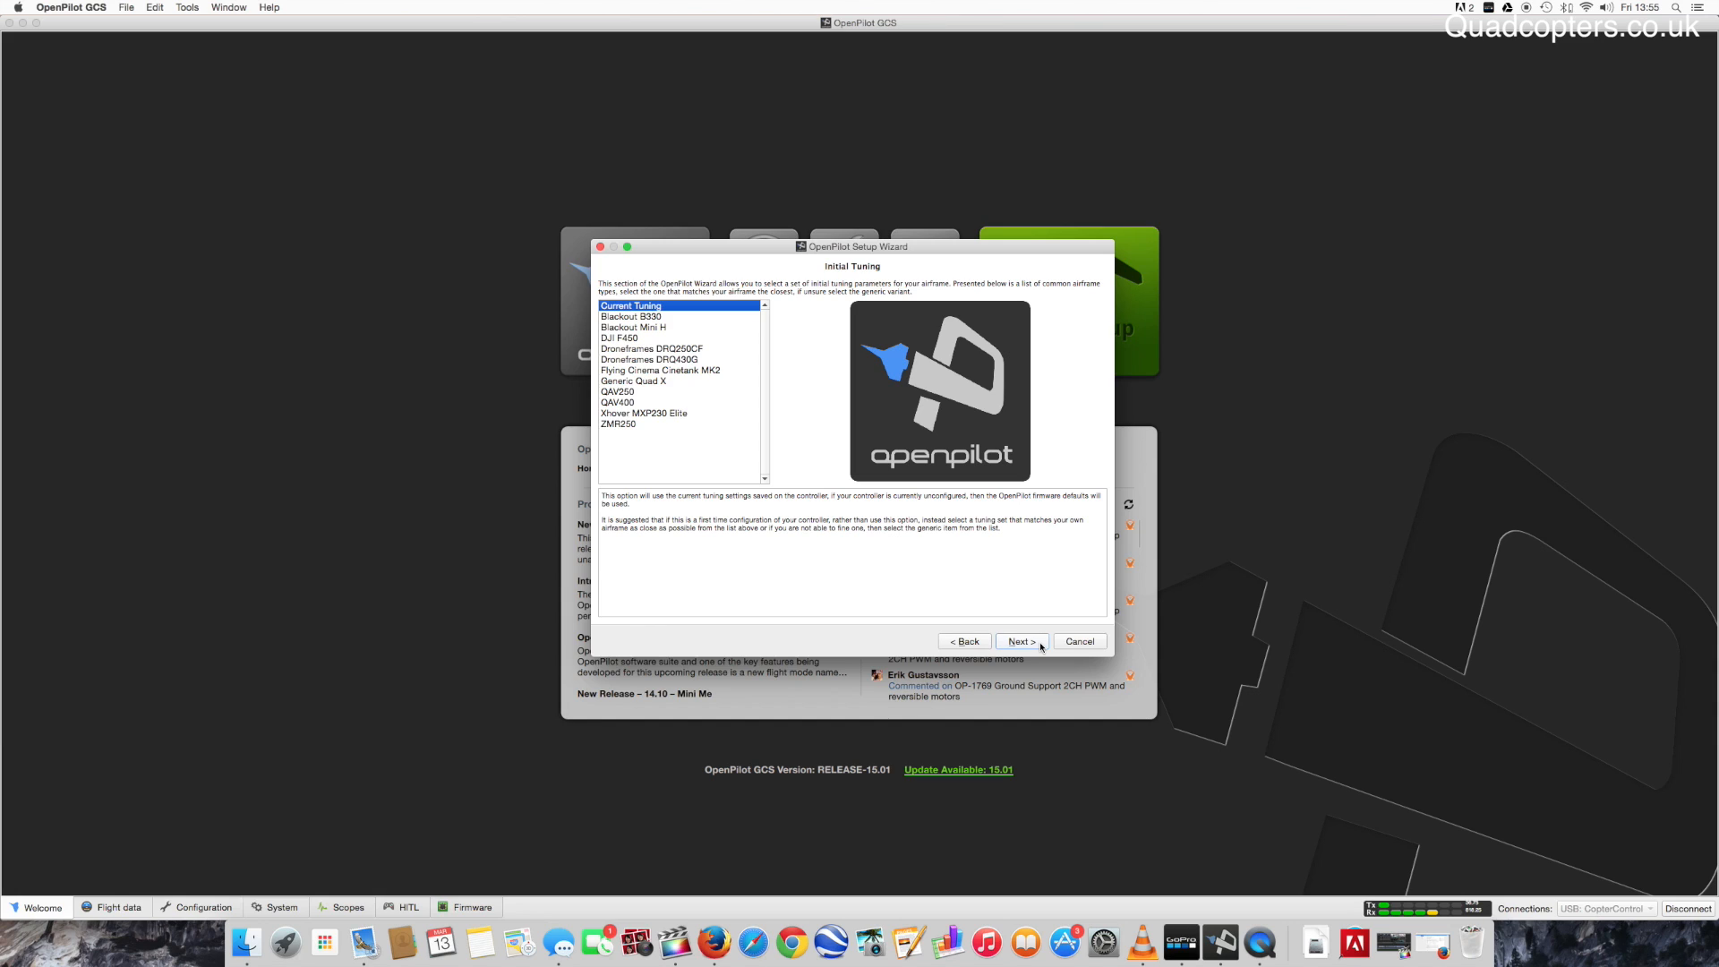
pyautogui.moveTo(624, 403)
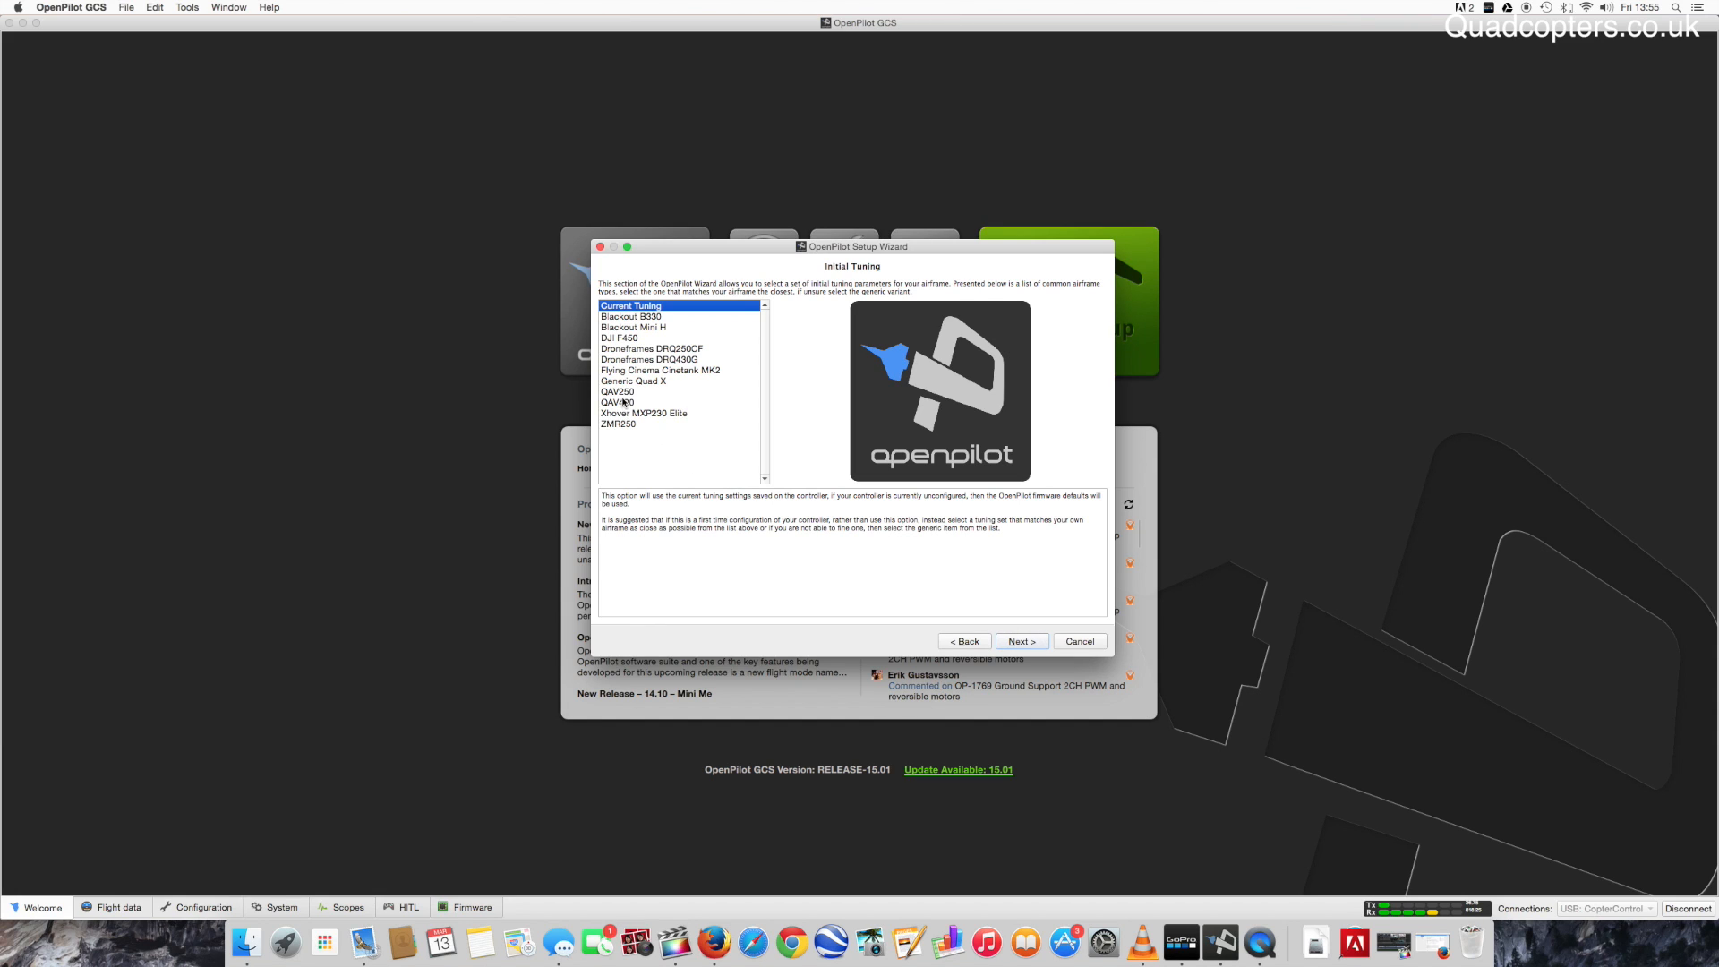
# Select the QAV250 tuning preset and save the vehicle configuration to the controller.
pyautogui.click(618, 392)
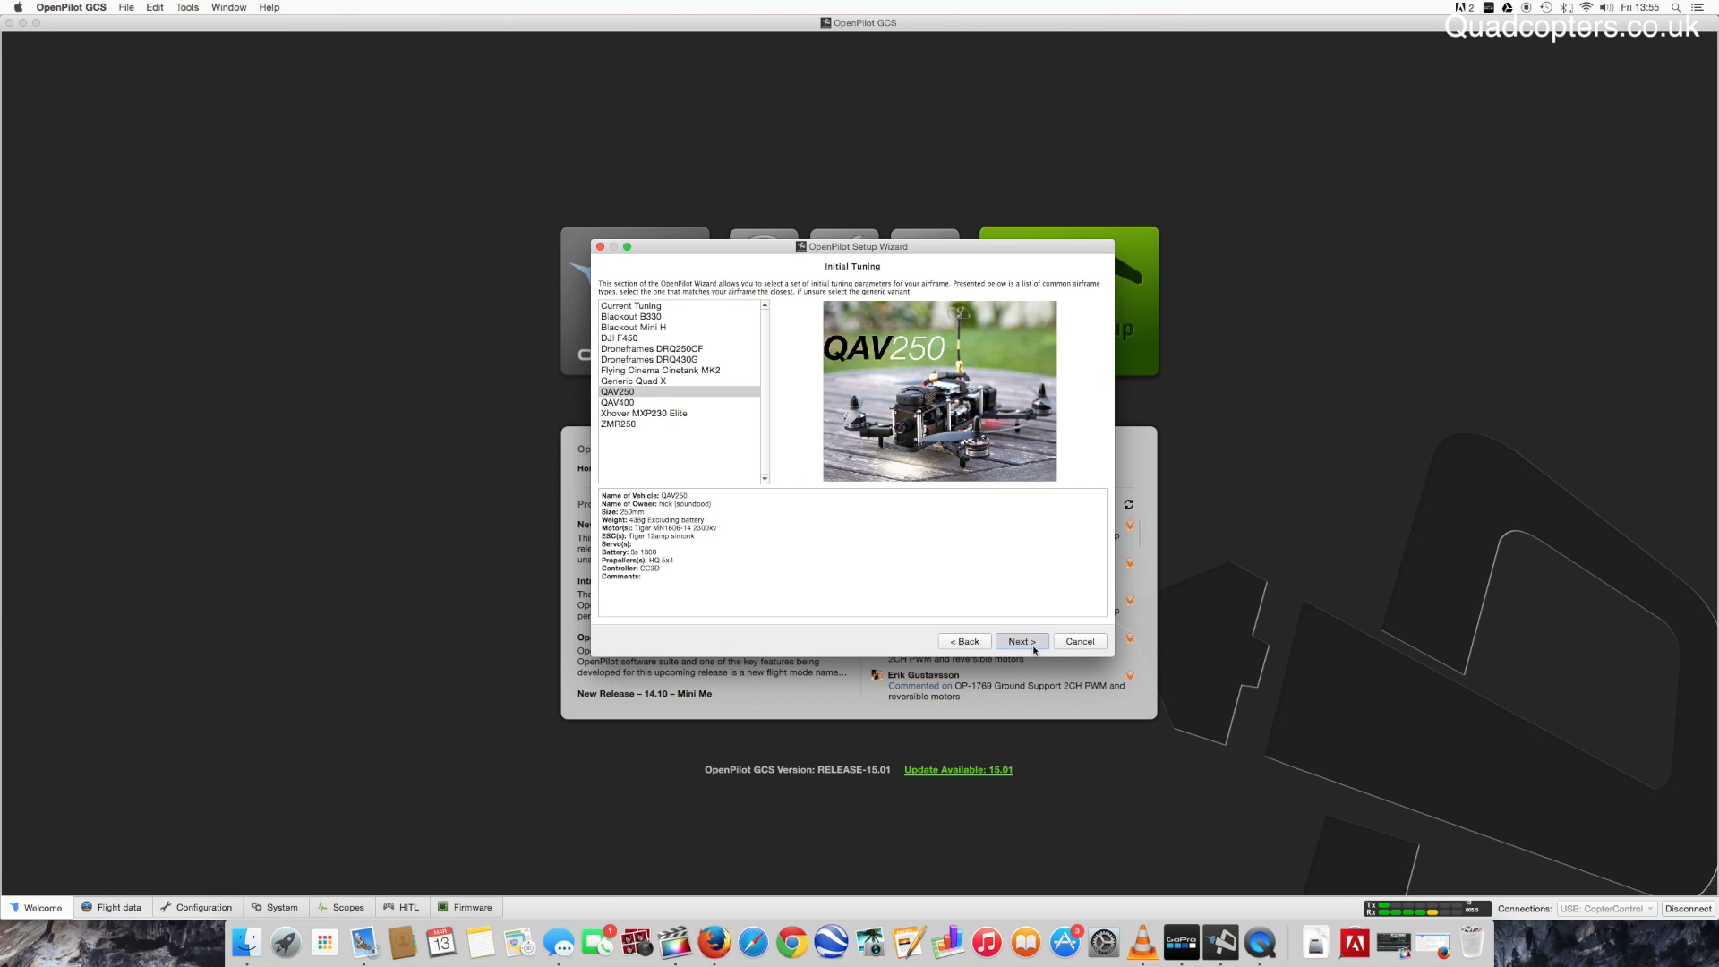
pyautogui.click(1019, 641)
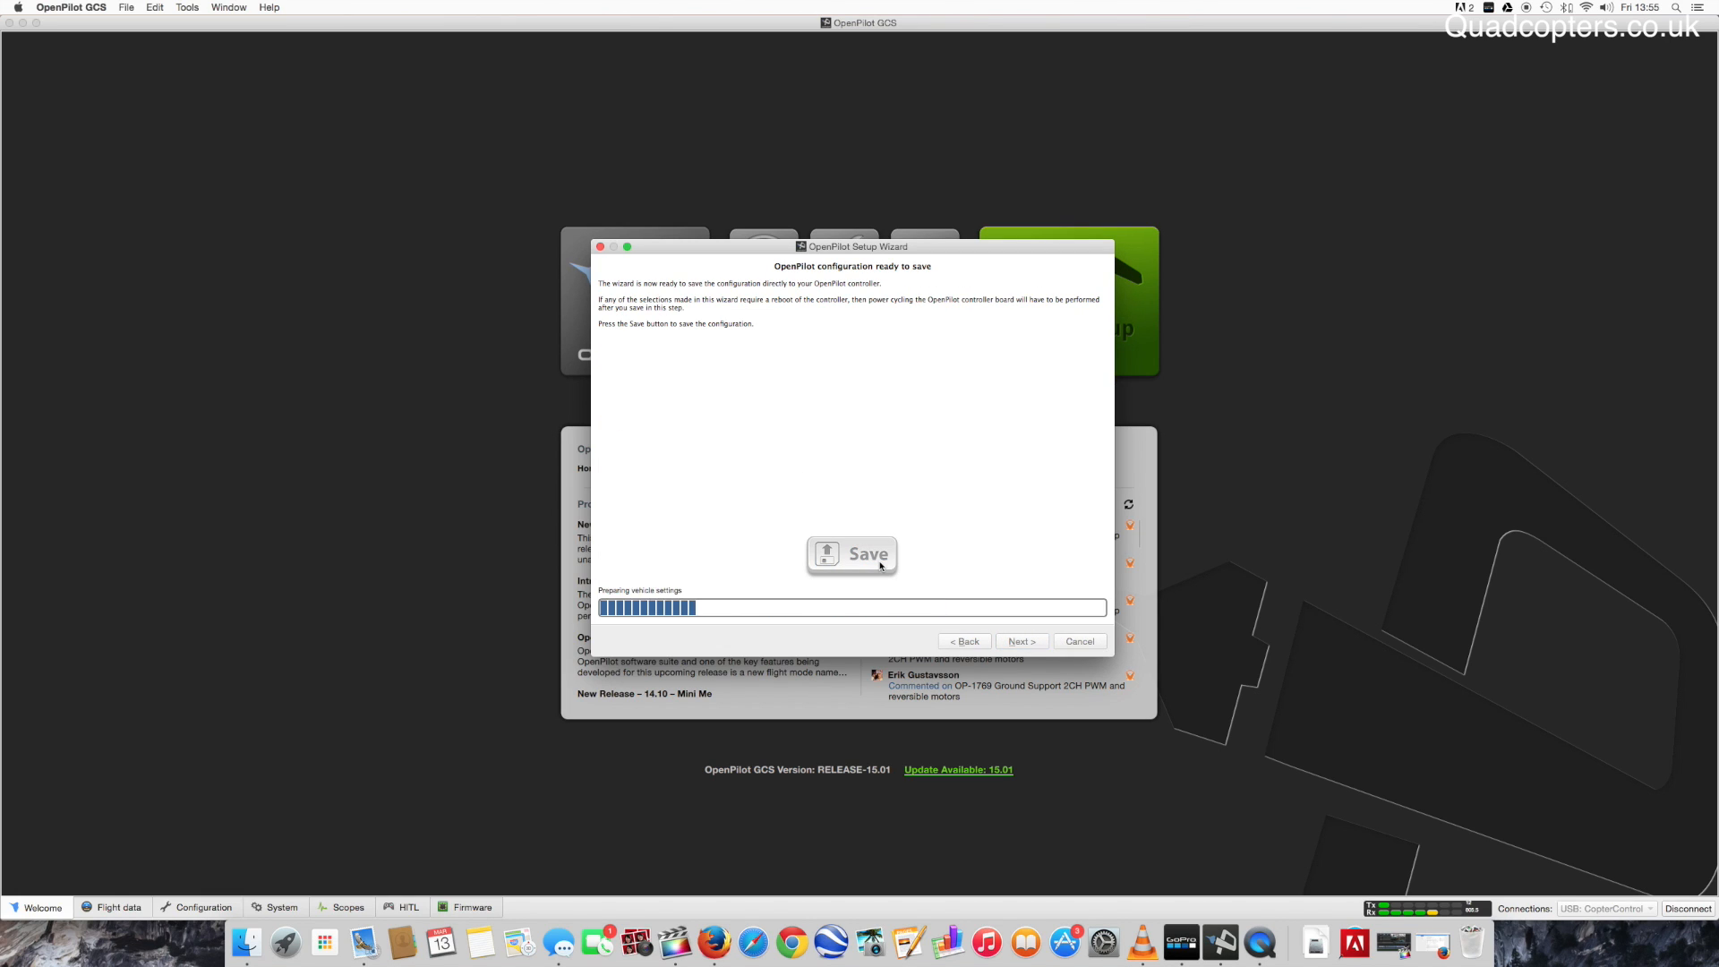
pyautogui.click(852, 553)
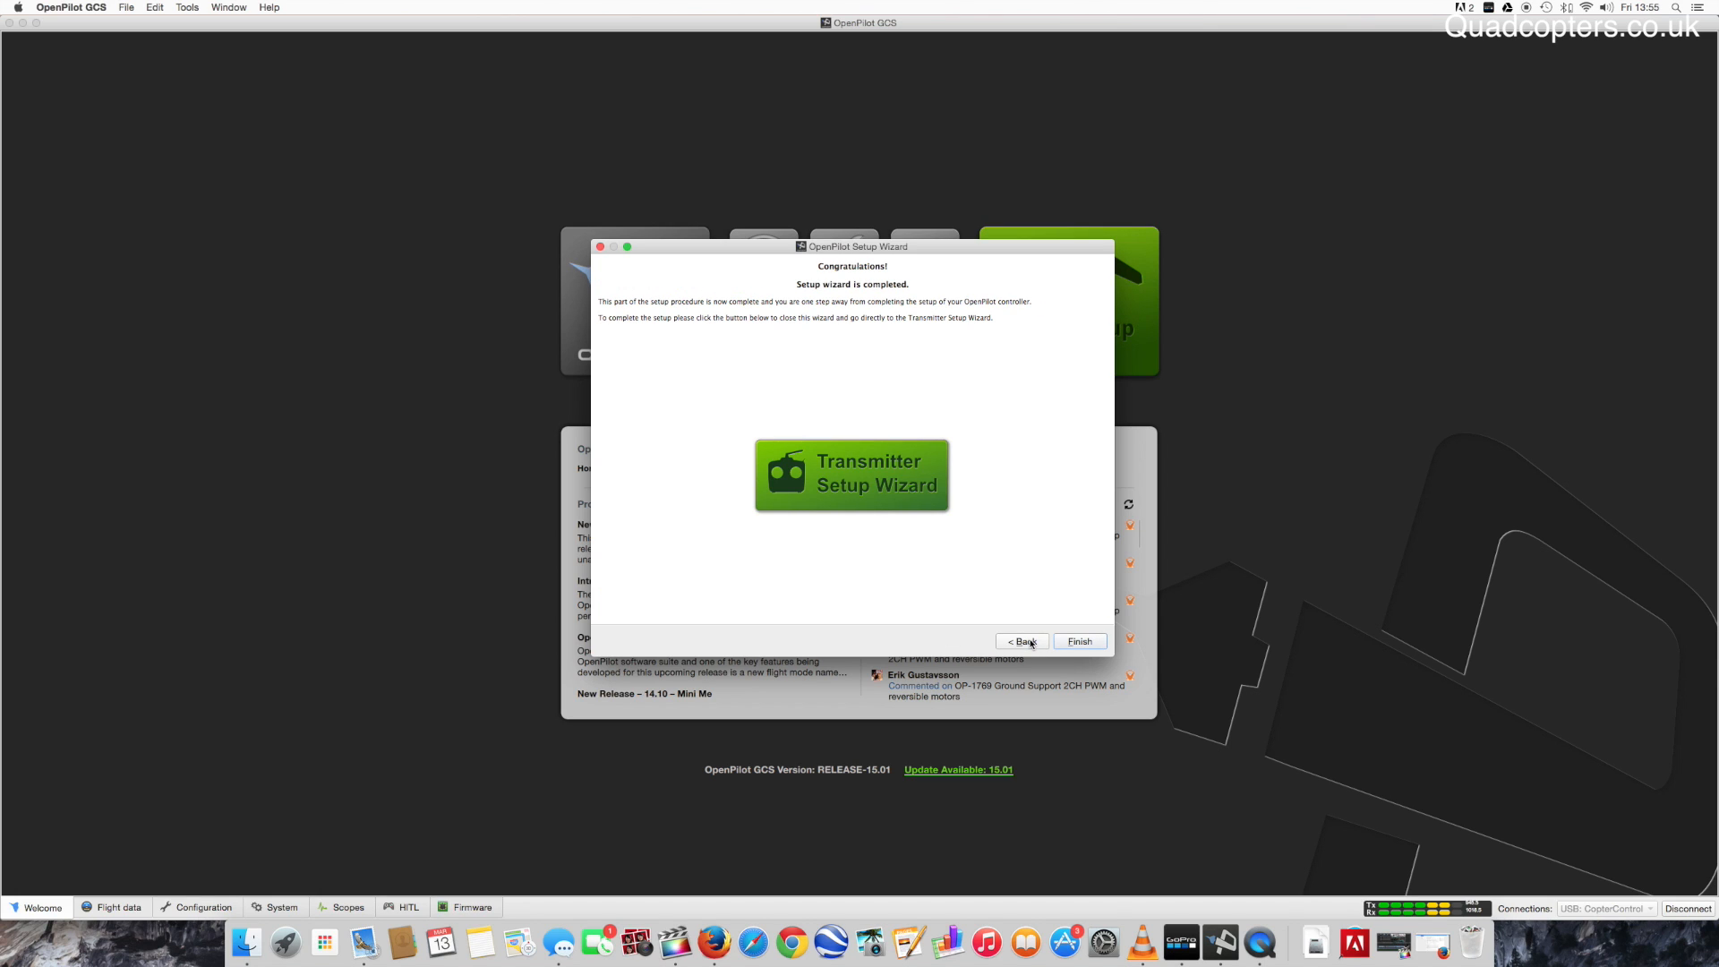
pyautogui.moveTo(962, 534)
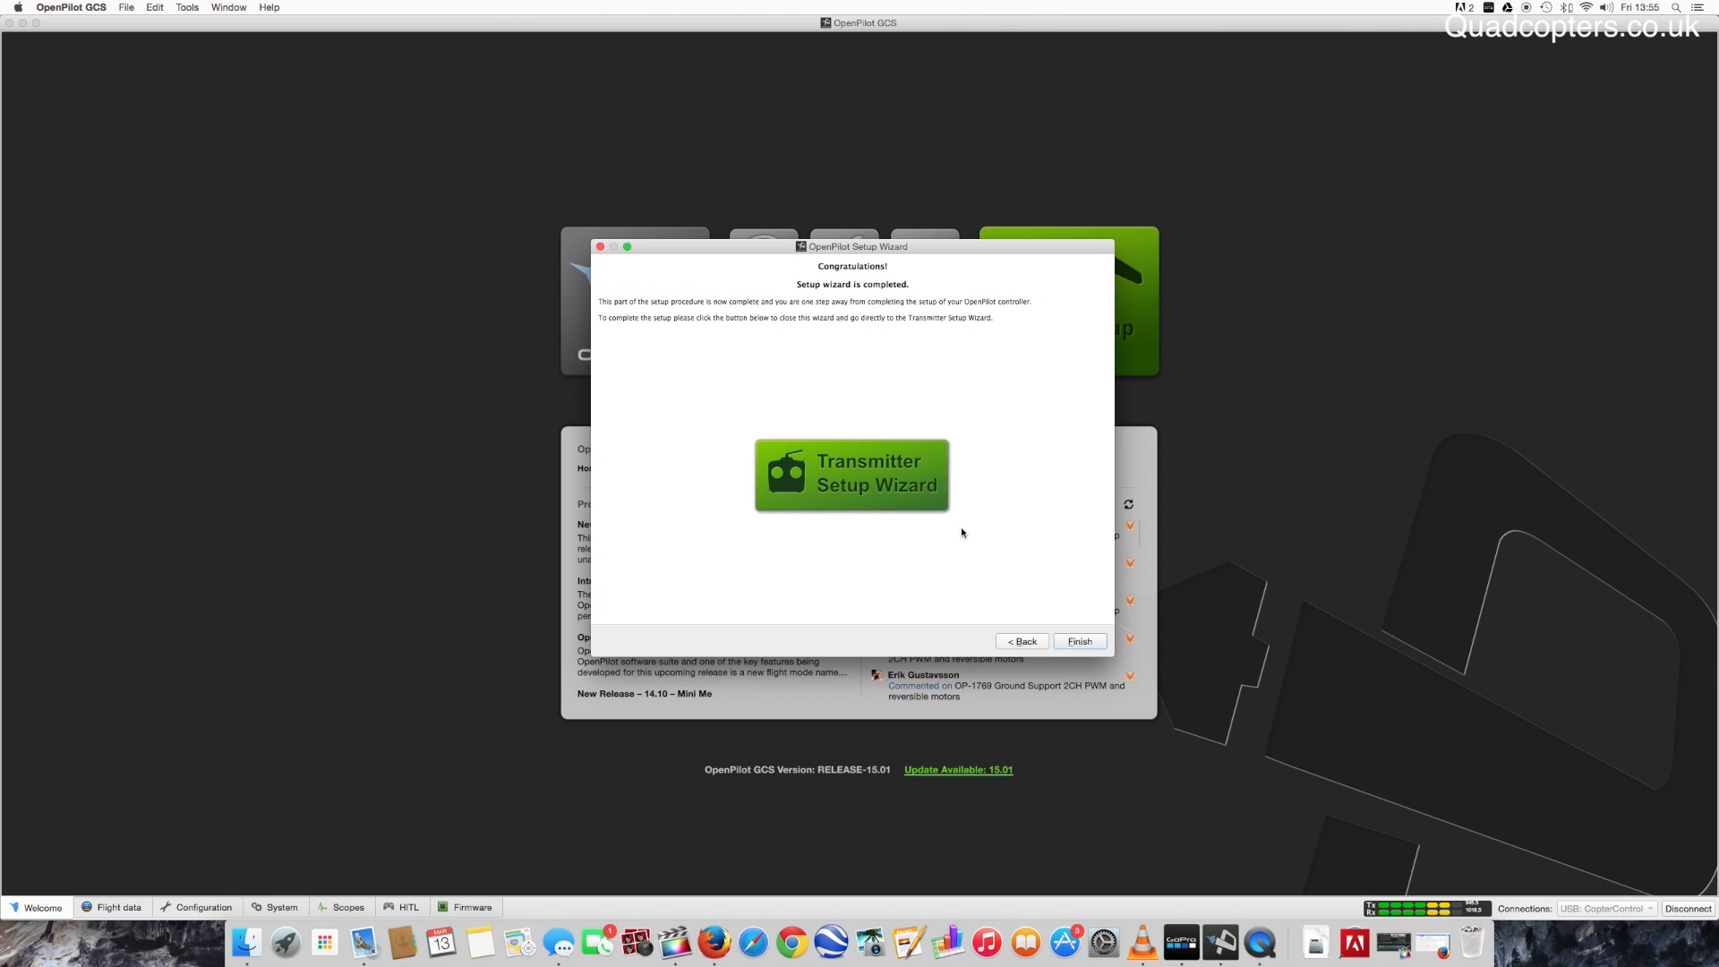
# Launch the Transmitter Setup Wizard and continue past its welcome page to the transmitter-type step.
pyautogui.click(1078, 641)
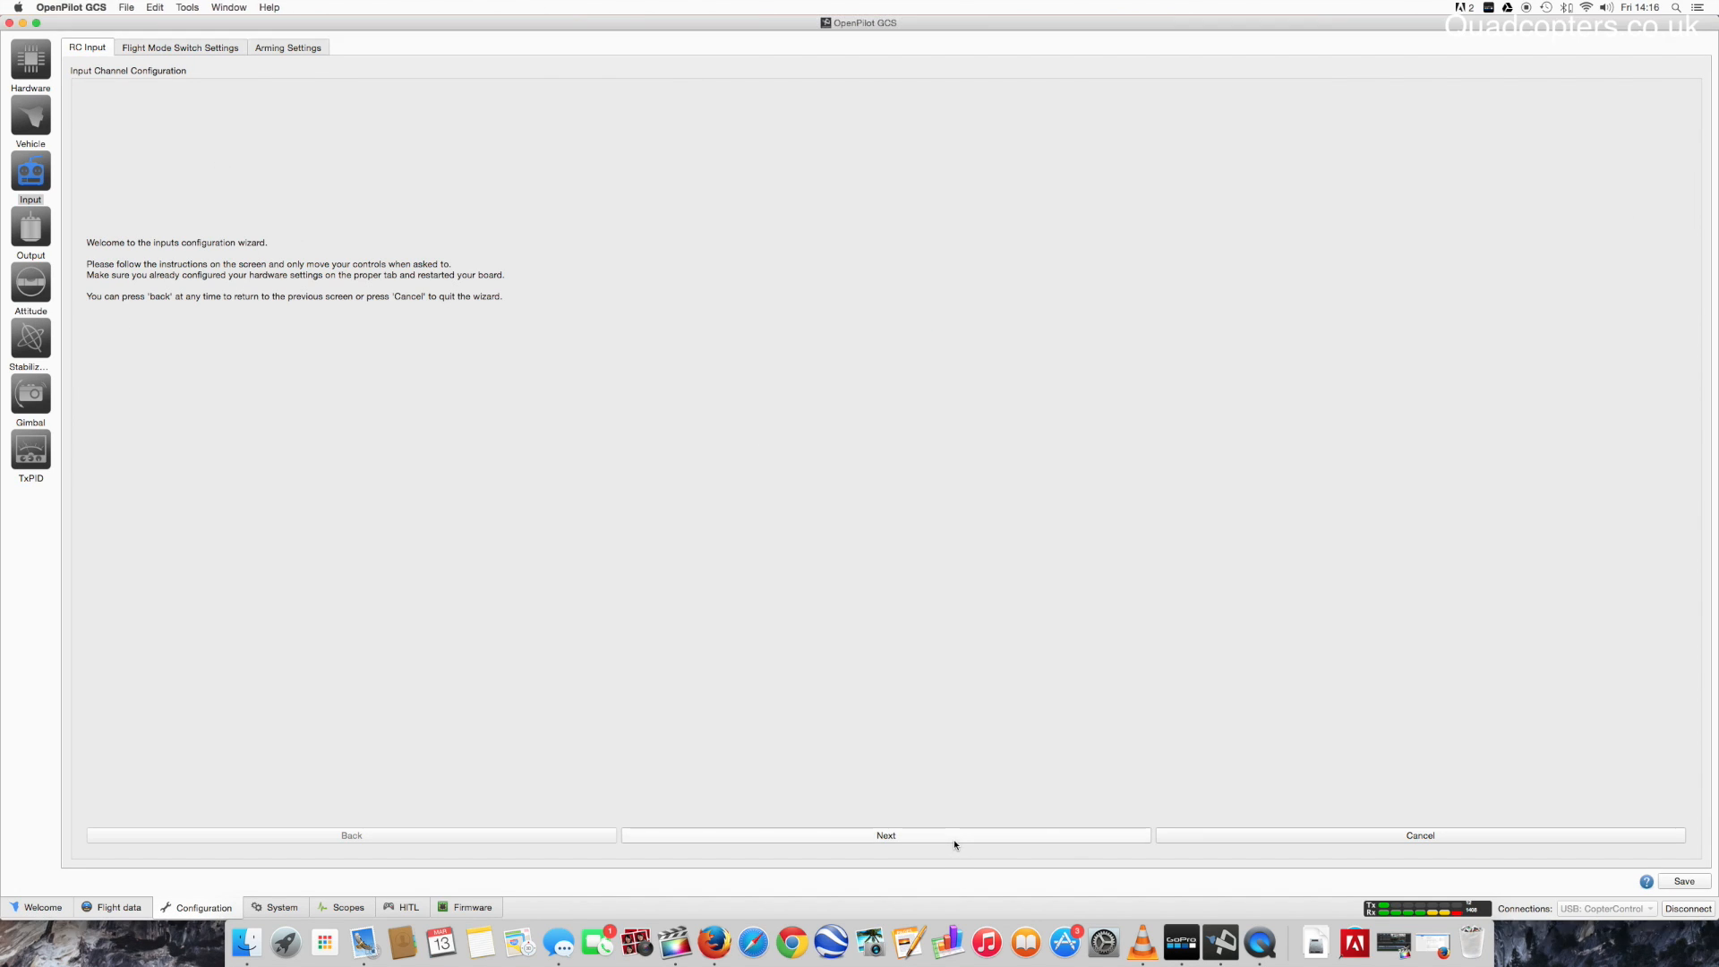
pyautogui.moveTo(722, 765)
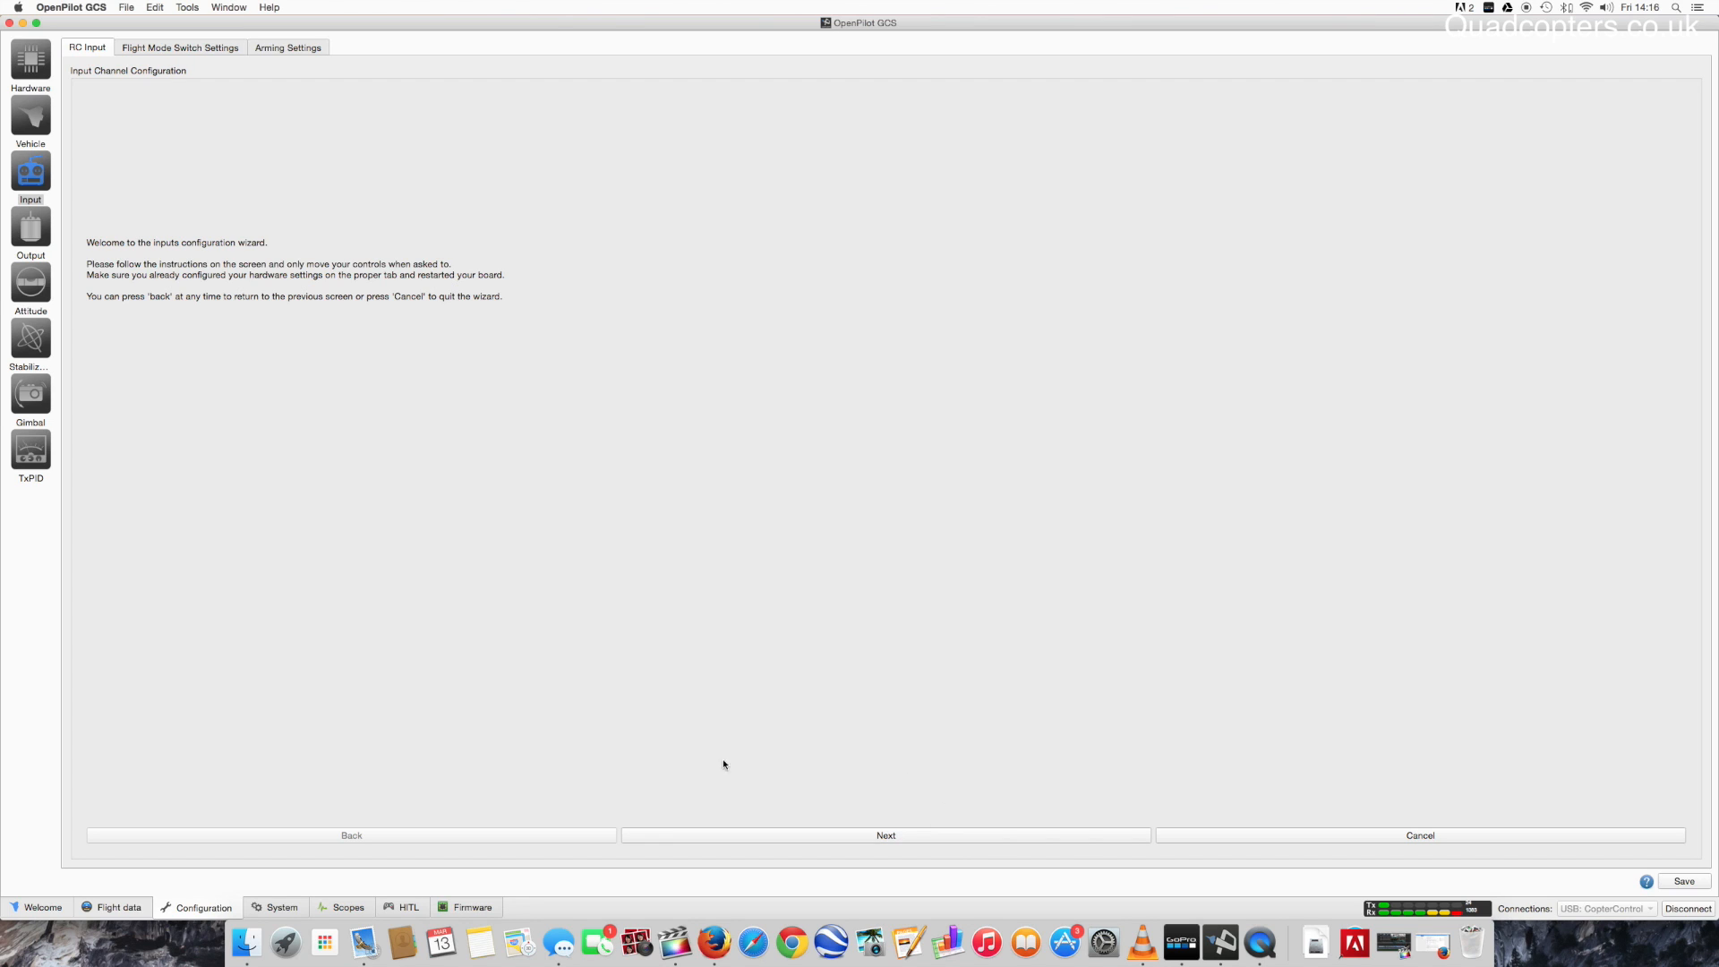
pyautogui.click(885, 834)
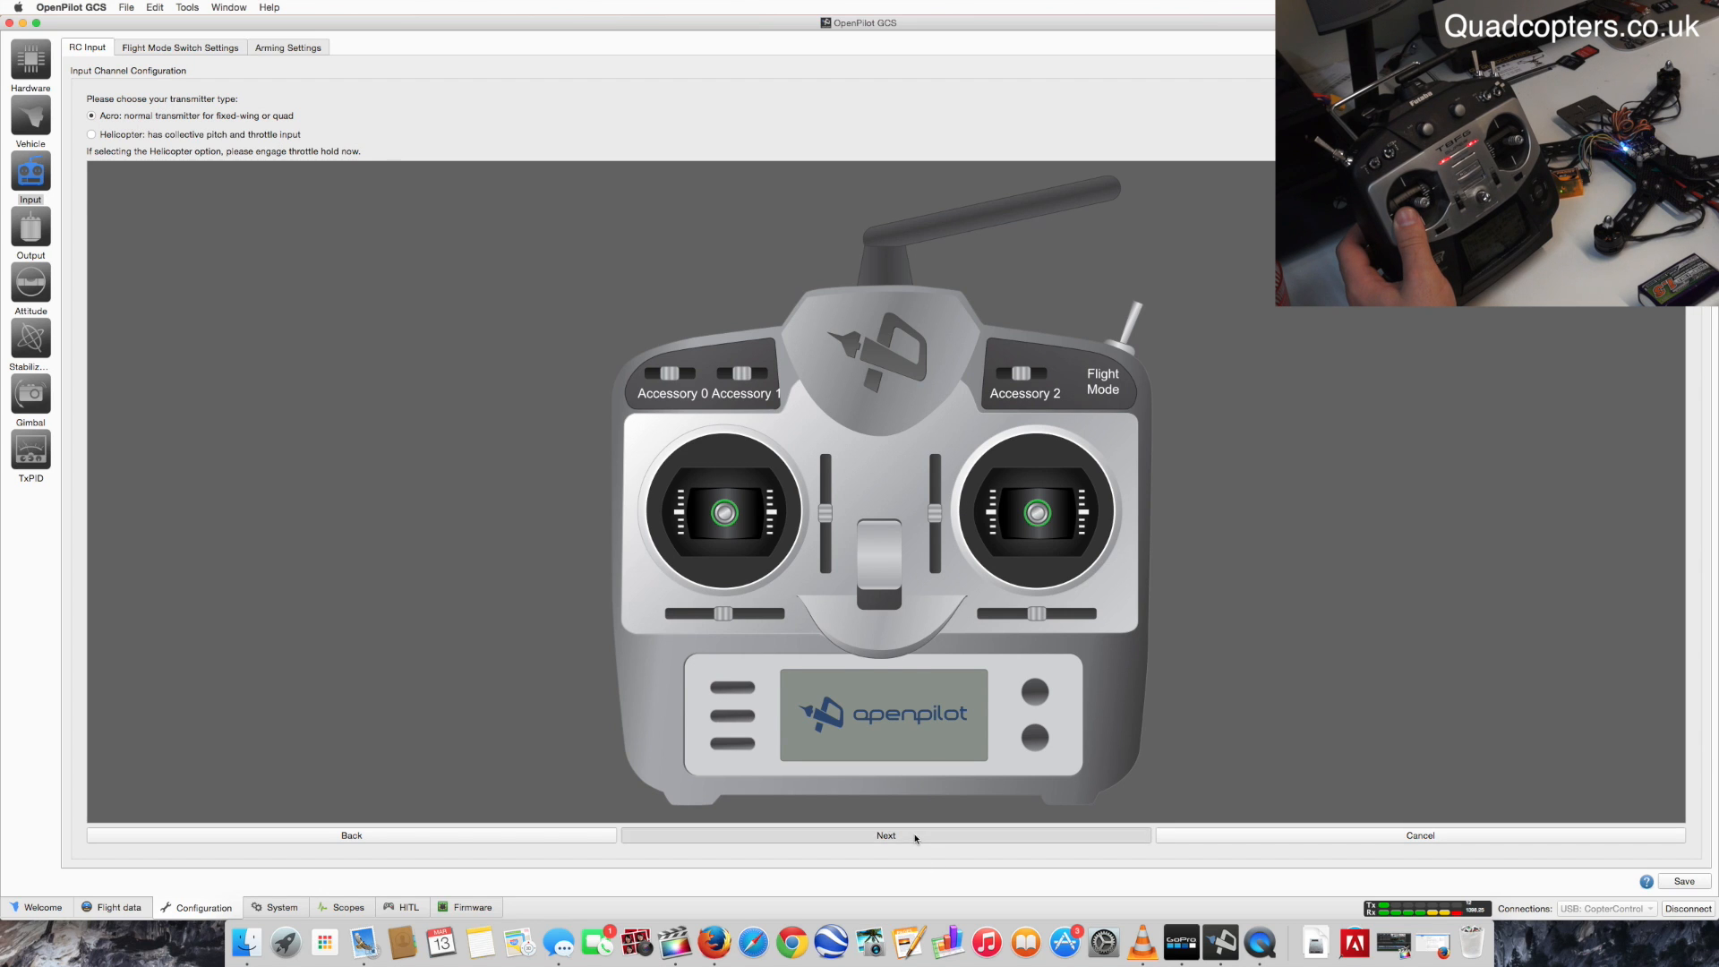
# Confirm Aero transmitter in Mode 2, map the sticks and flight mode switch, and skip Accessory 0, 1 and 2.
pyautogui.click(885, 834)
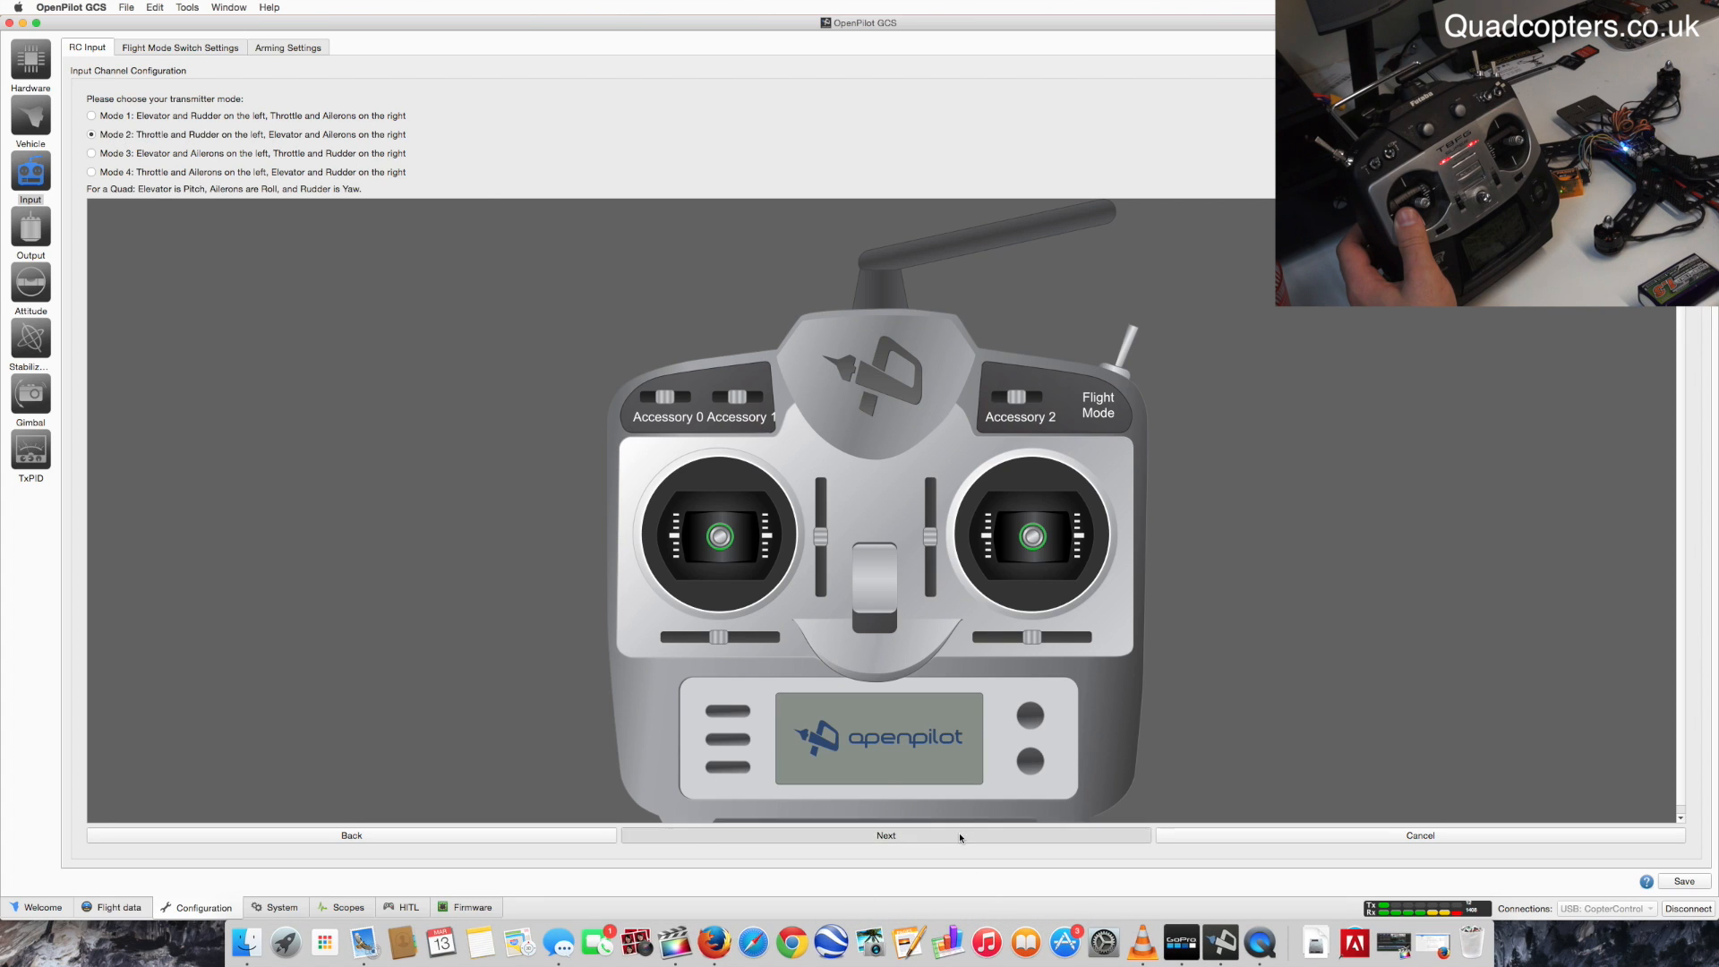
pyautogui.click(885, 835)
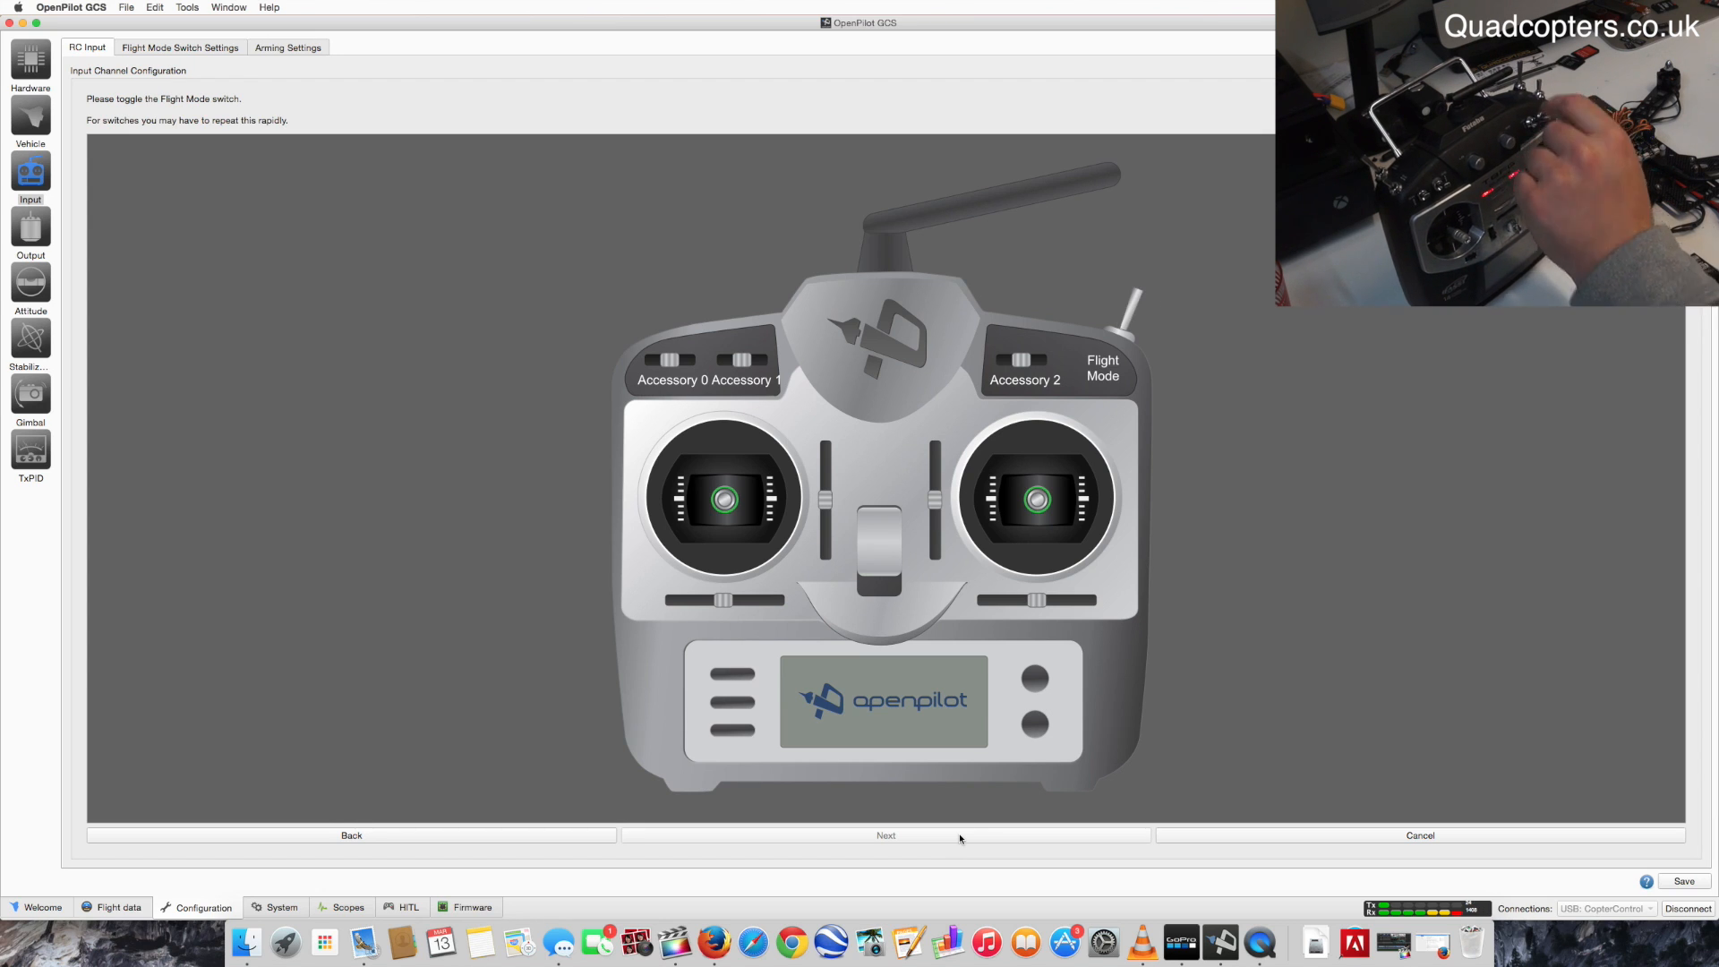
pyautogui.click(884, 837)
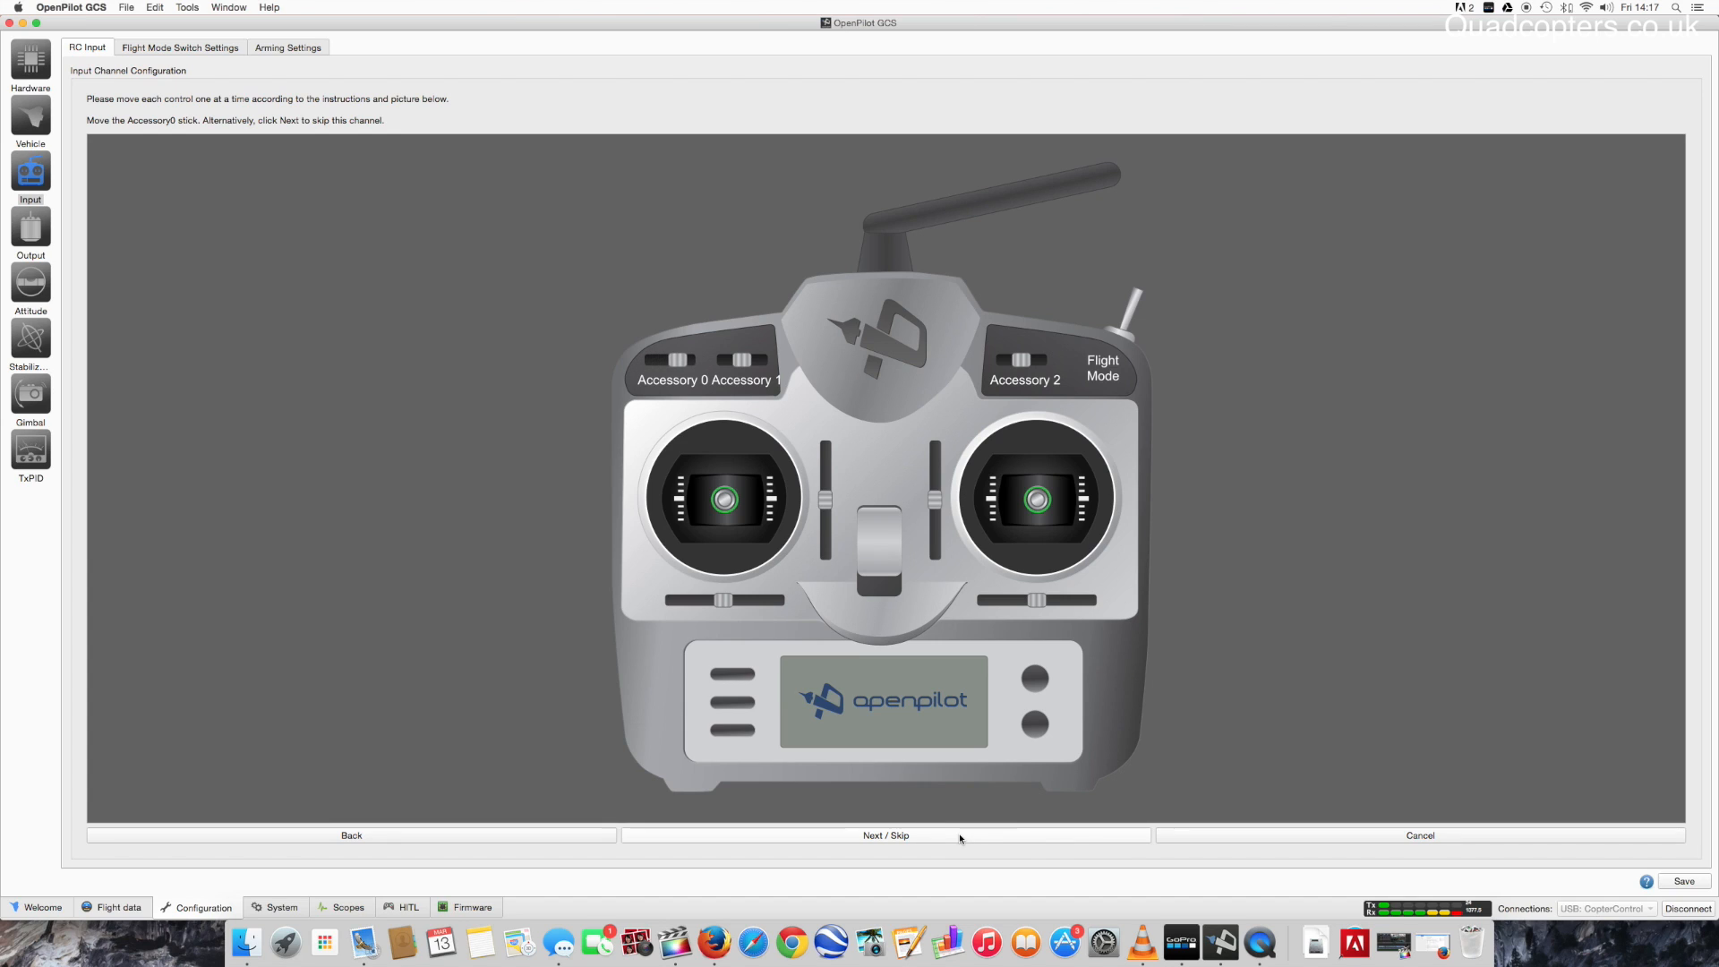
pyautogui.click(884, 835)
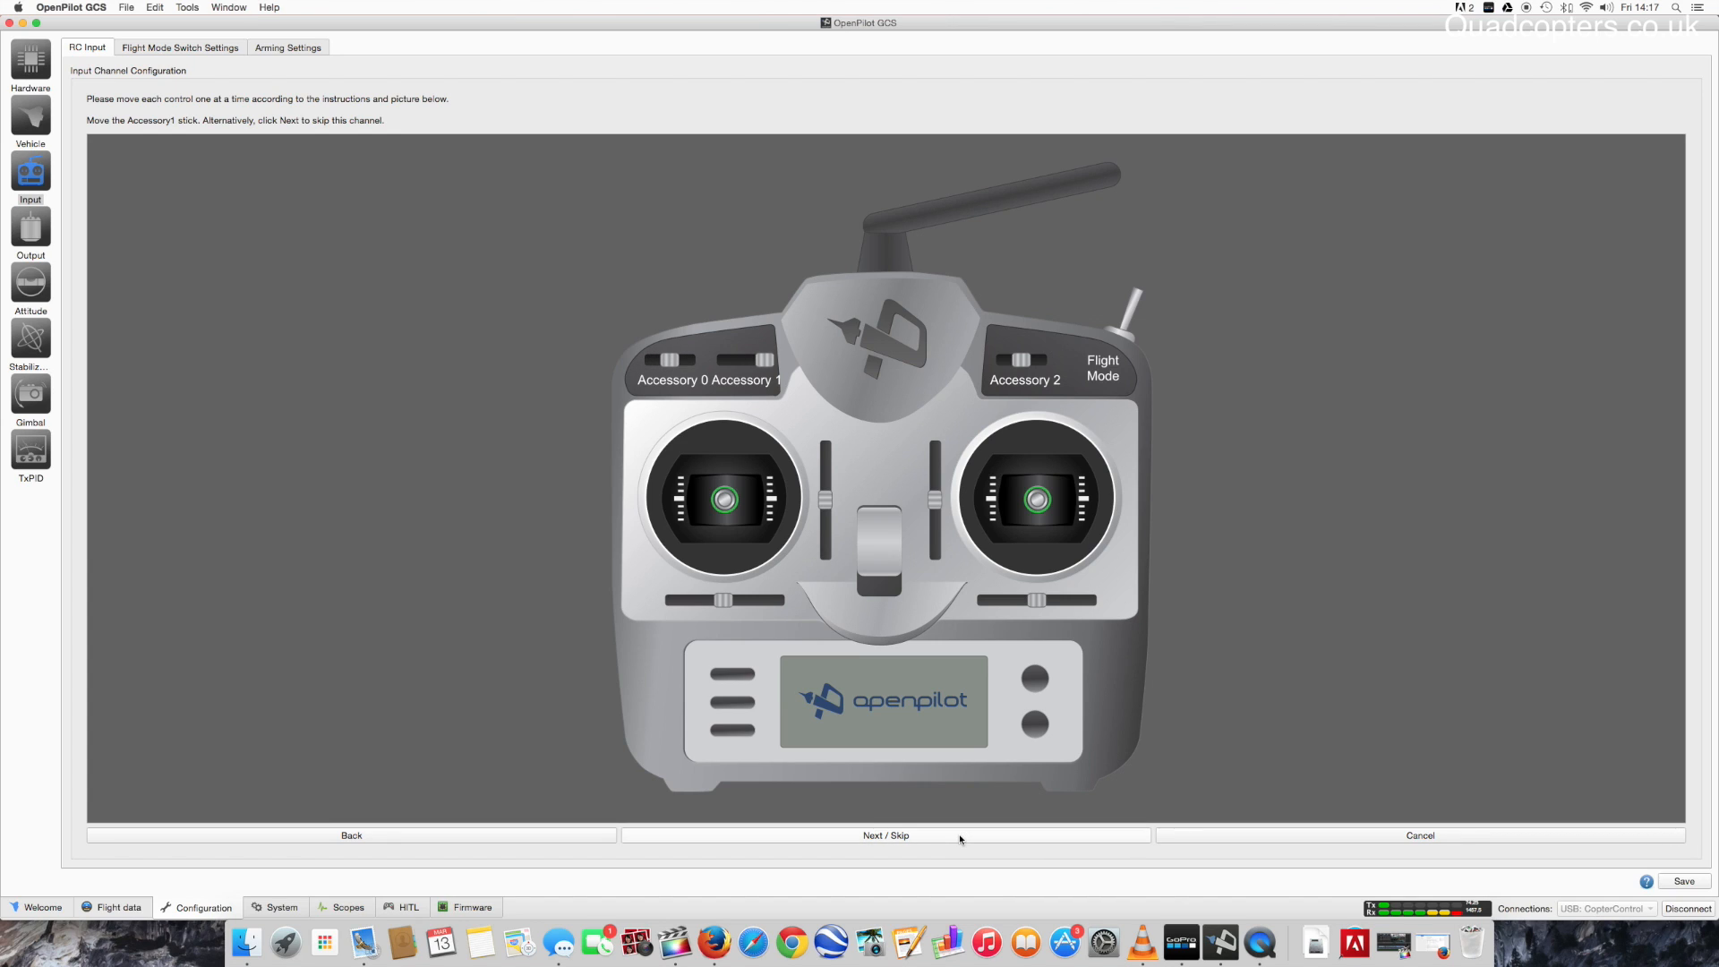
pyautogui.click(884, 834)
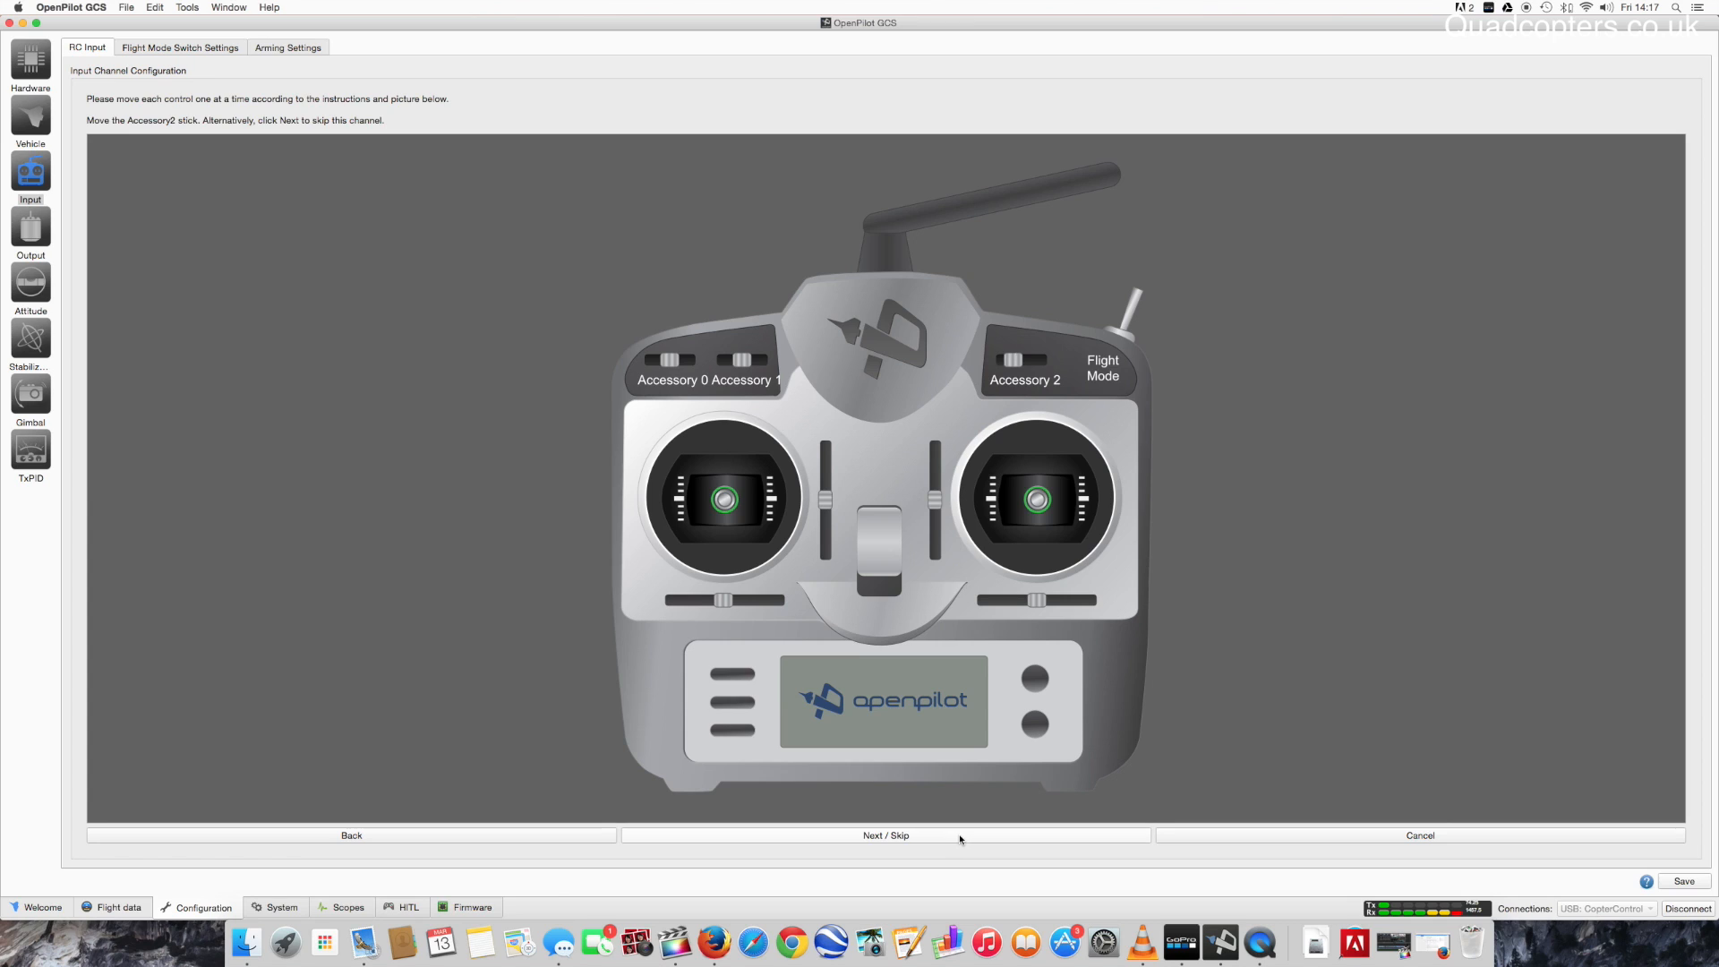
pyautogui.click(884, 834)
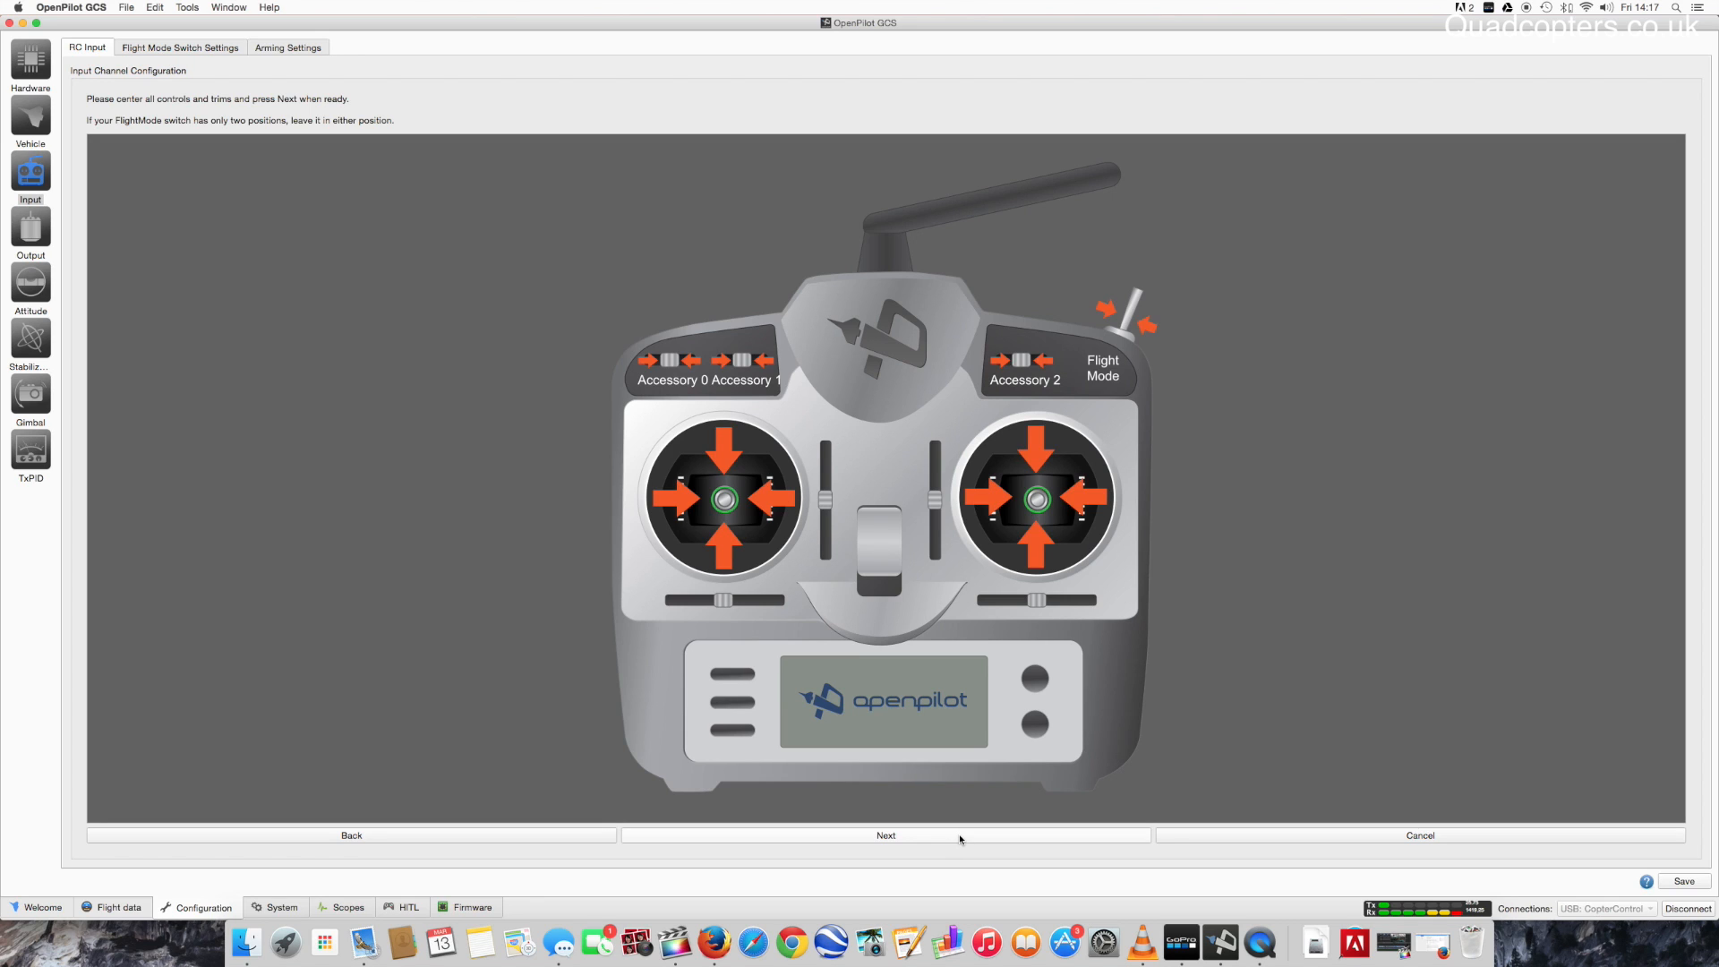
# Record centred controls and full stick extents, invert the Throttle channel, and finish the input calibration.
pyautogui.click(884, 835)
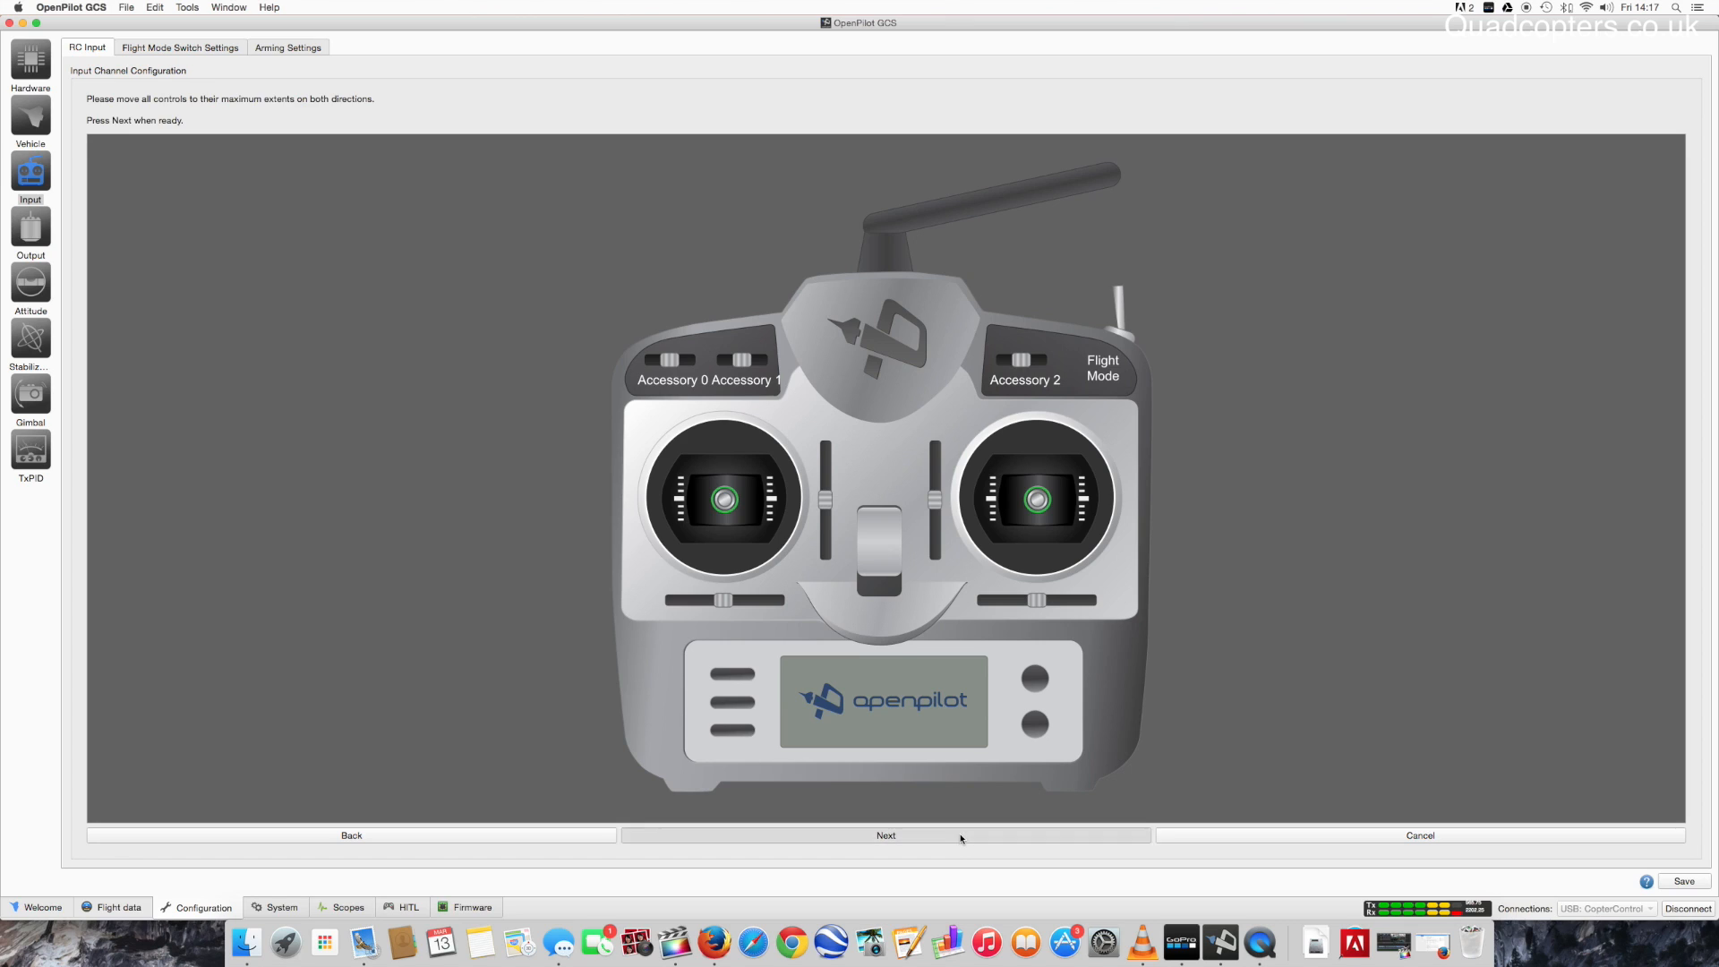
pyautogui.click(885, 835)
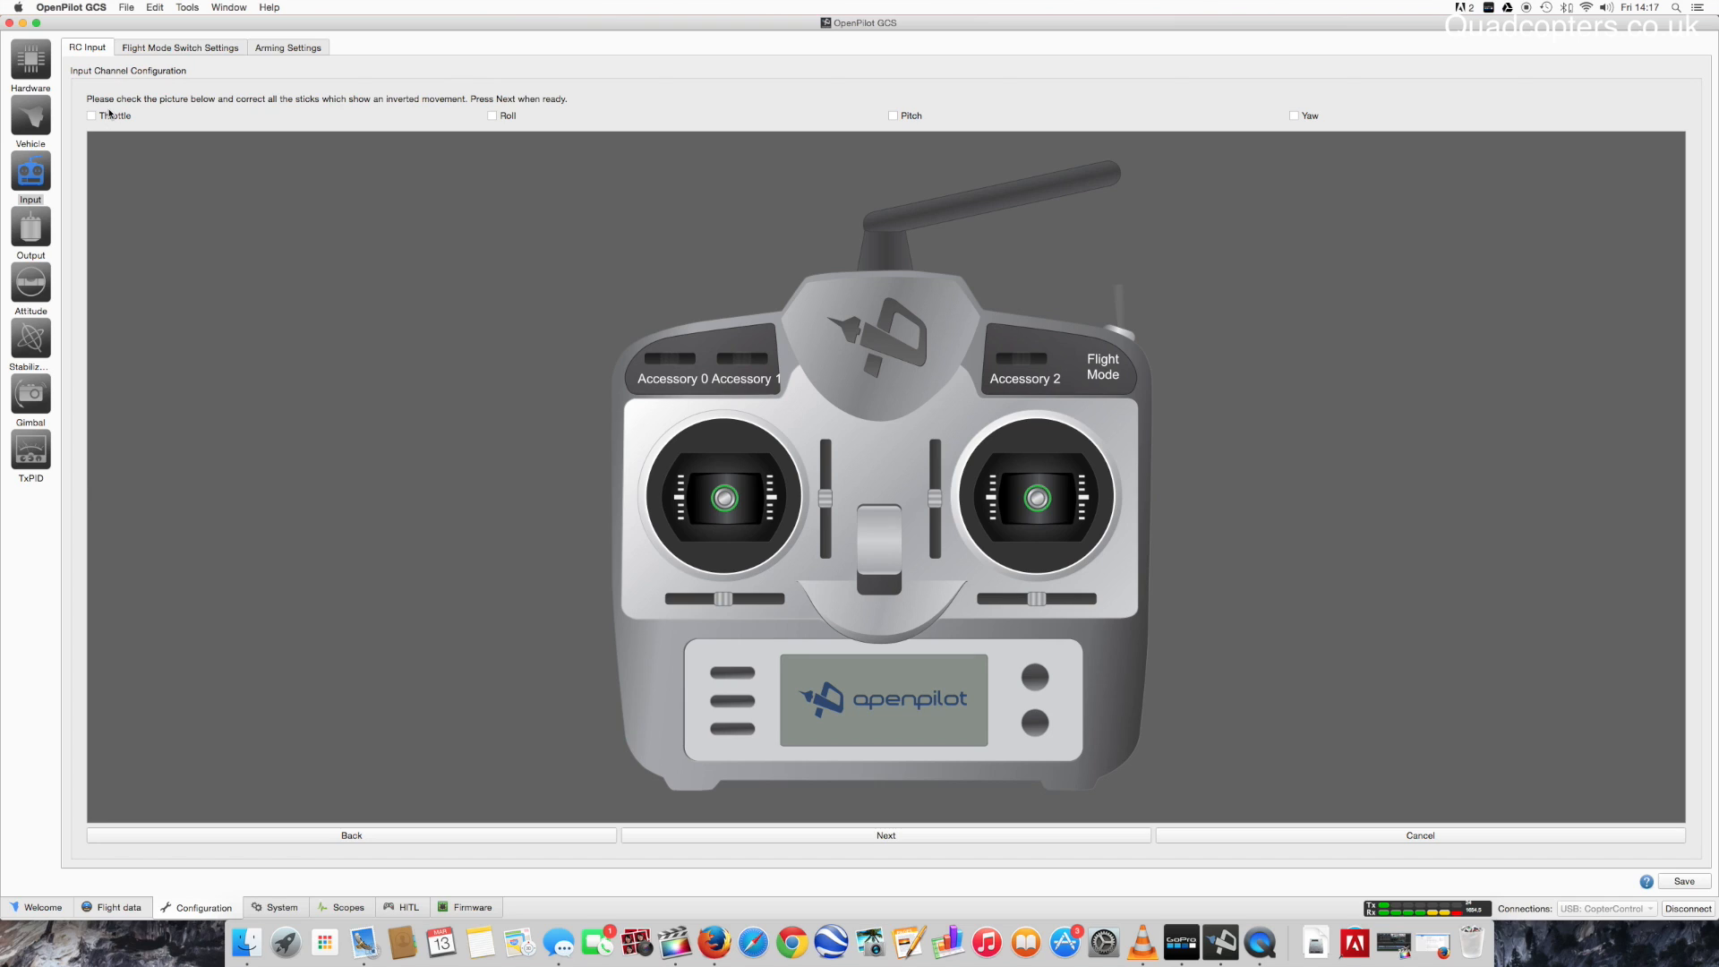
pyautogui.click(91, 115)
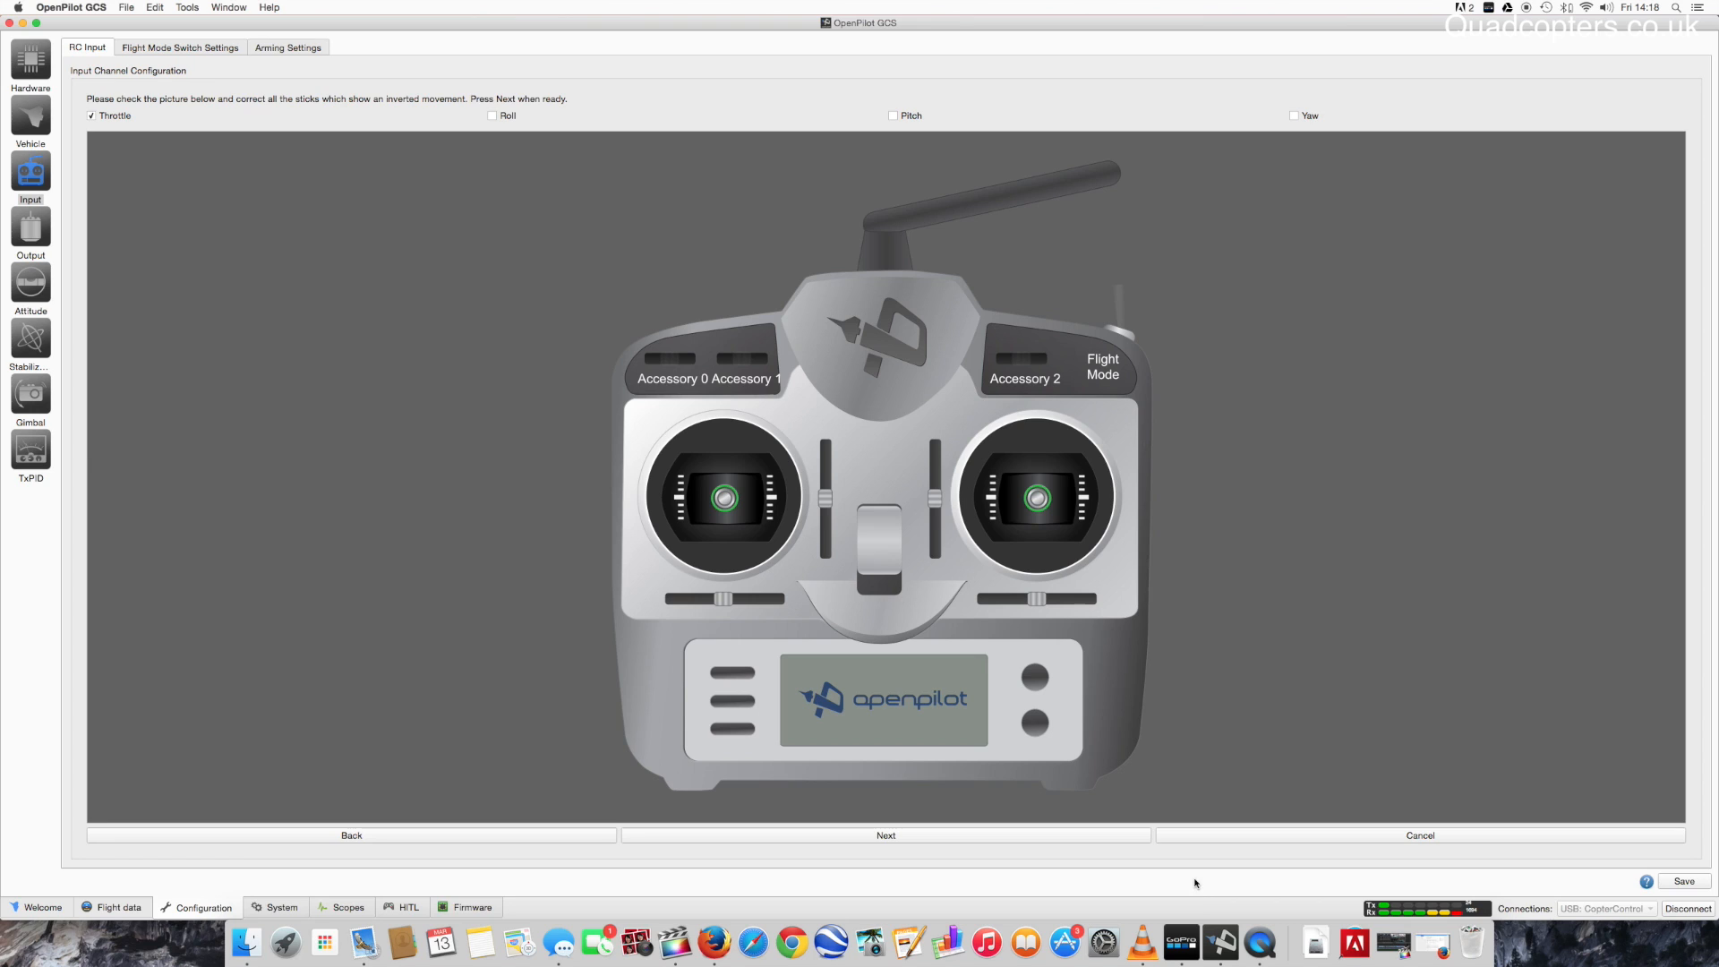
pyautogui.click(884, 834)
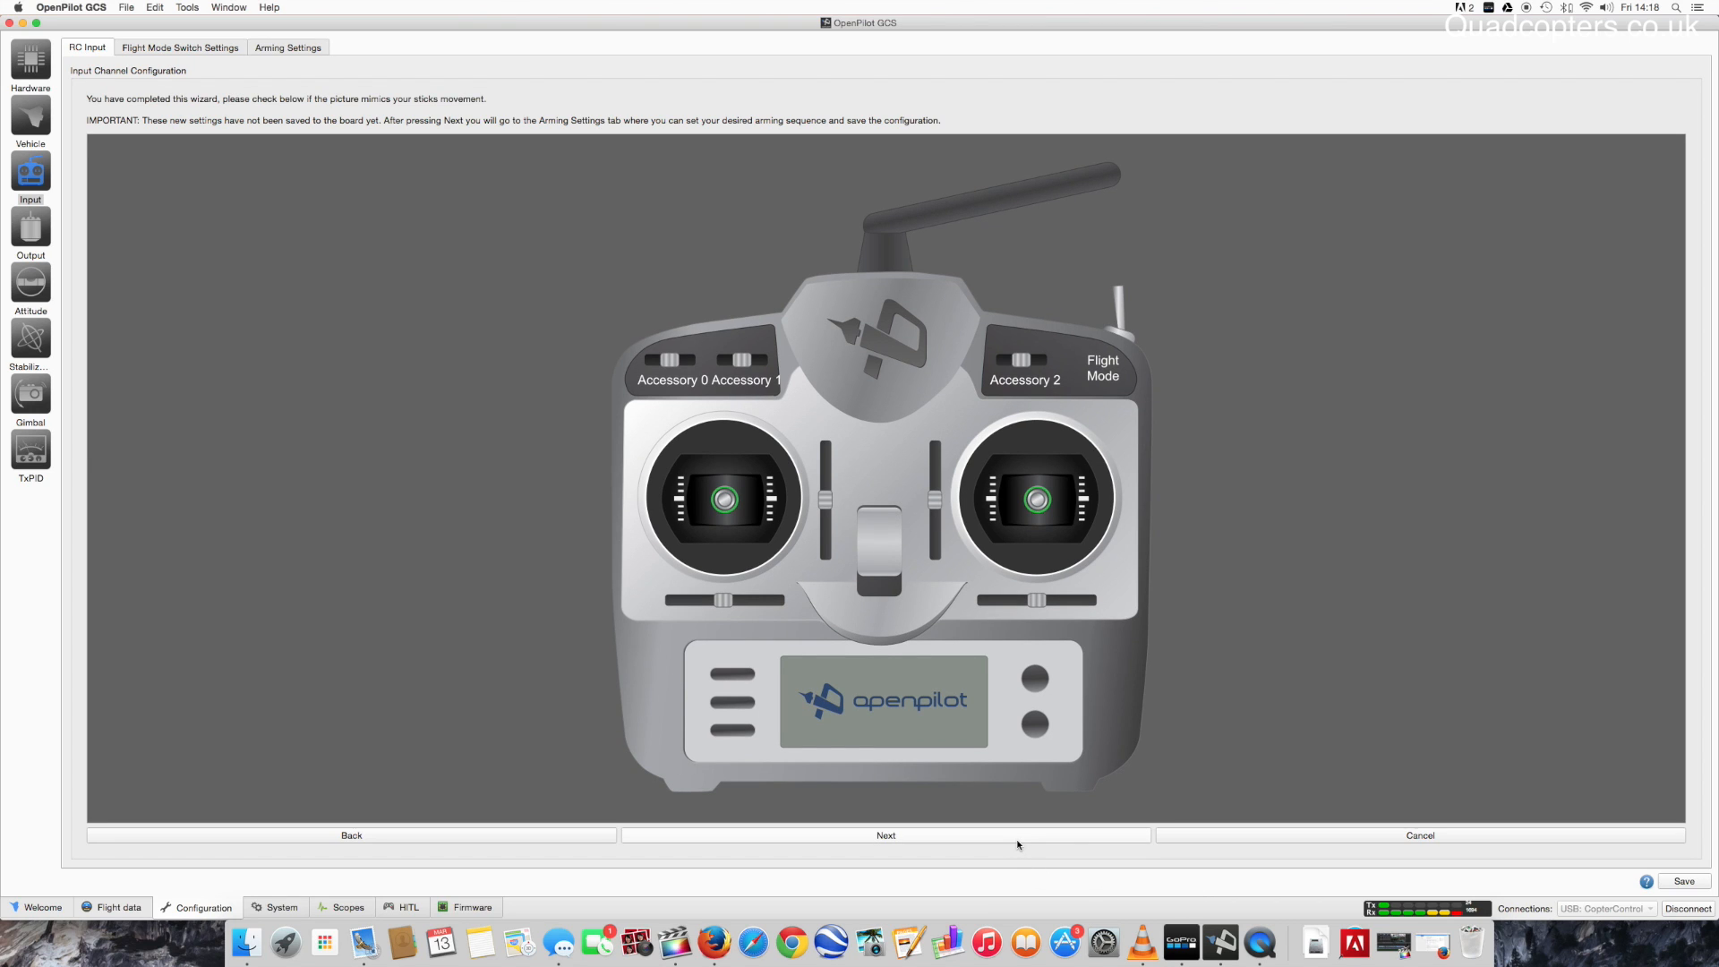
# In Arming Settings, set the arm combination to throttle off plus Yaw Right.
pyautogui.click(884, 835)
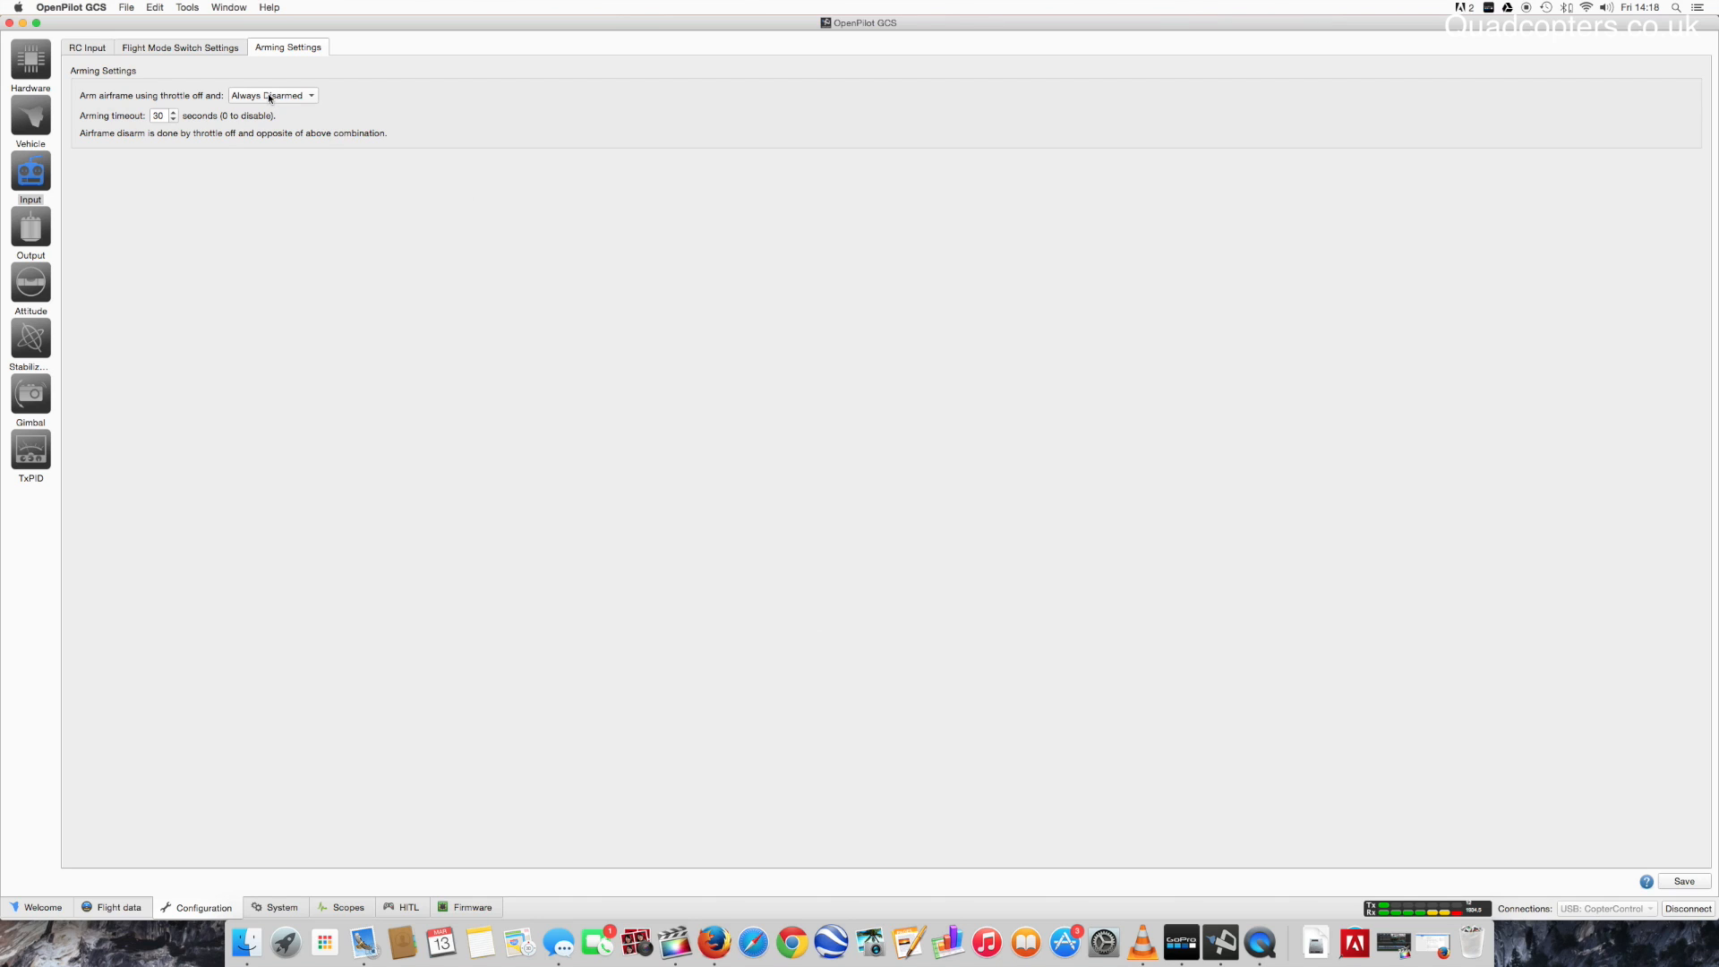
pyautogui.click(270, 95)
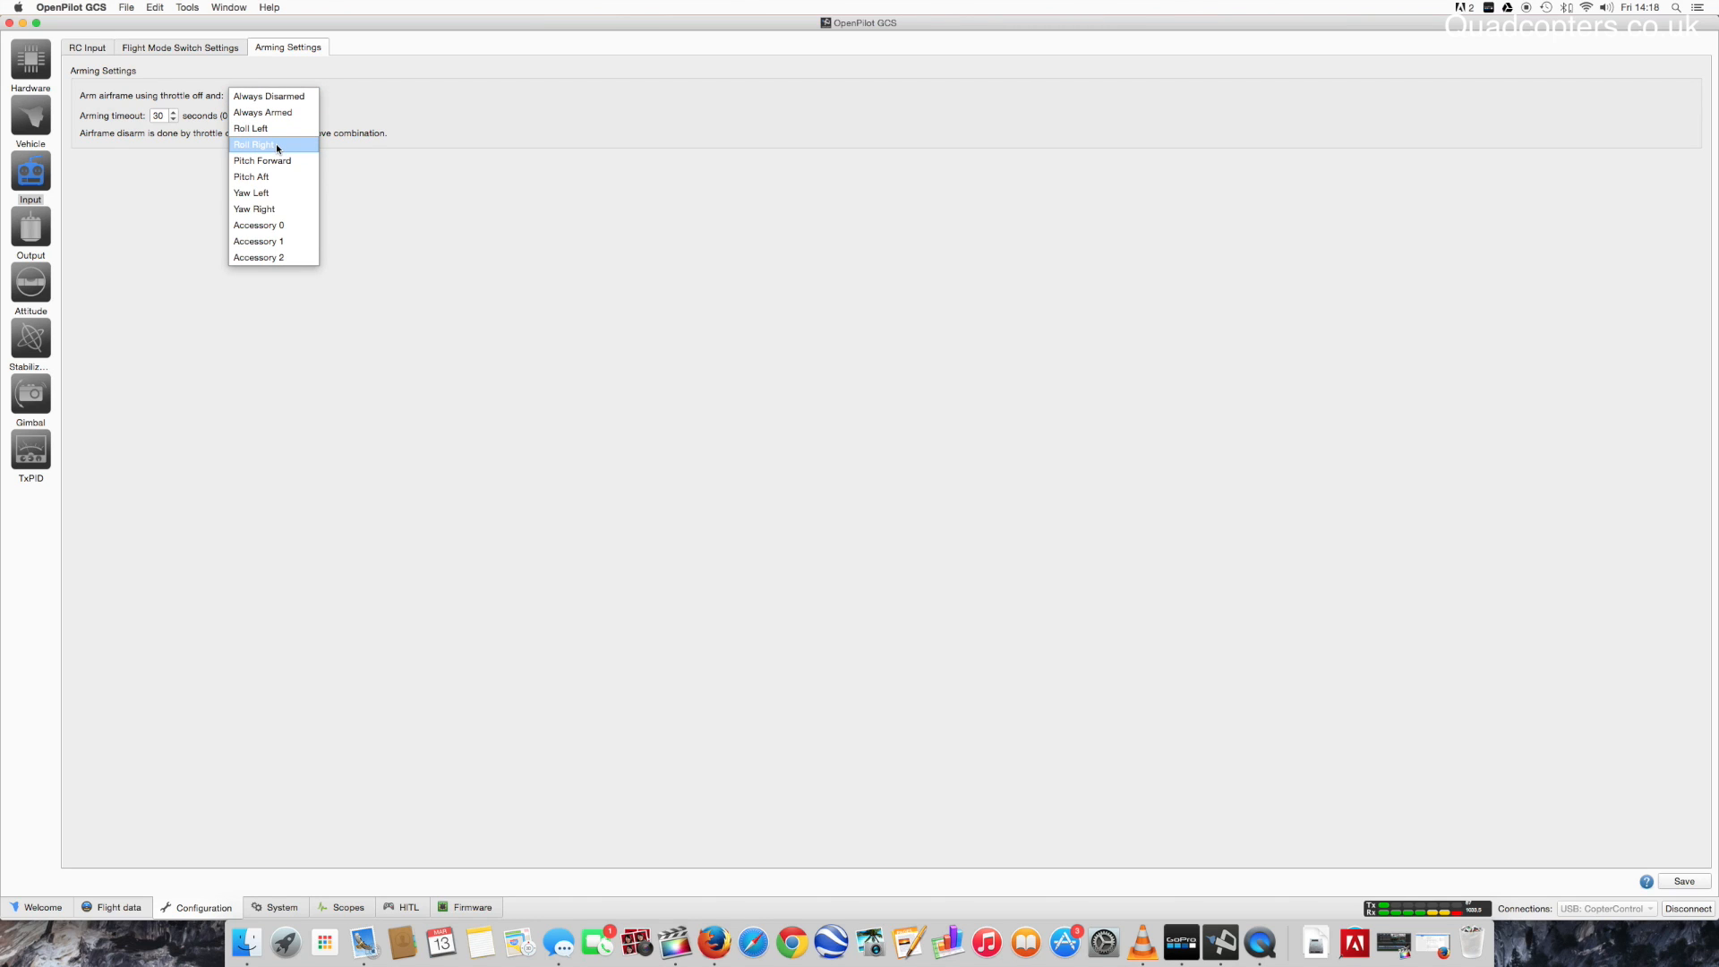
pyautogui.click(252, 209)
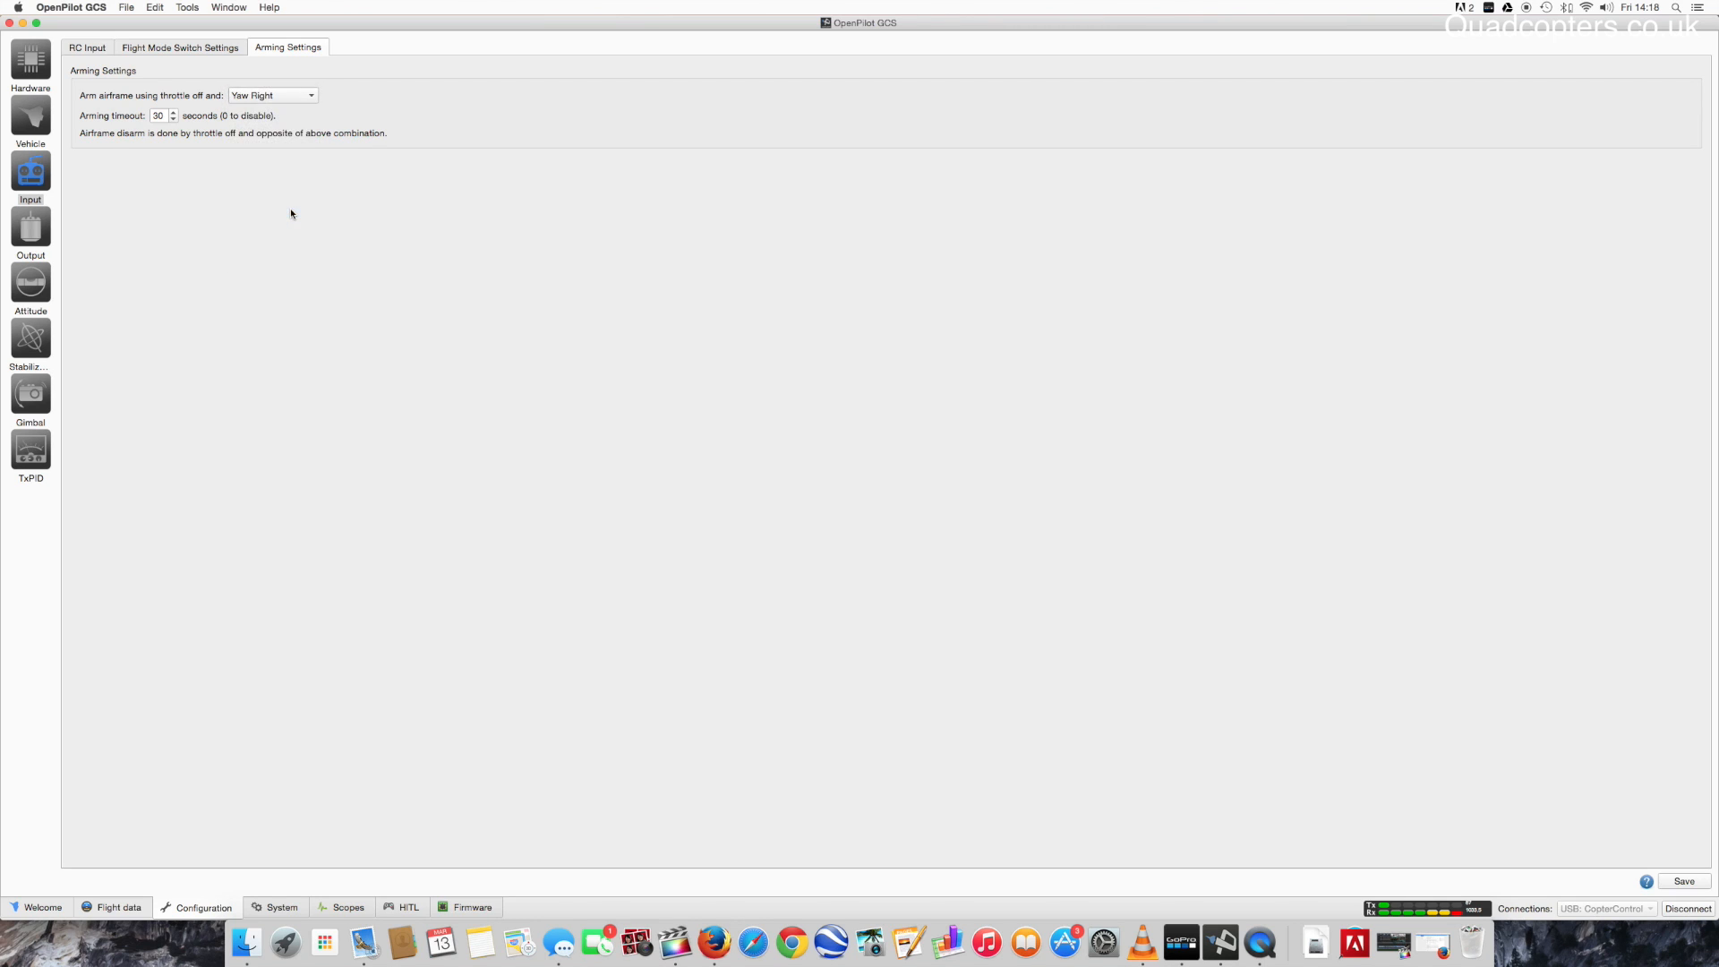
# Set the arming timeout to 5 seconds and save the arming settings to the board.
pyautogui.click(172, 118)
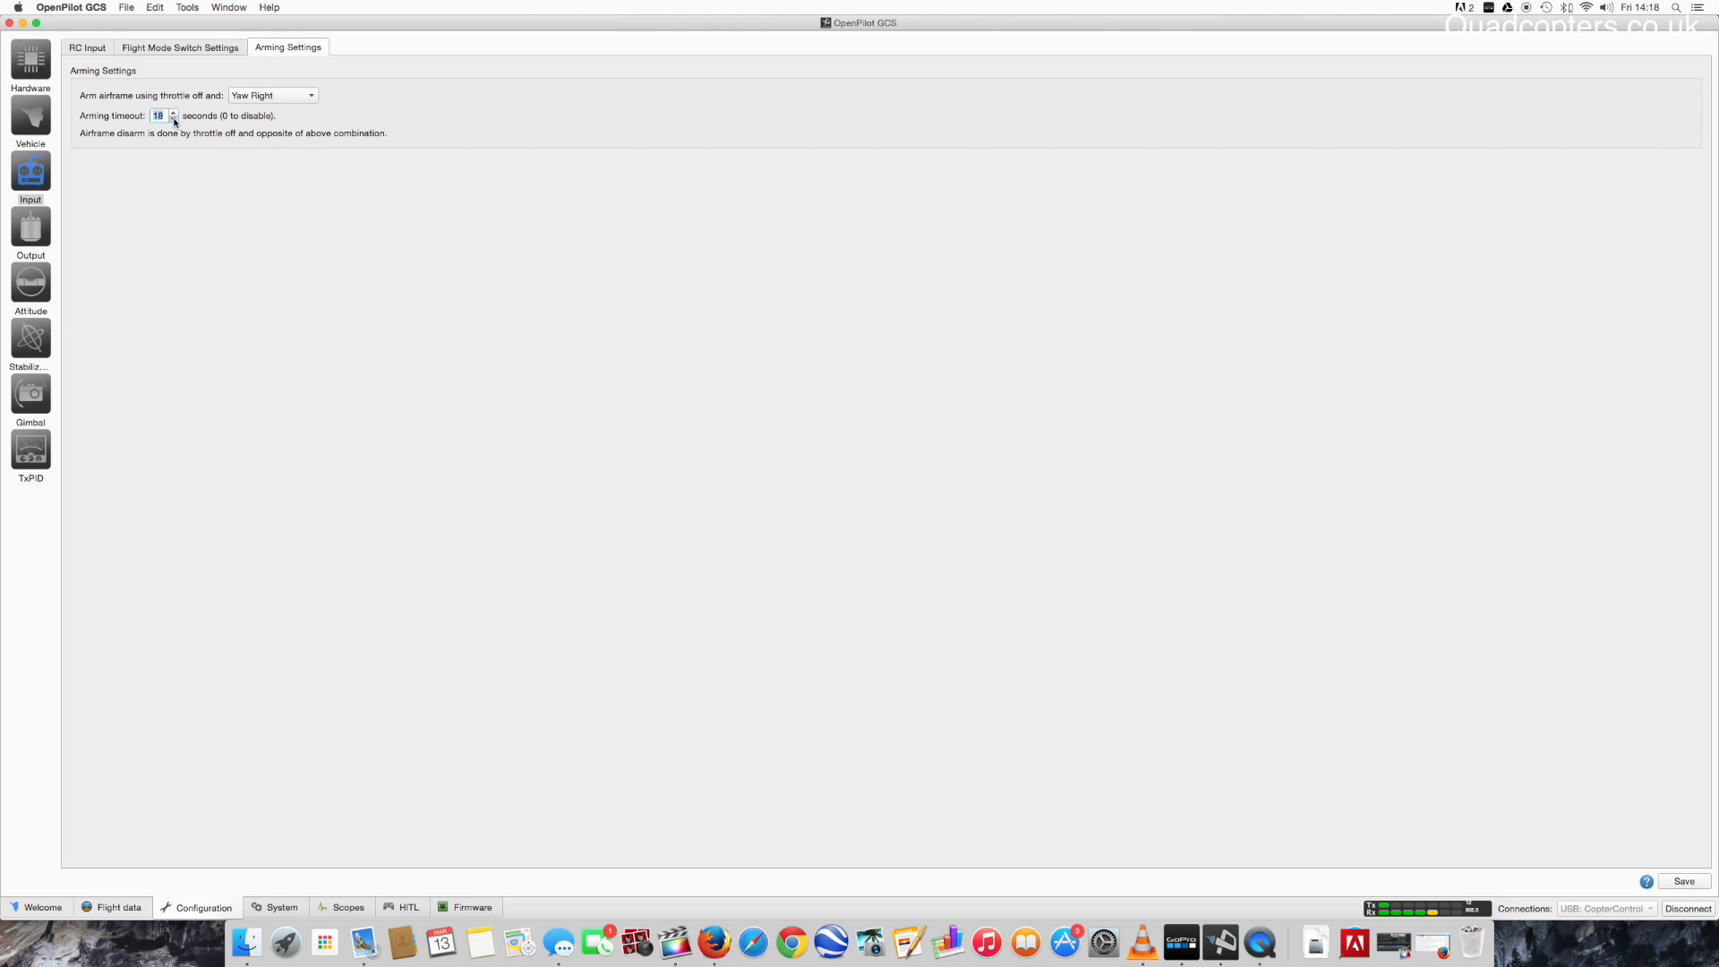
pyautogui.click(172, 119)
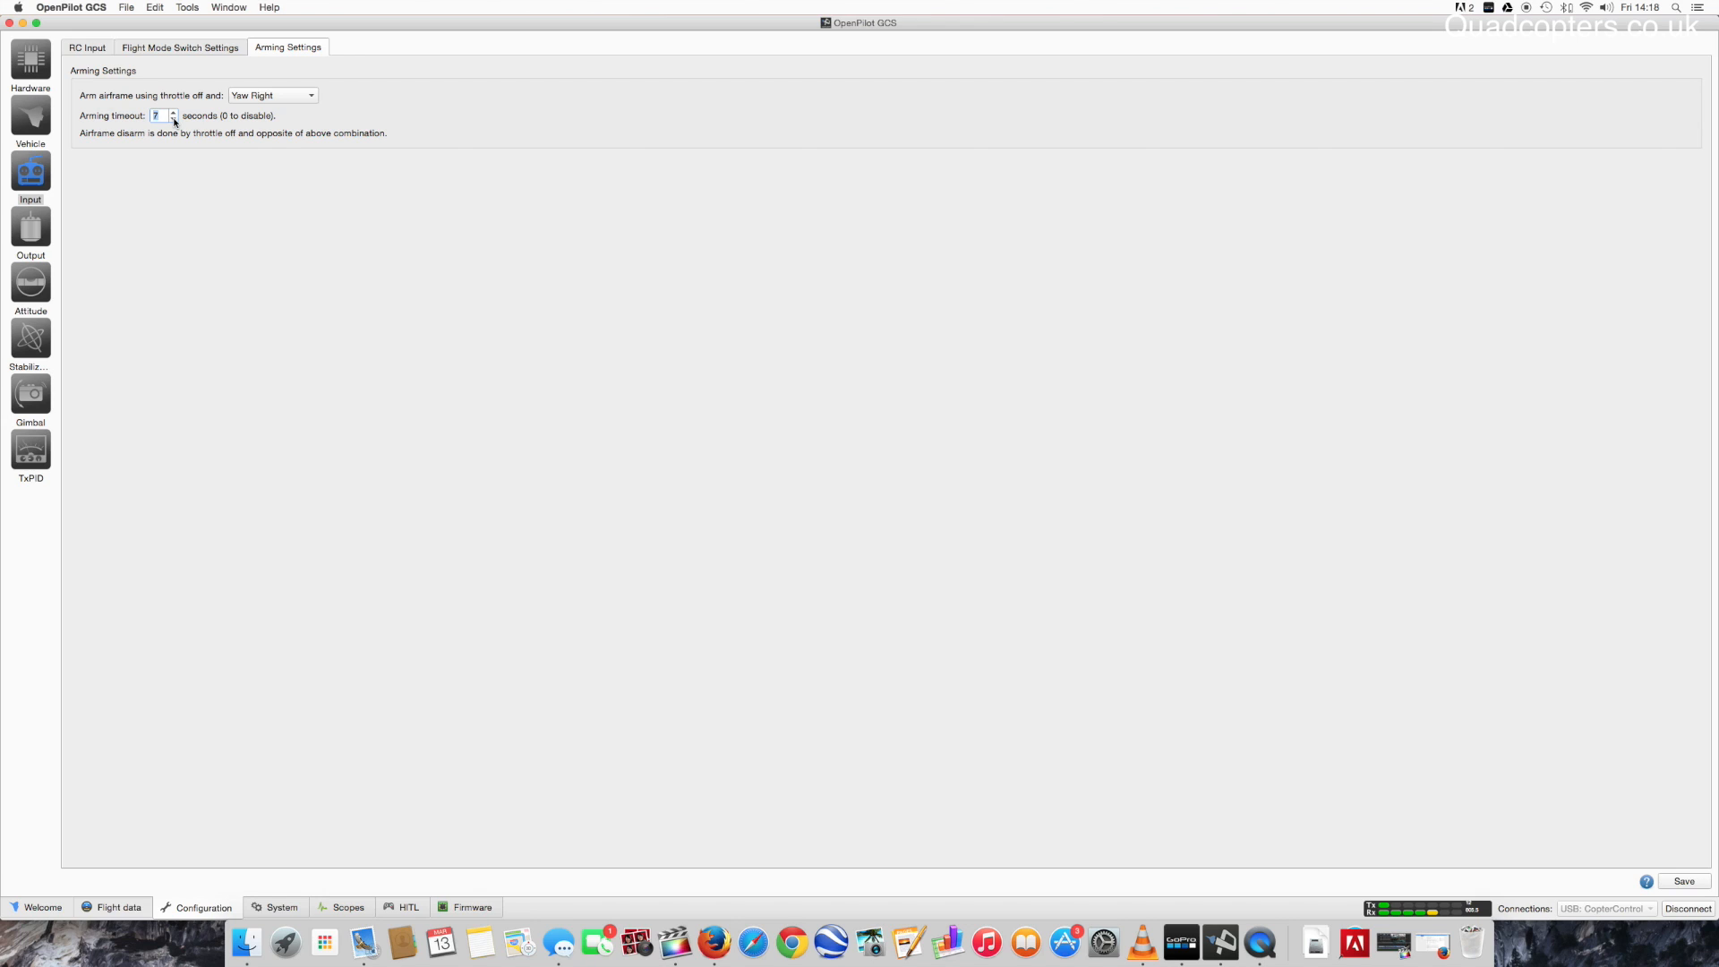
pyautogui.click(172, 118)
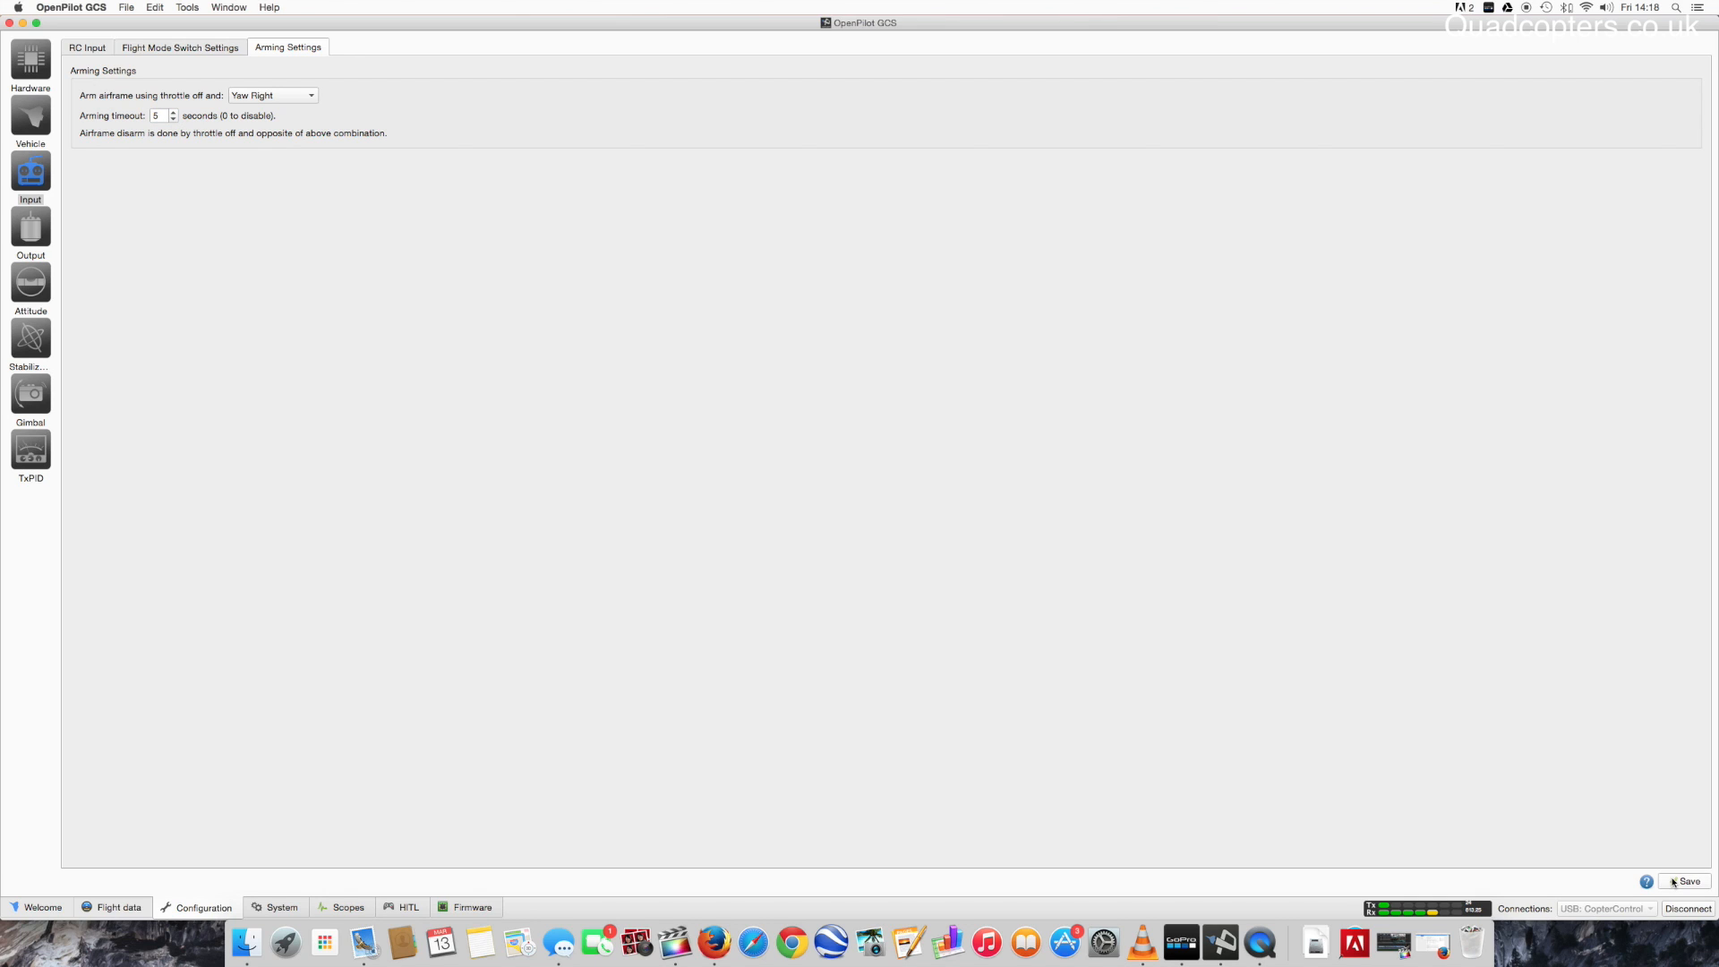
pyautogui.moveTo(1610, 847)
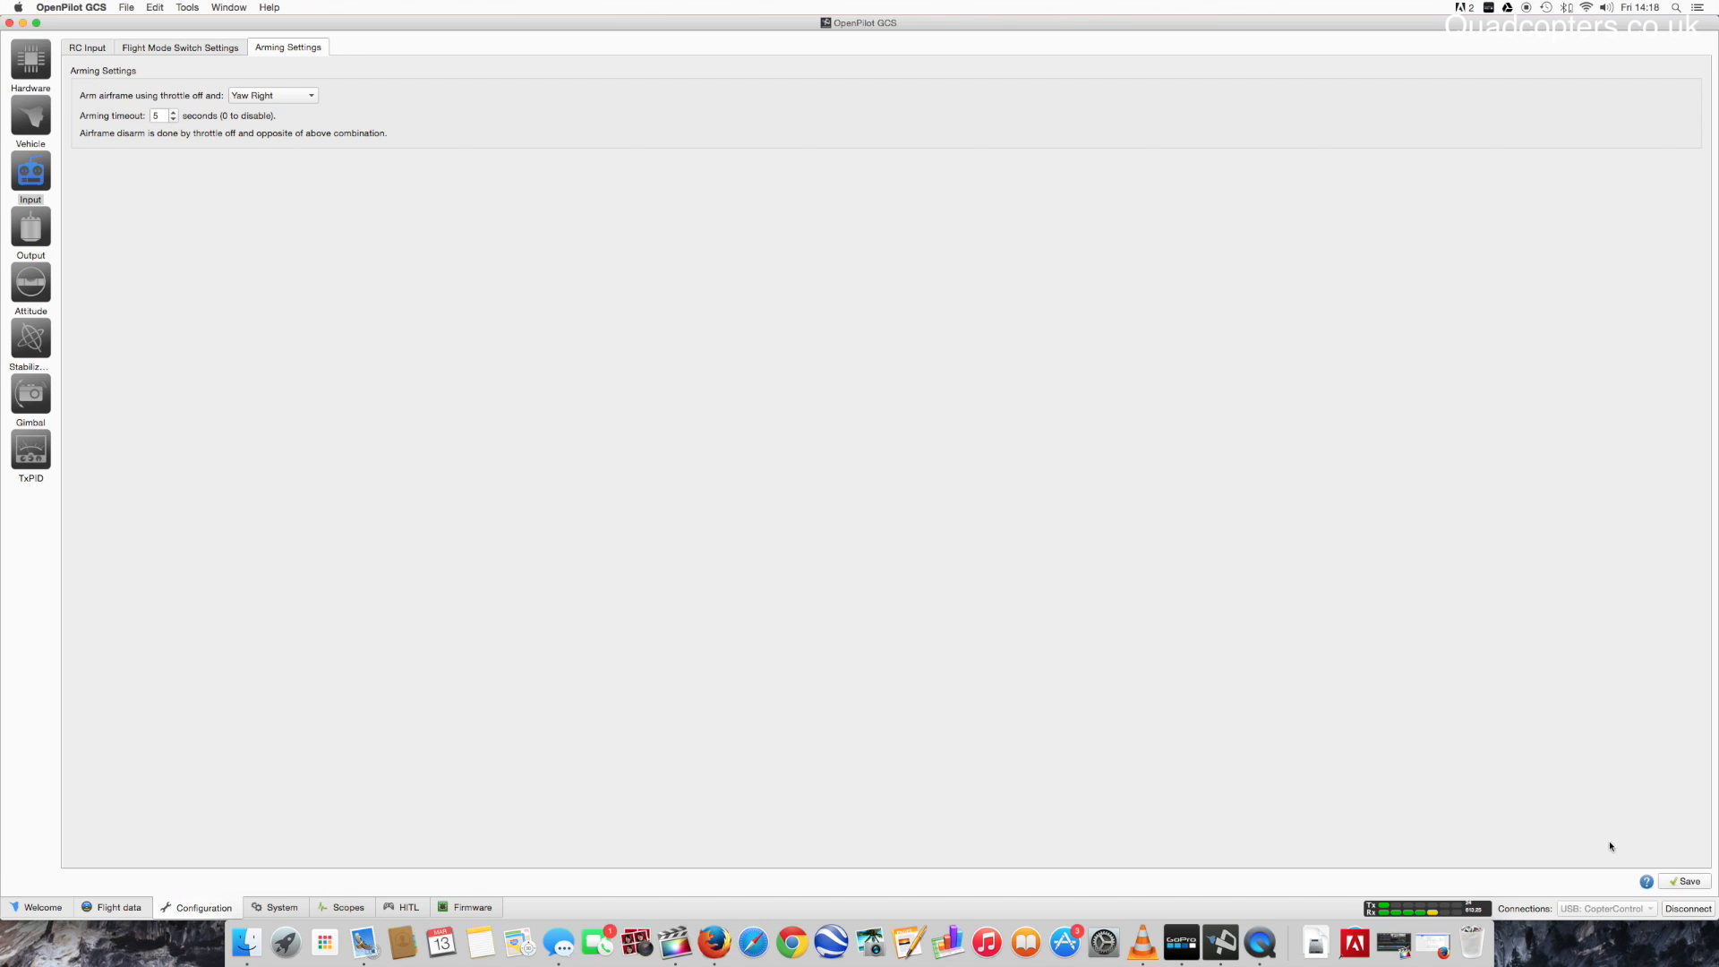
pyautogui.moveTo(840, 533)
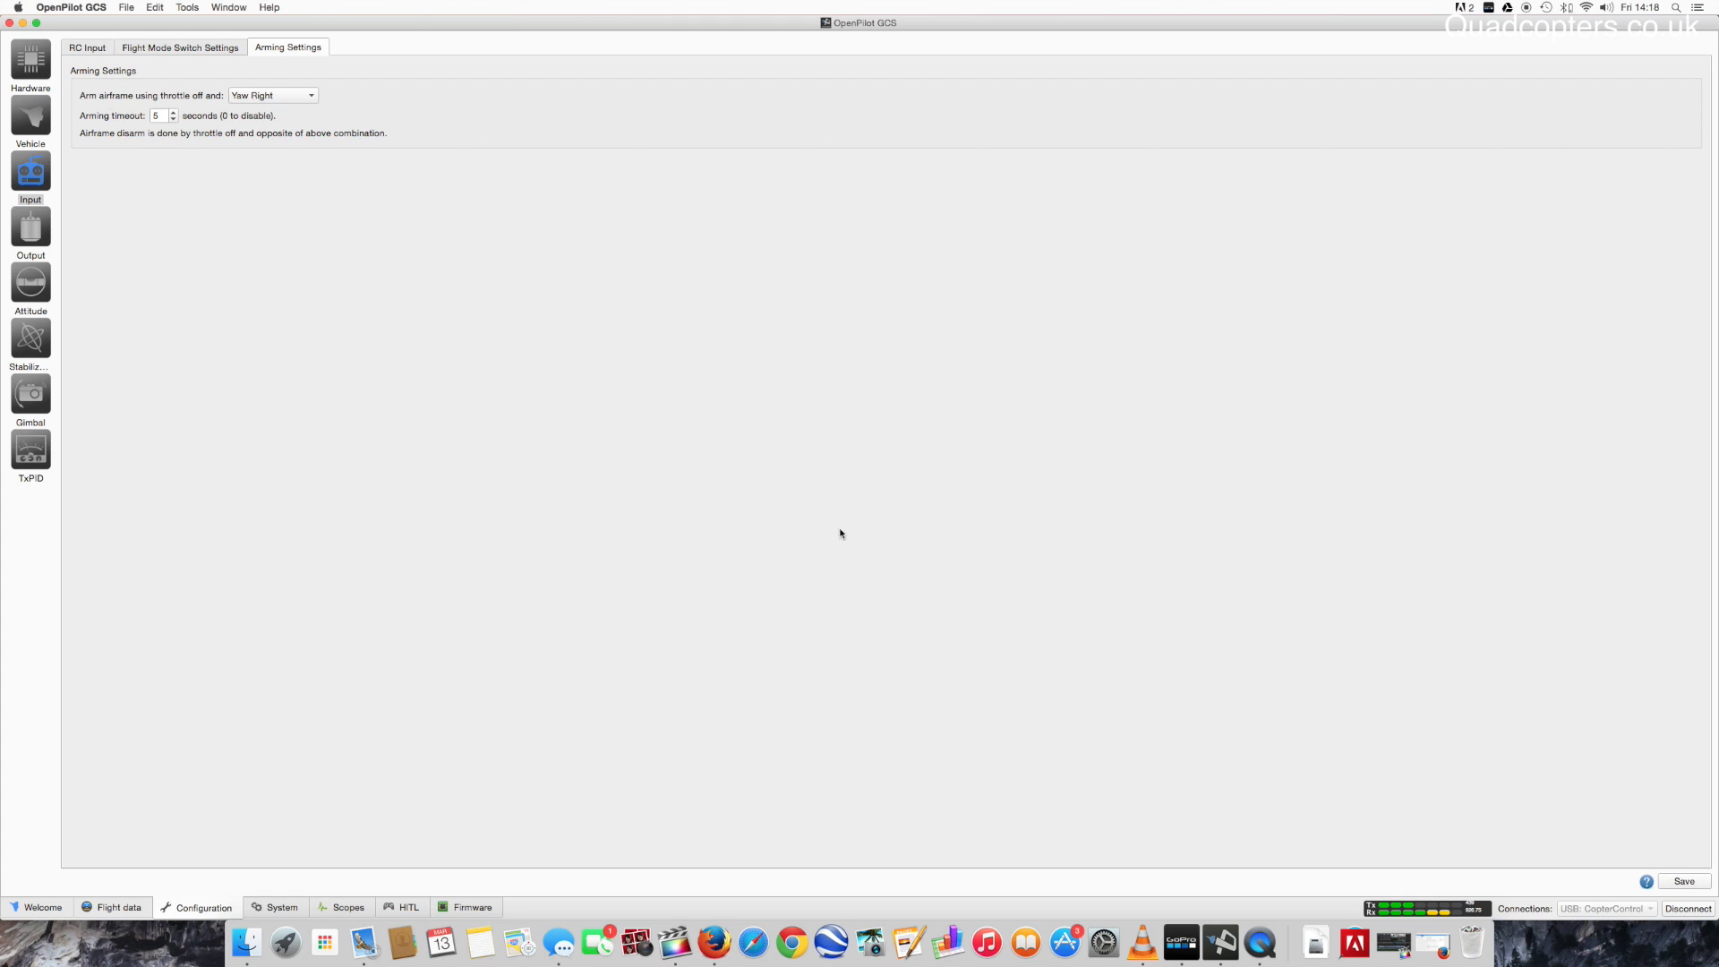
pyautogui.moveTo(31, 120)
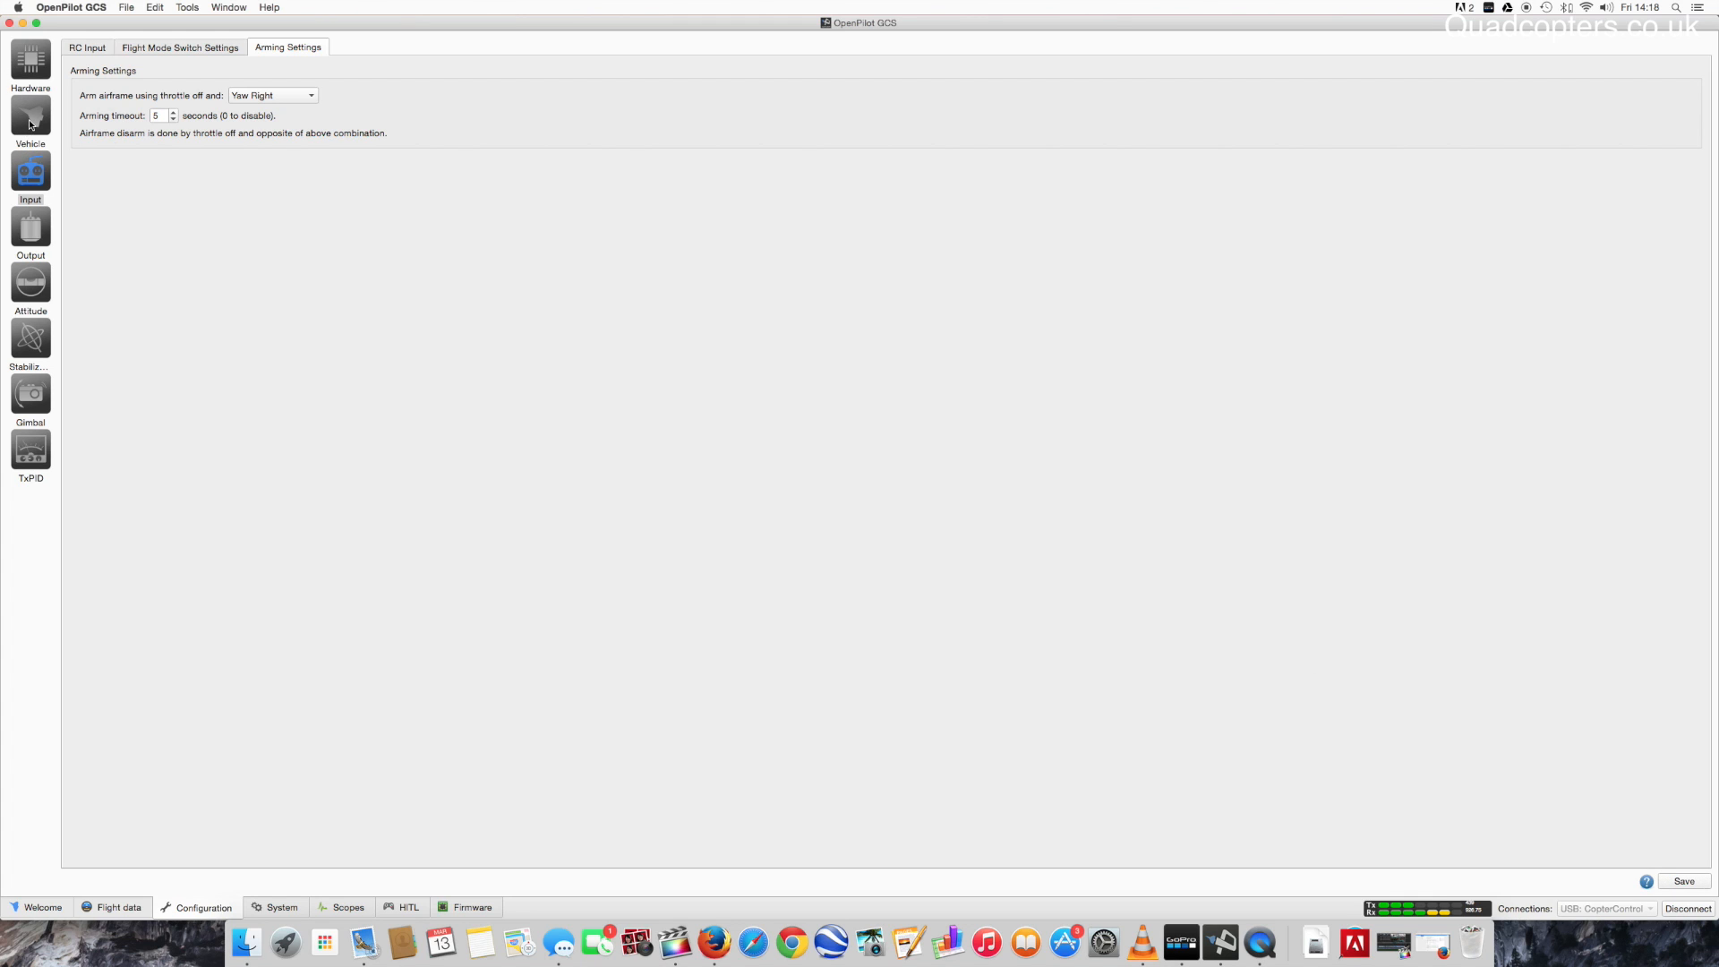